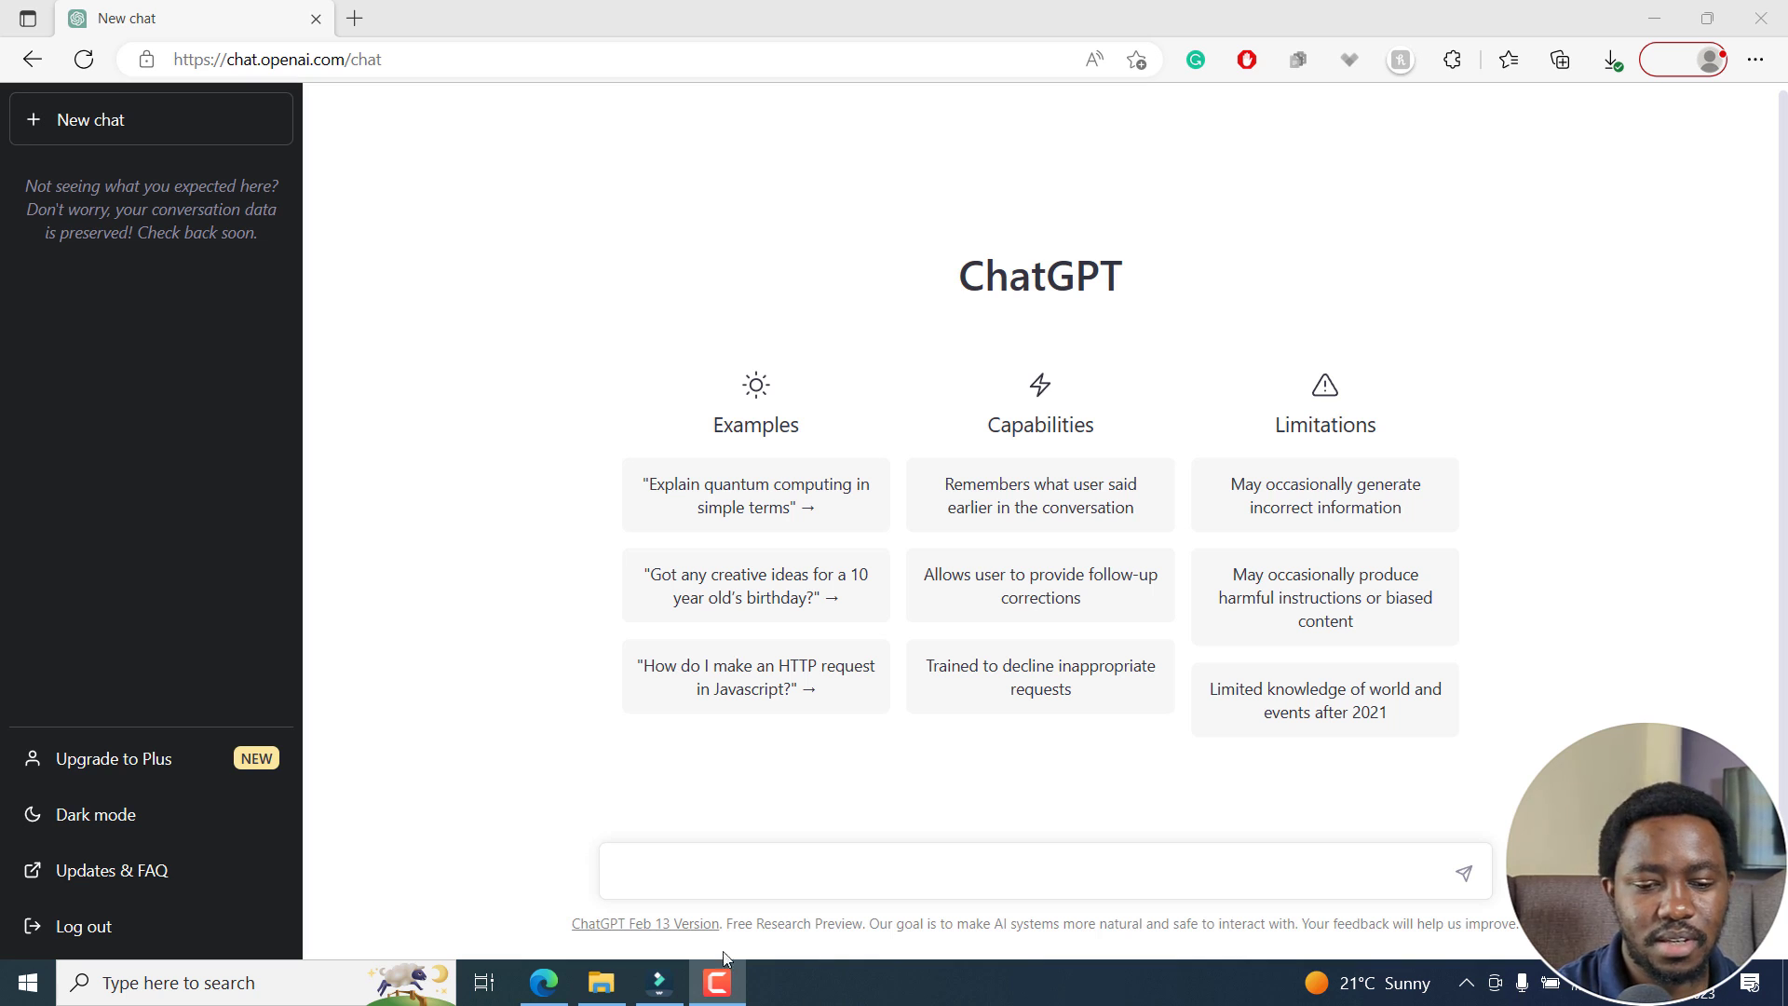
# Step: Type 'Can you make video' into a new ChatGPT chat
pyautogui.write('Can you make video')
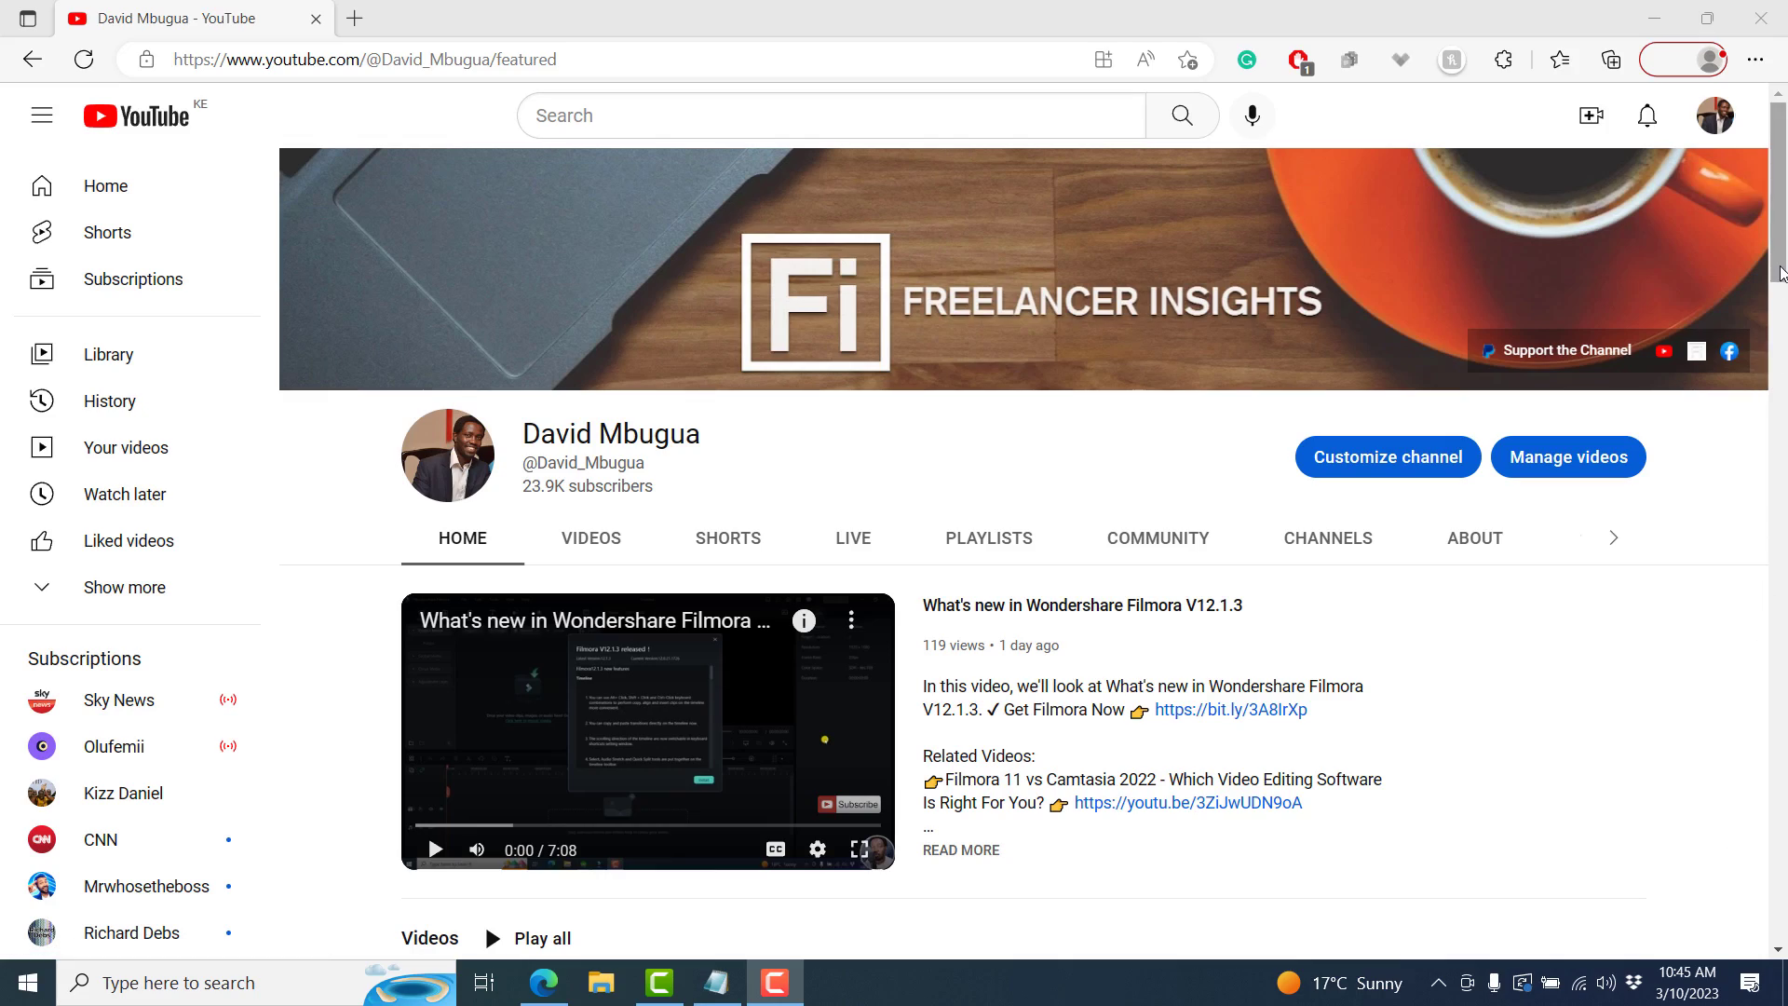
pyautogui.scroll(-3)
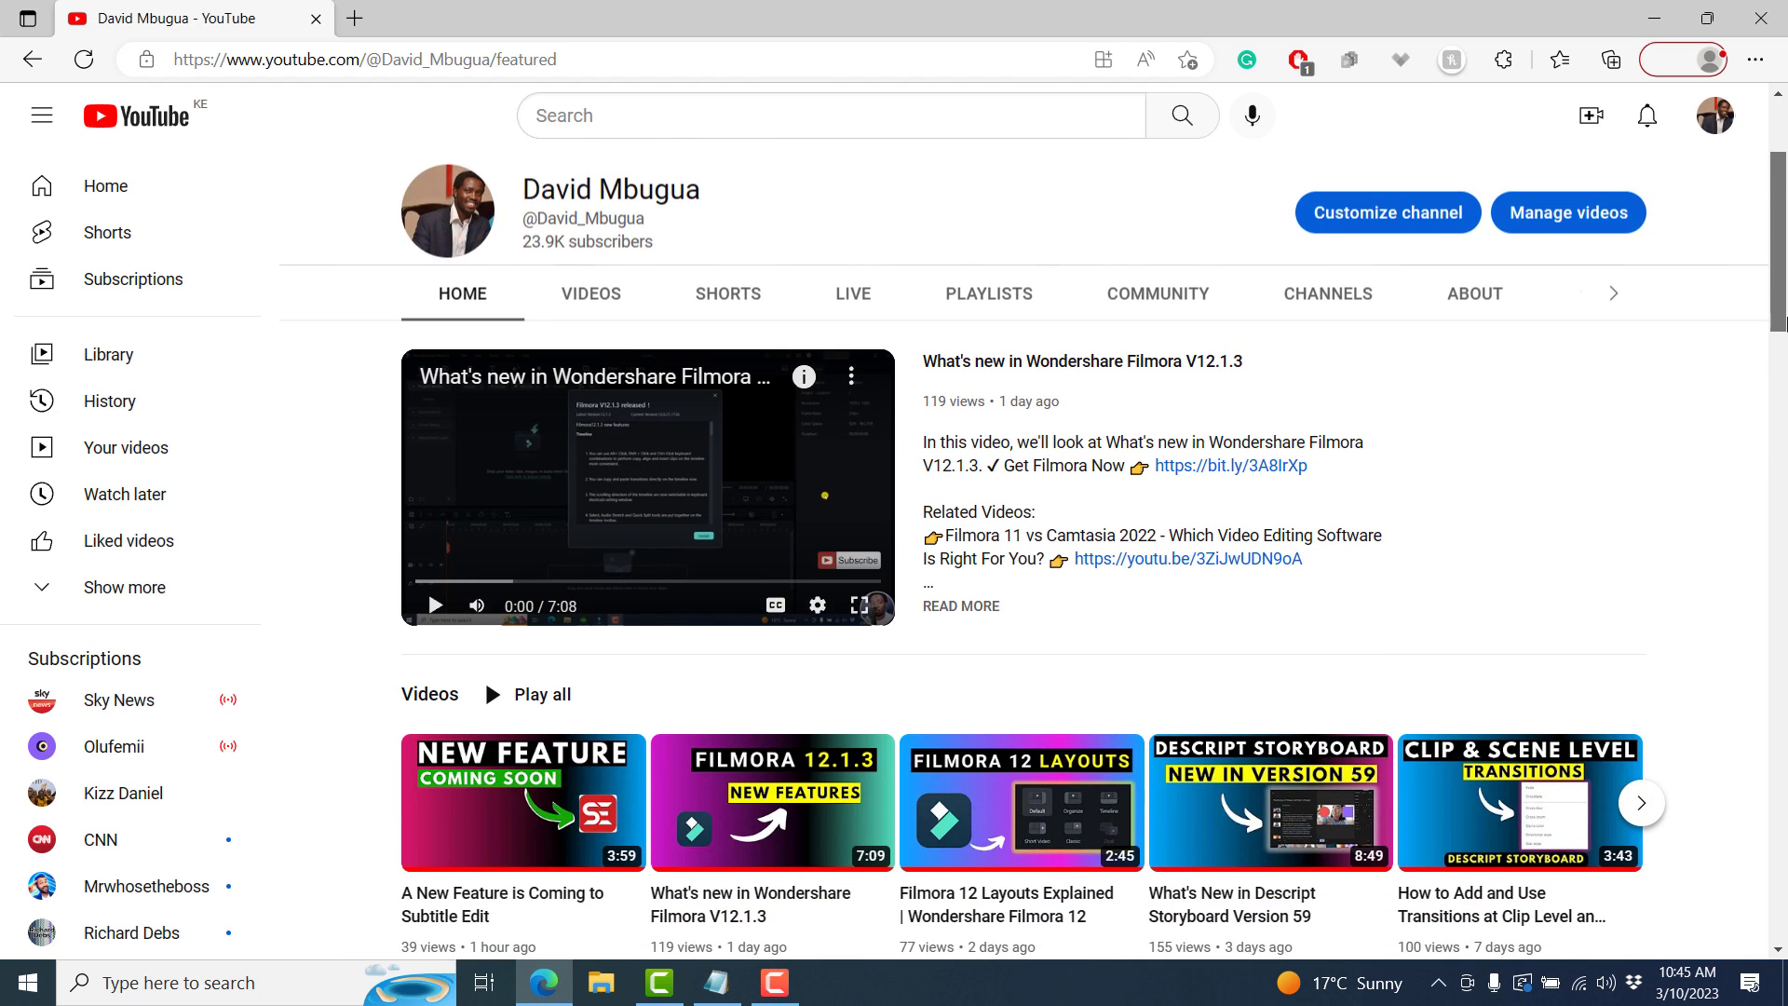
pyautogui.scroll(-3)
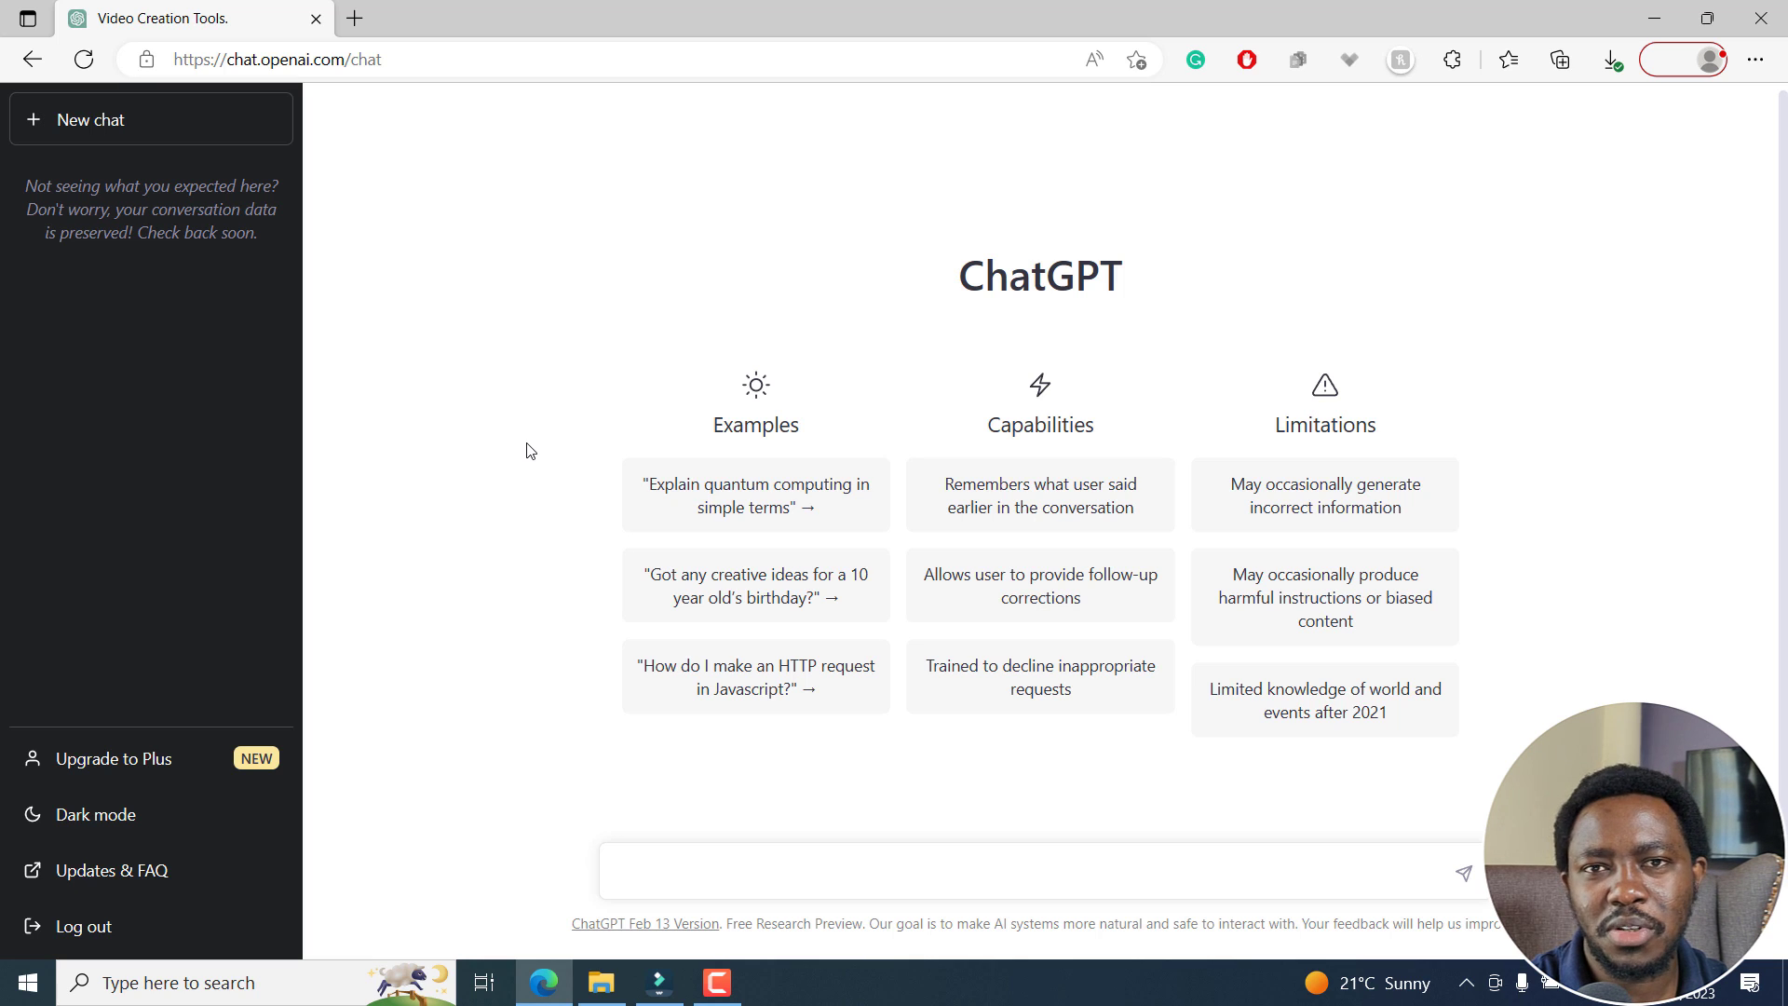
pyautogui.moveTo(538, 583)
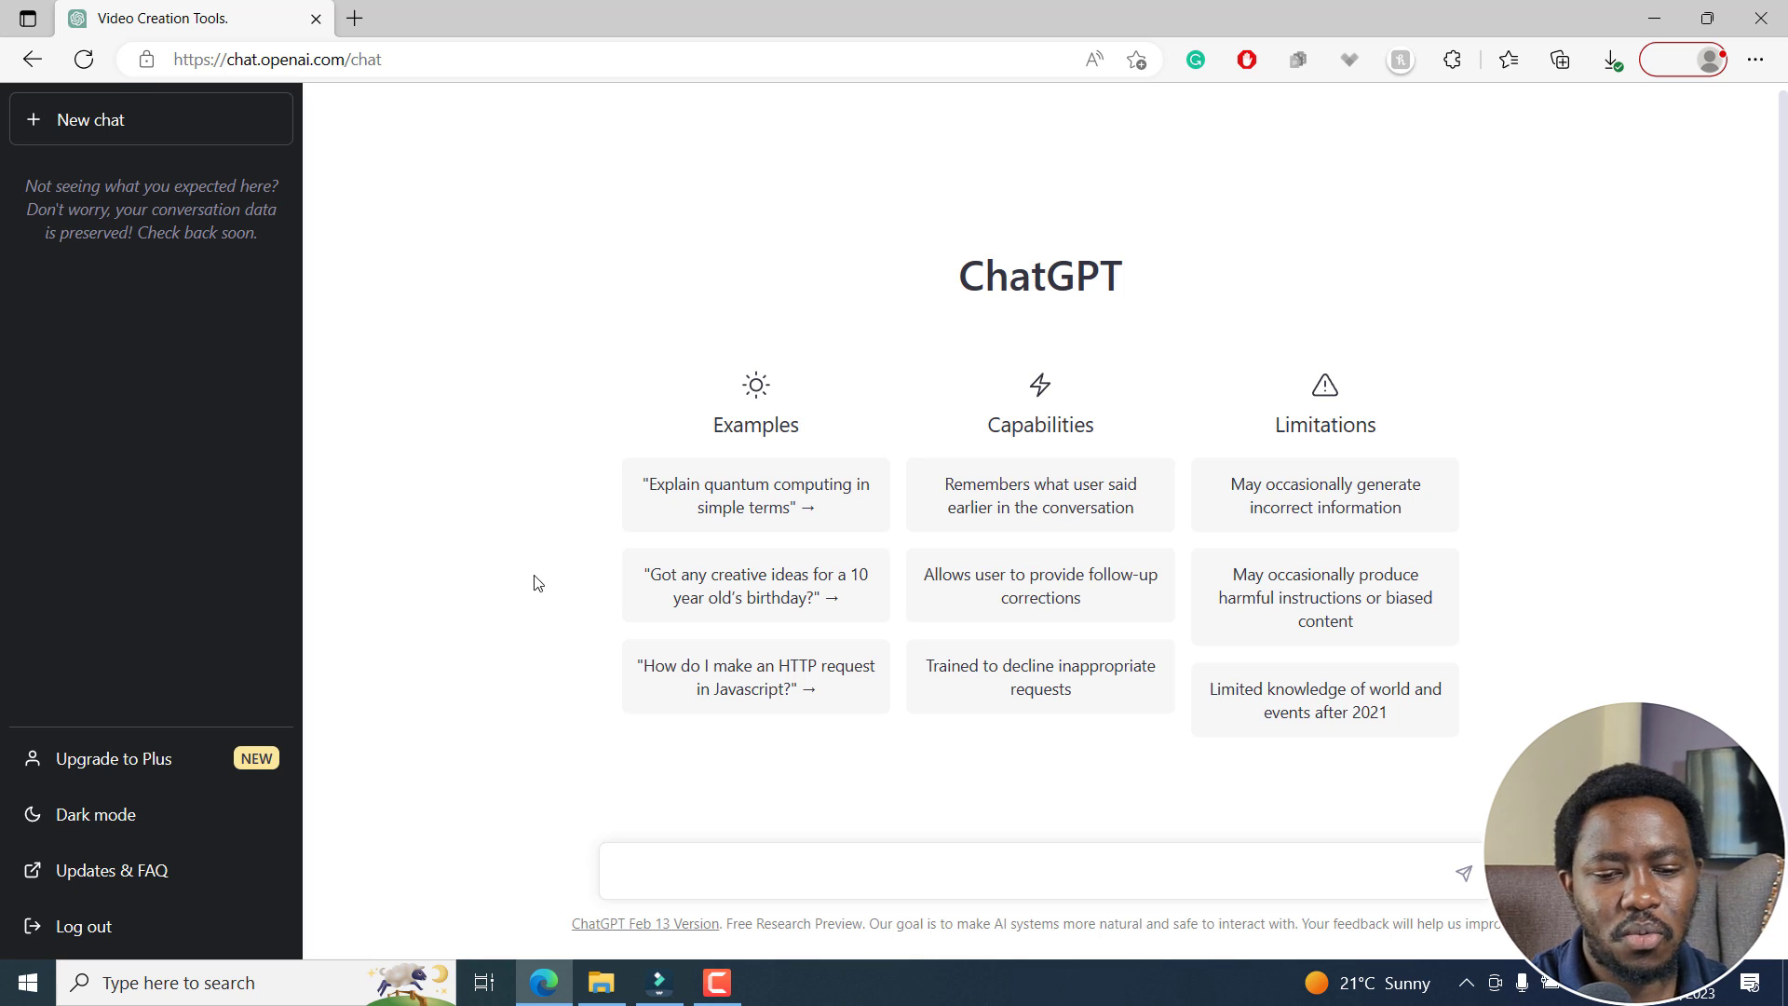
pyautogui.moveTo(609, 664)
pyautogui.write('I would ')
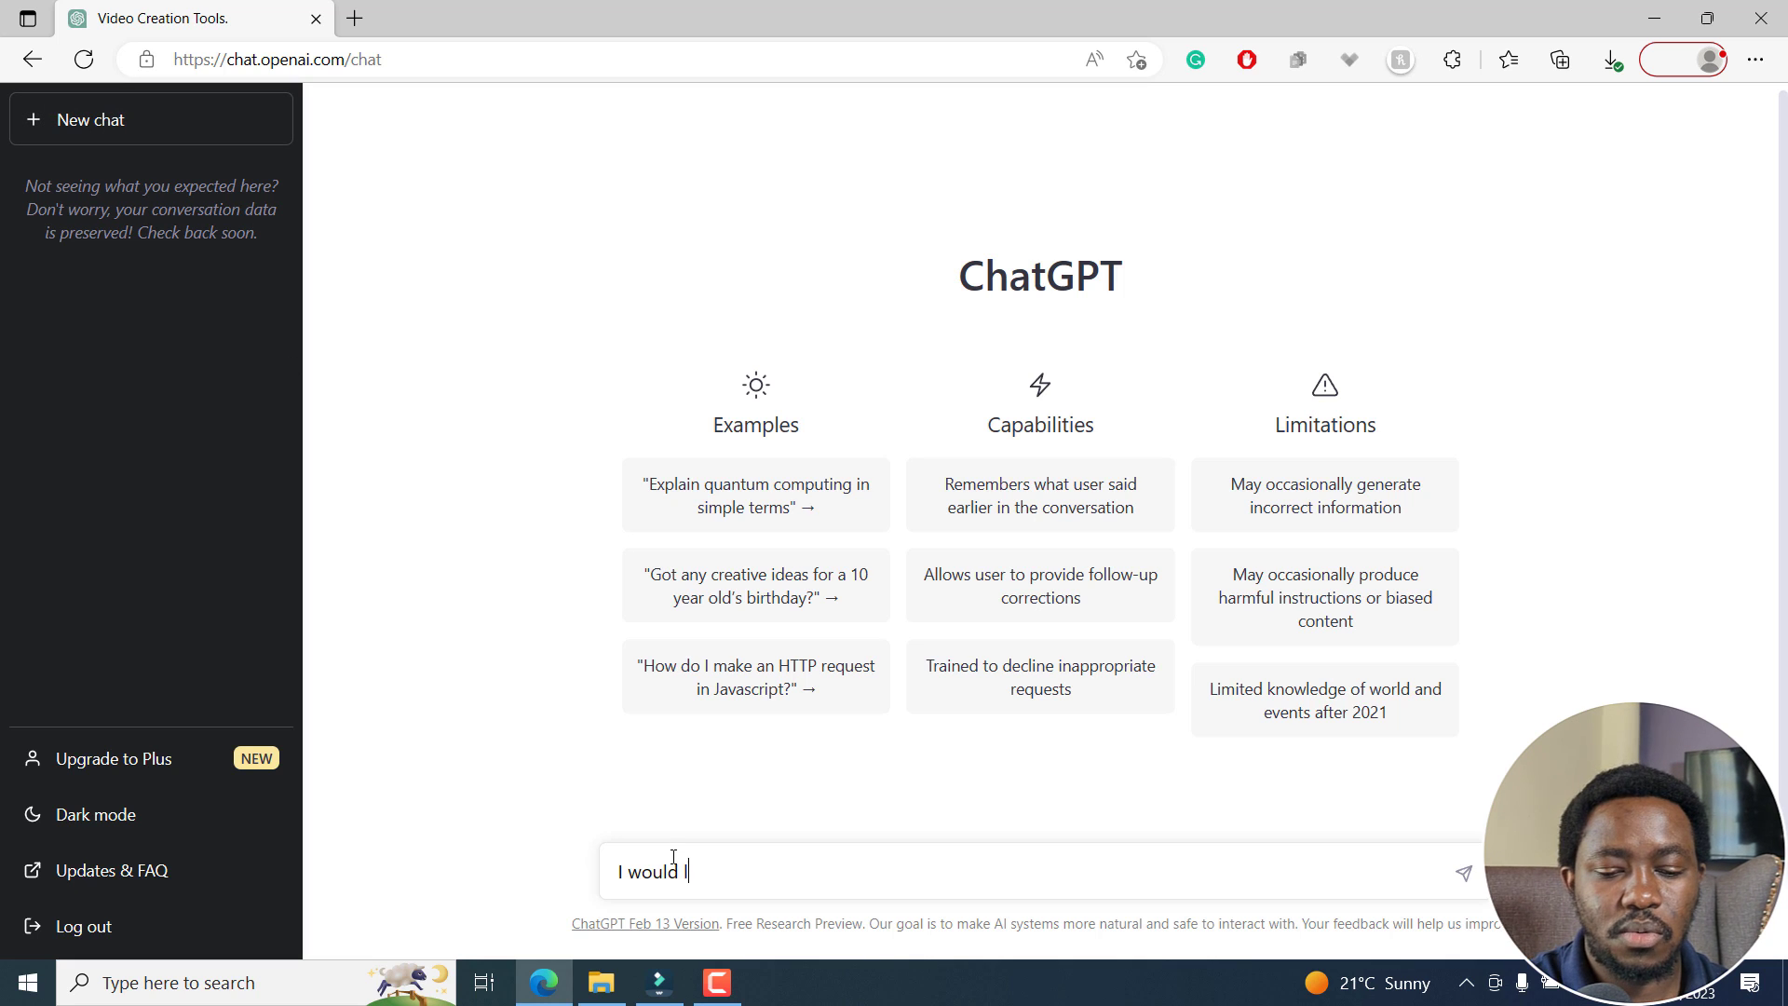
# Step: Ask ChatGPT 'I would like to take a vacation to Kenya. Write 5 best places to visit in Kenya?'
pyautogui.write('like to take a')
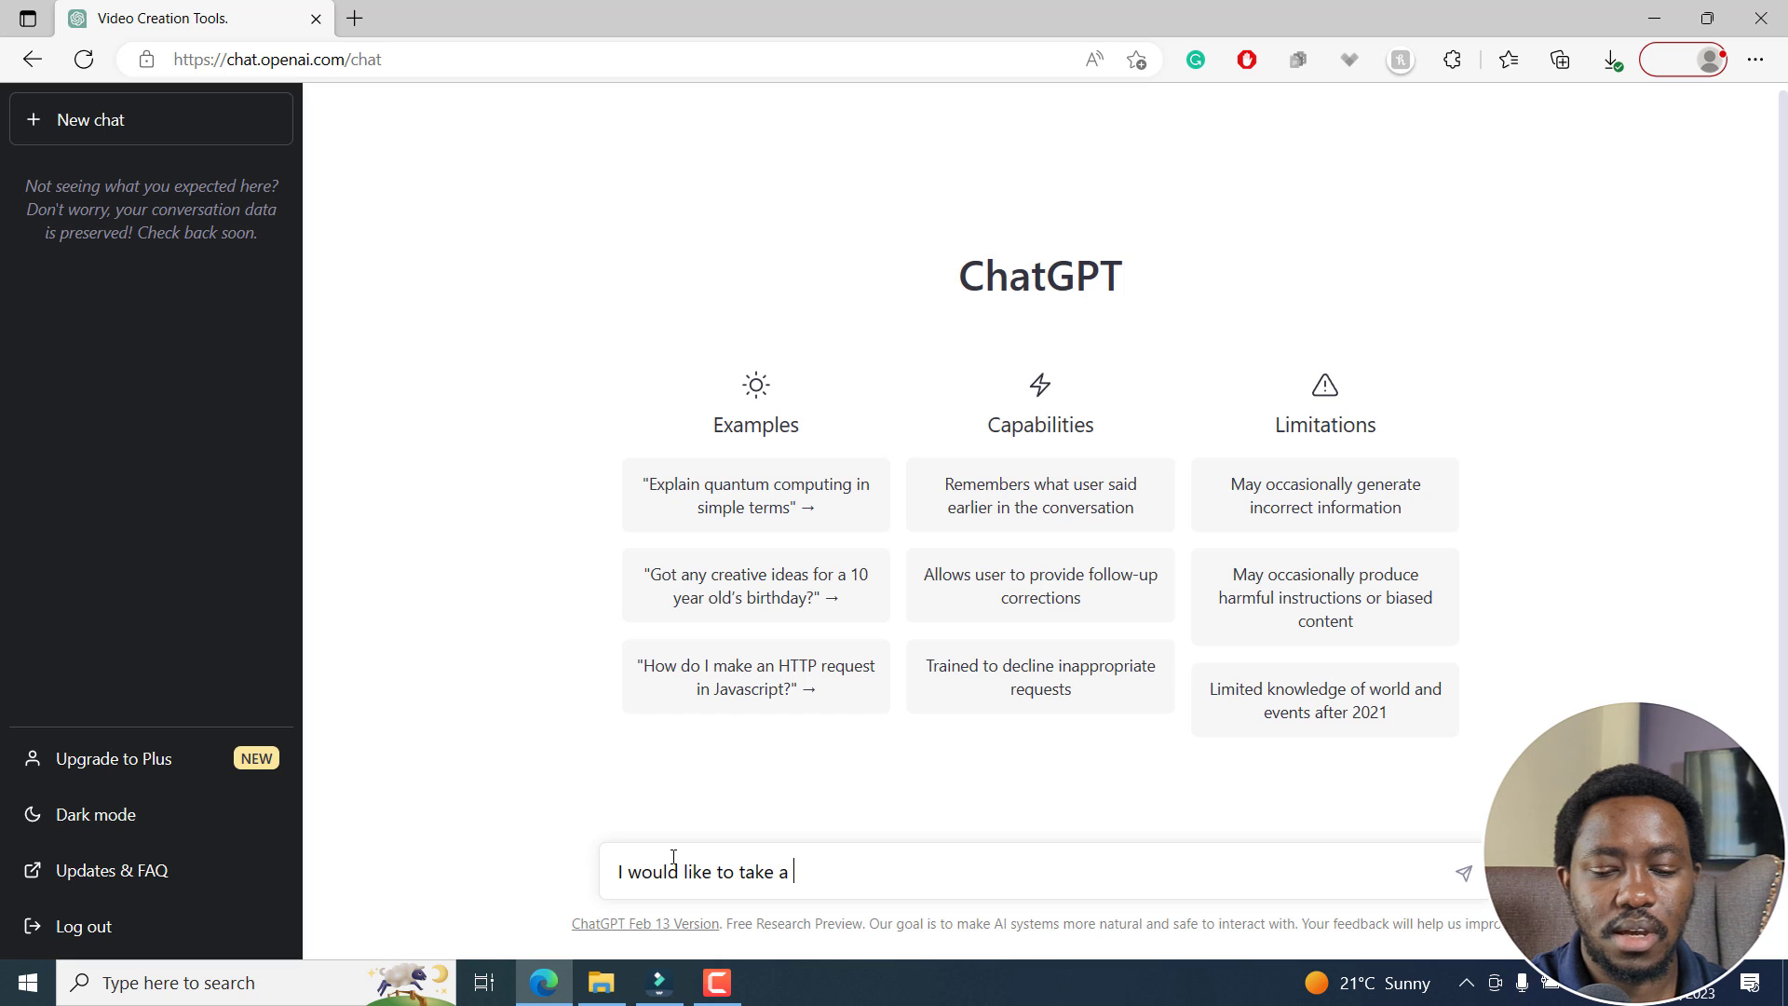
pyautogui.write('vacation to Kenya. Write')
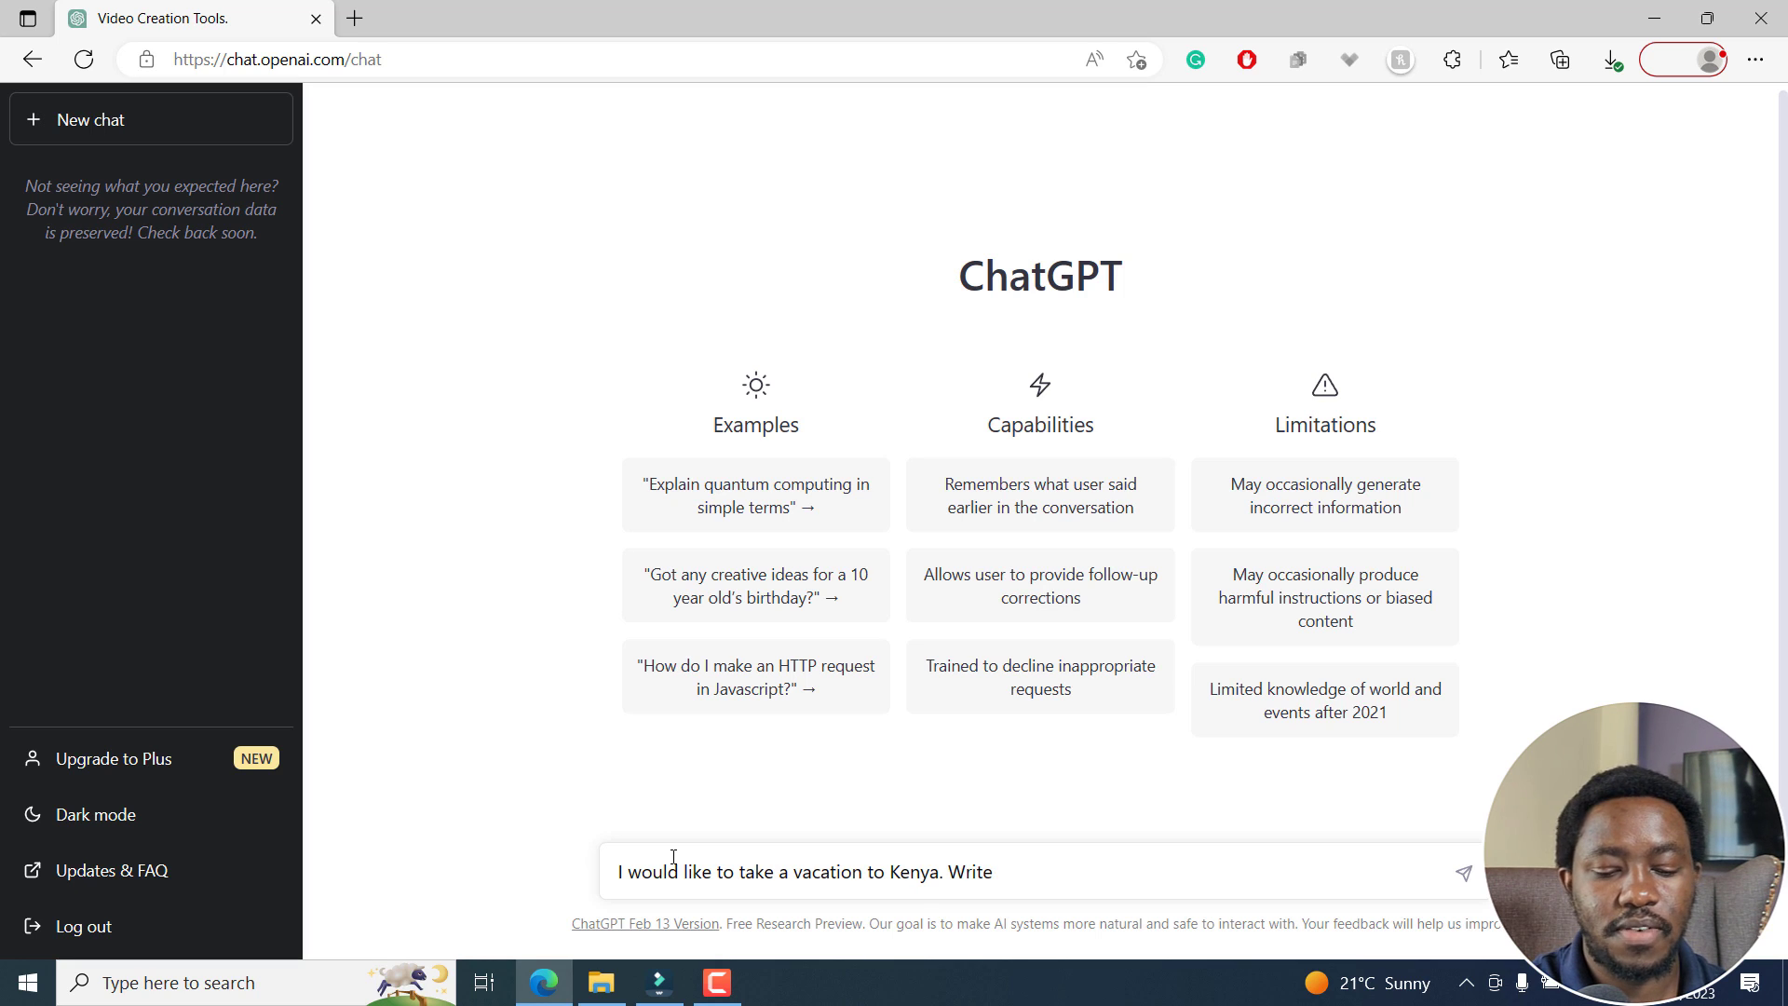
pyautogui.write('5 best places')
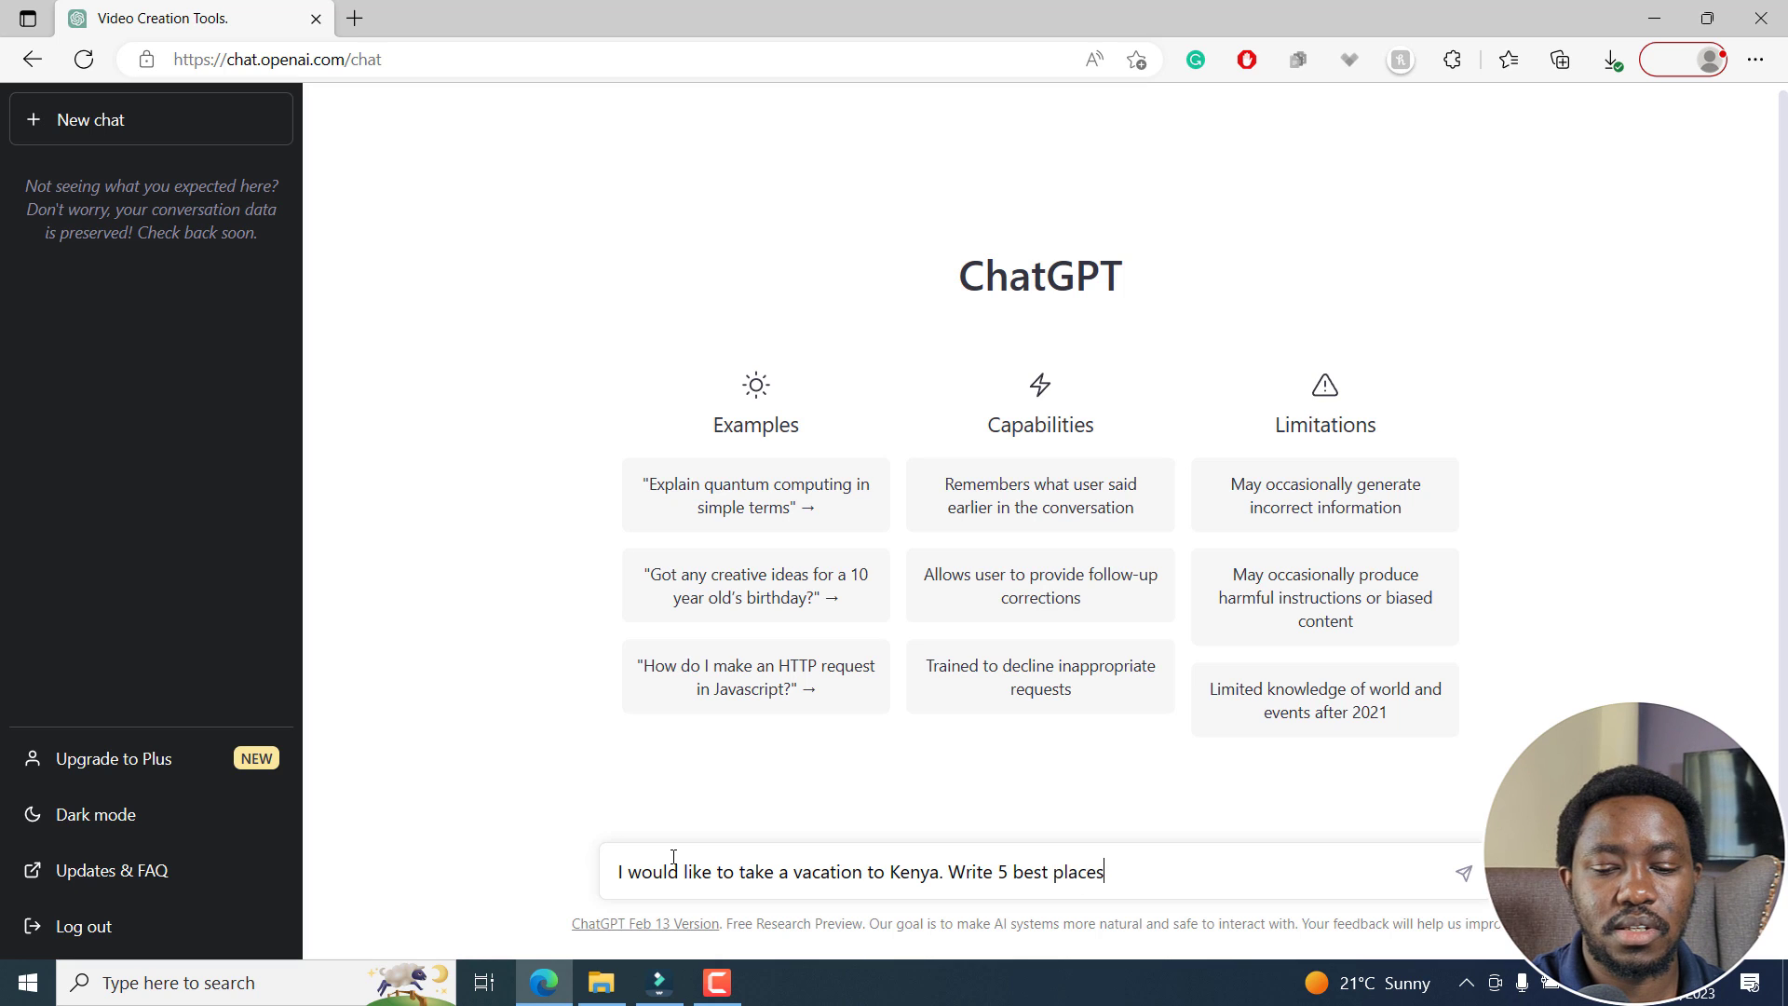
pyautogui.write('to visit in Kenya?')
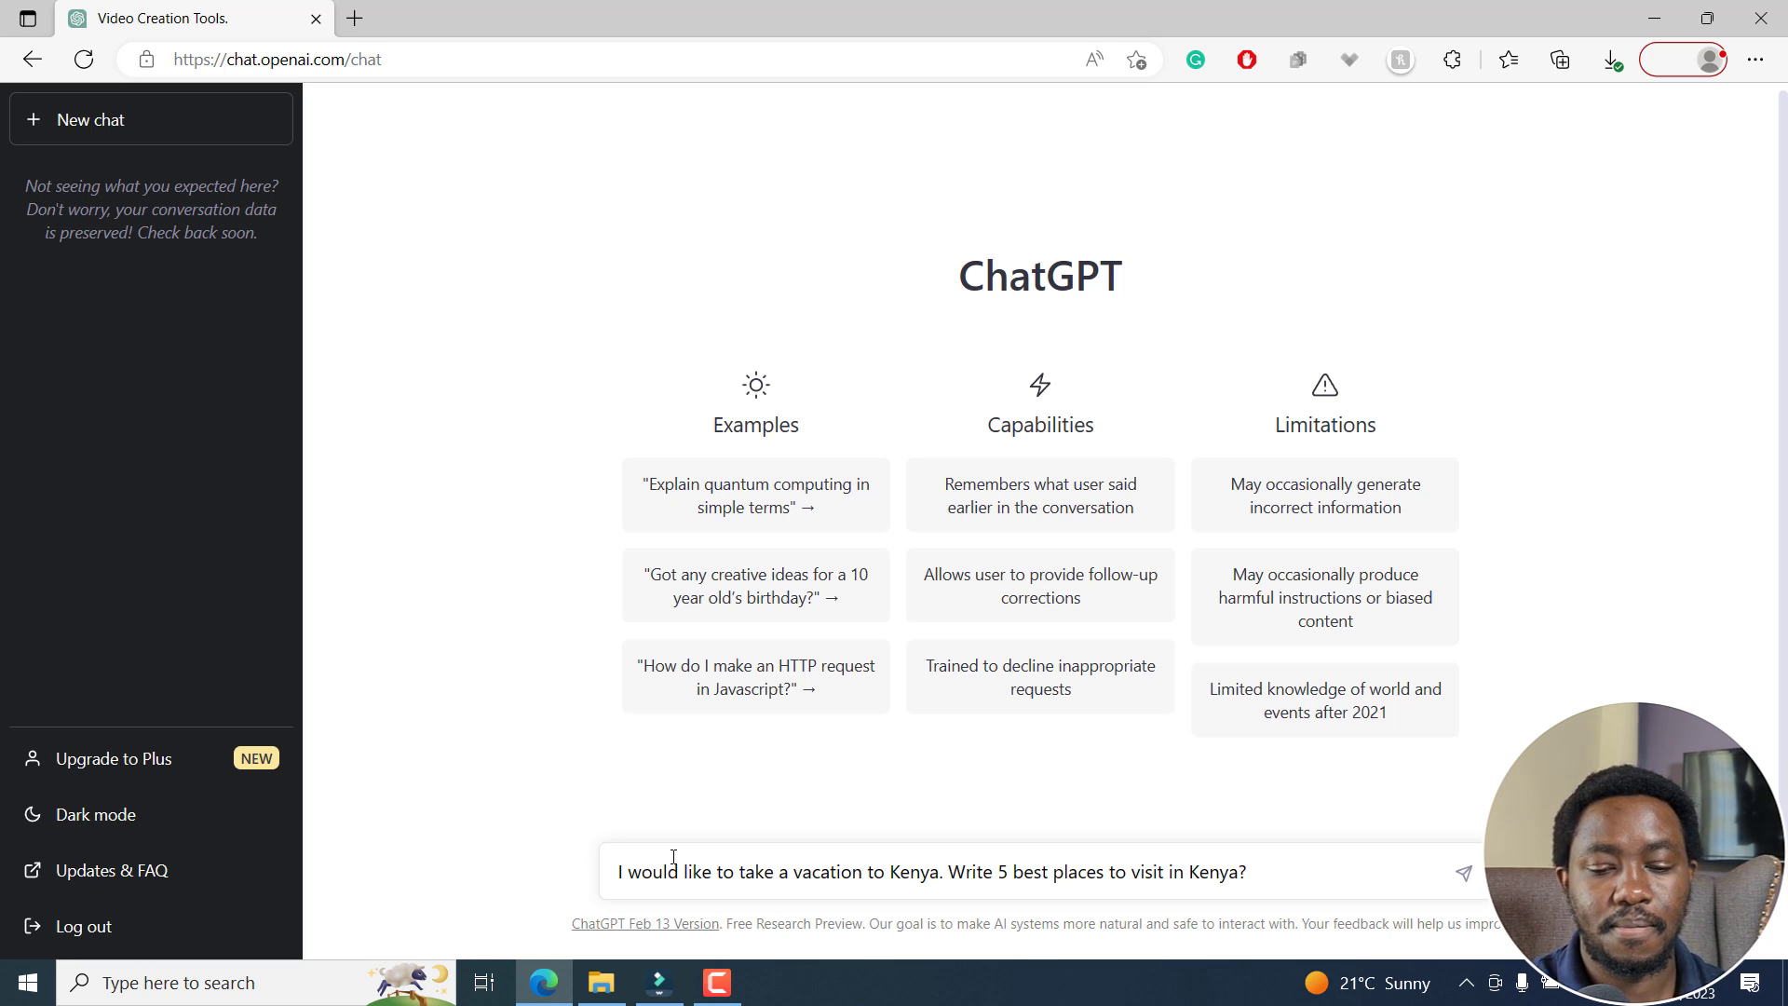
pyautogui.click(1463, 871)
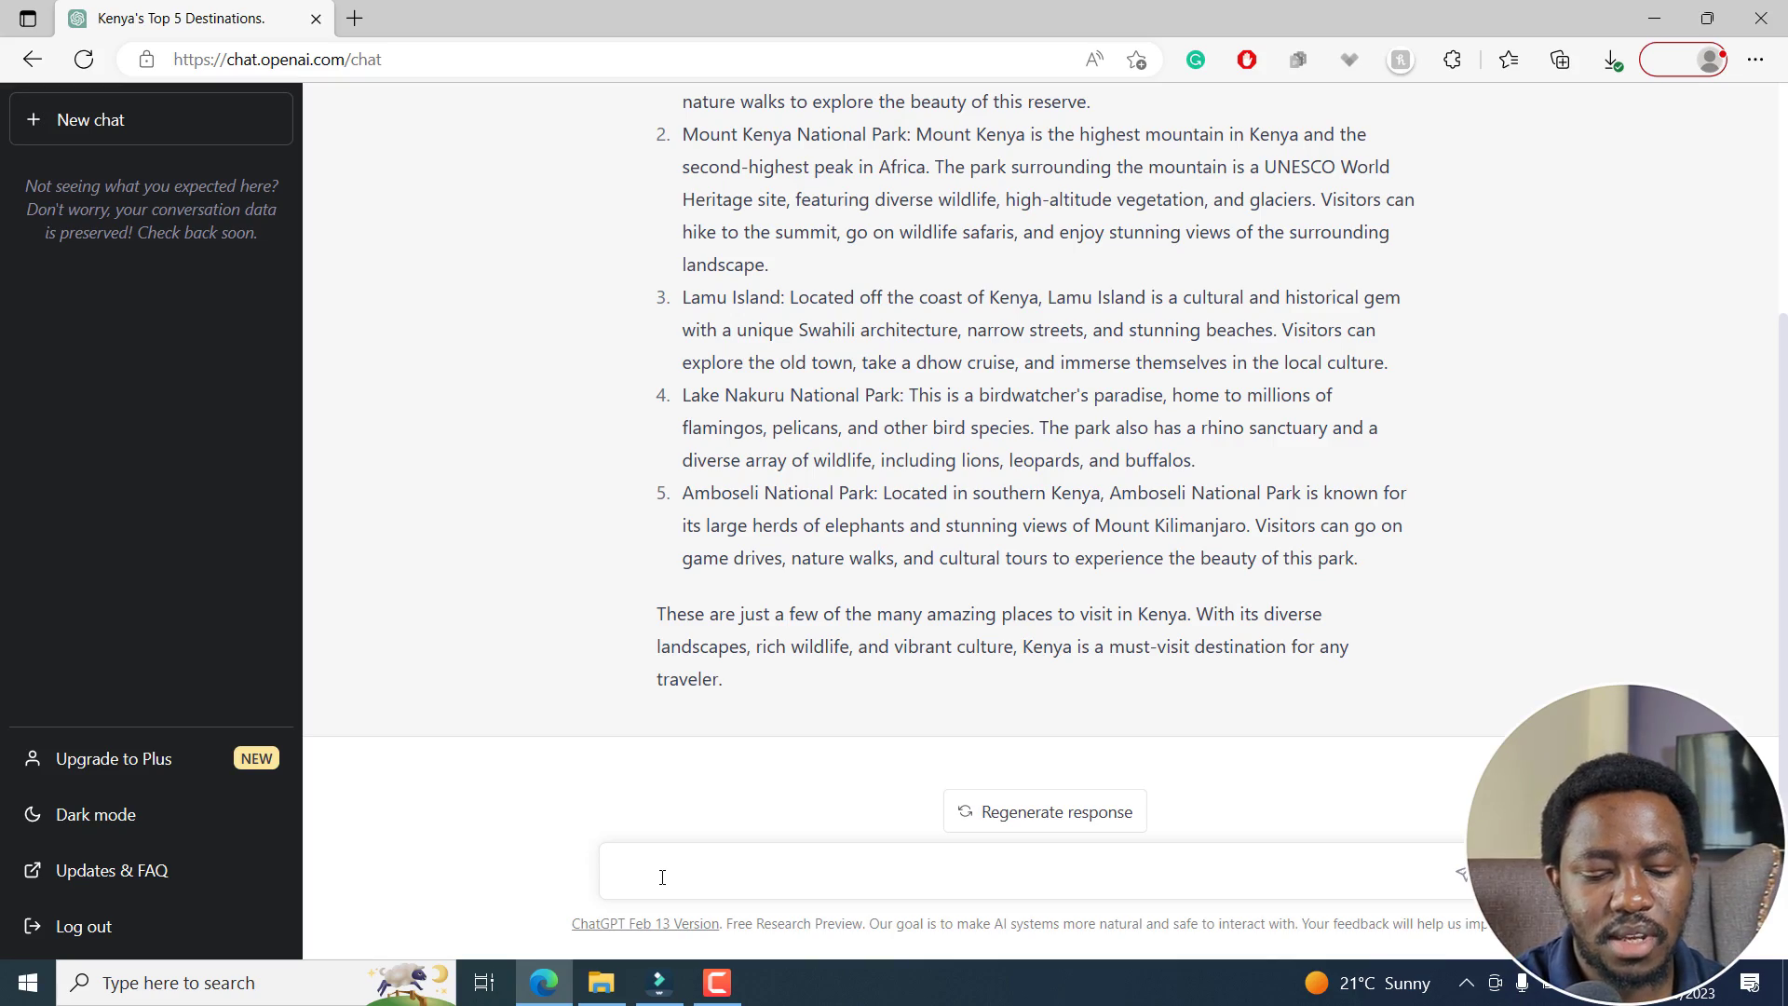
# Step: Ask ChatGPT to 'Write a YouTube Script from the response above' and copy the script
pyautogui.write('Write a Y')
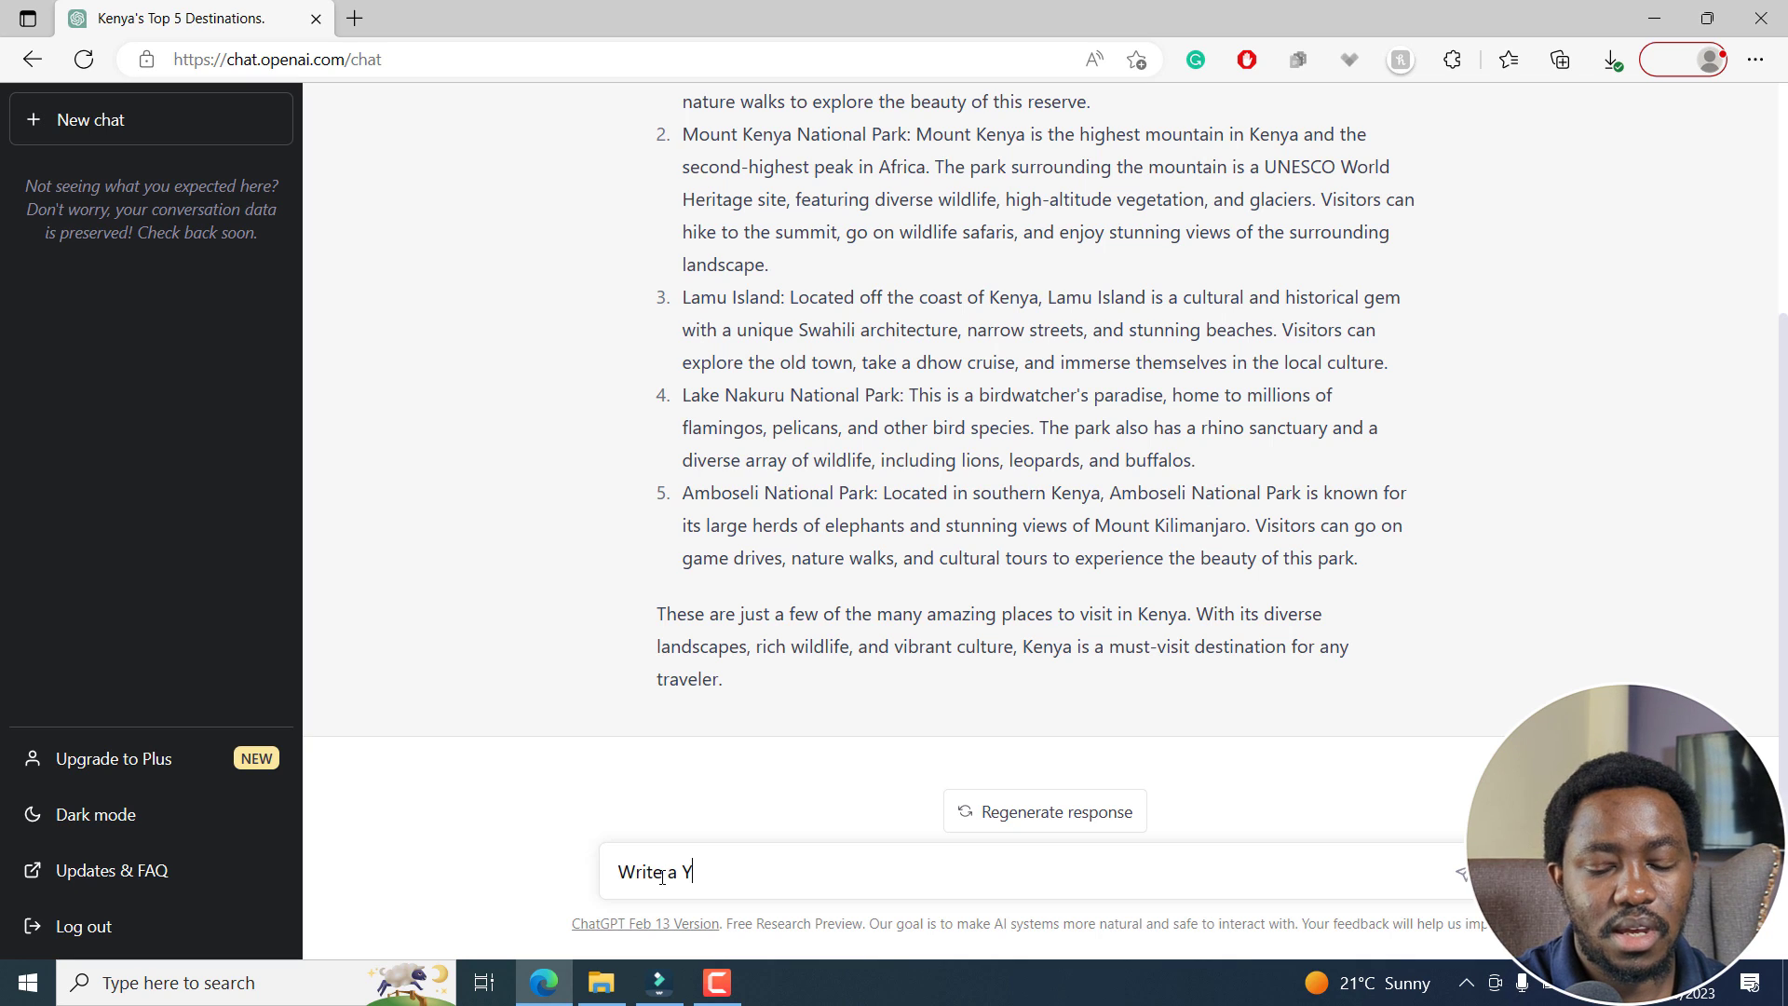
pyautogui.write('ouTube Scrip')
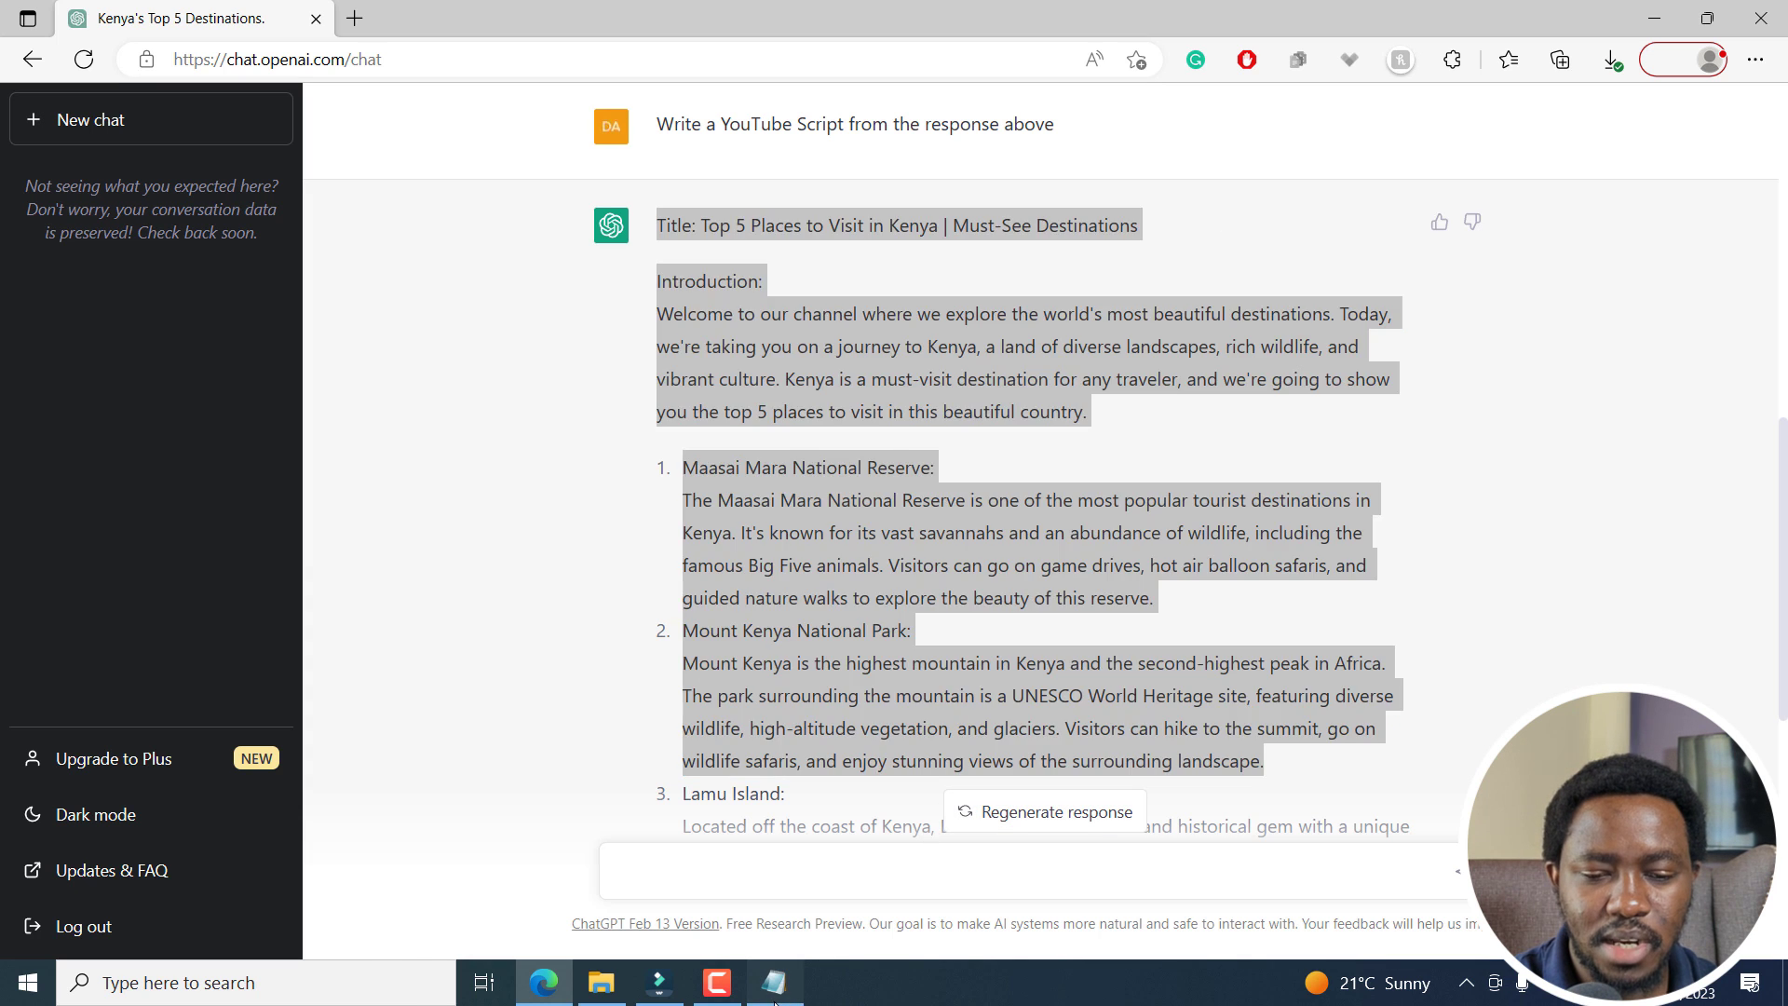
pyautogui.click(773, 982)
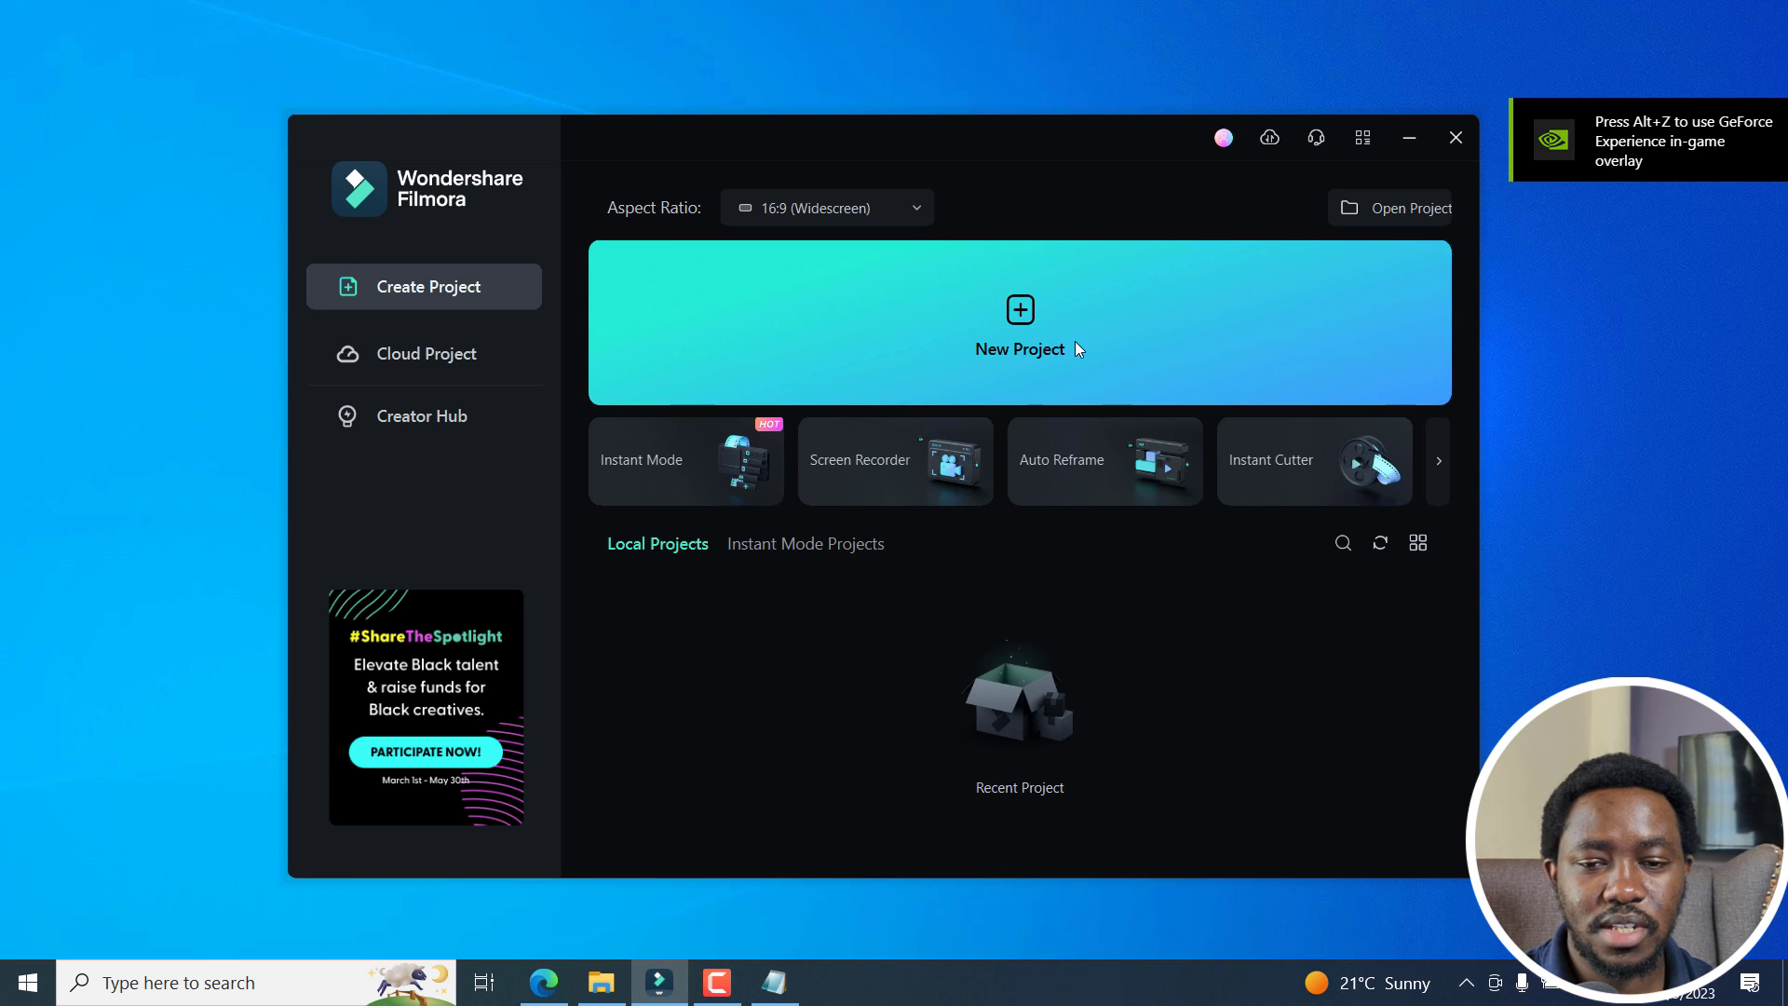
# Step: Start a new Filmora project and browse the Stock Media video library
pyautogui.click(1018, 323)
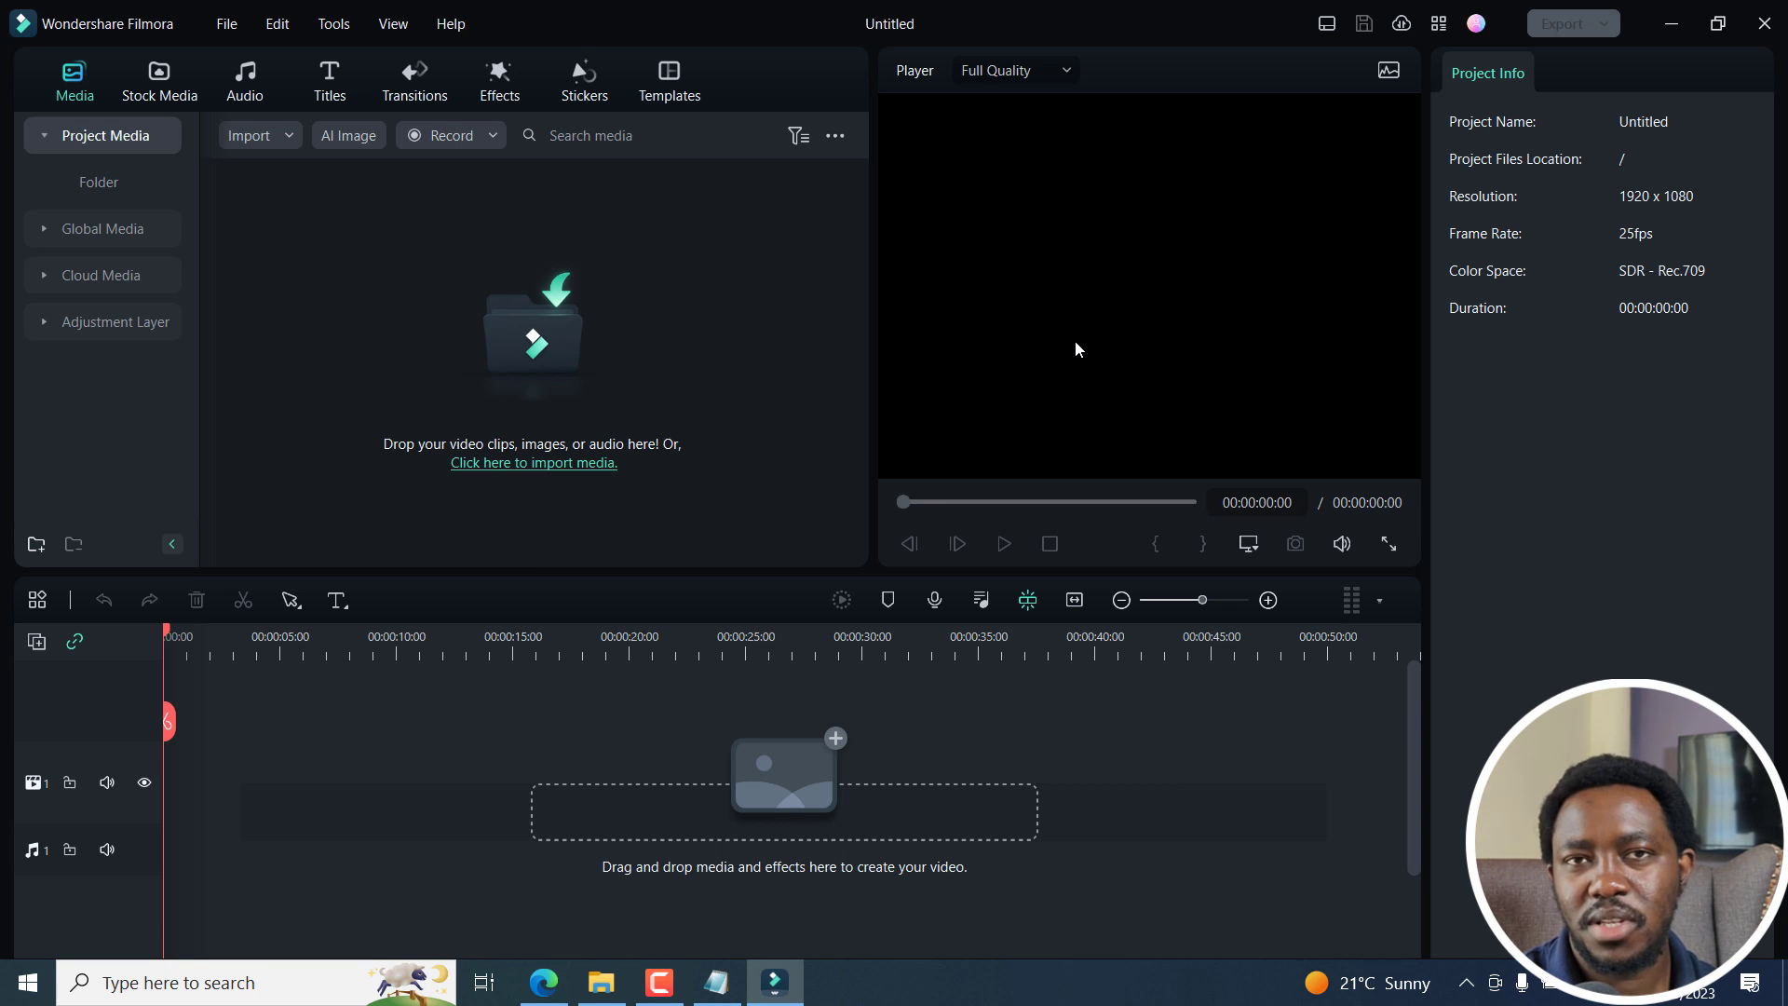
pyautogui.click(716, 981)
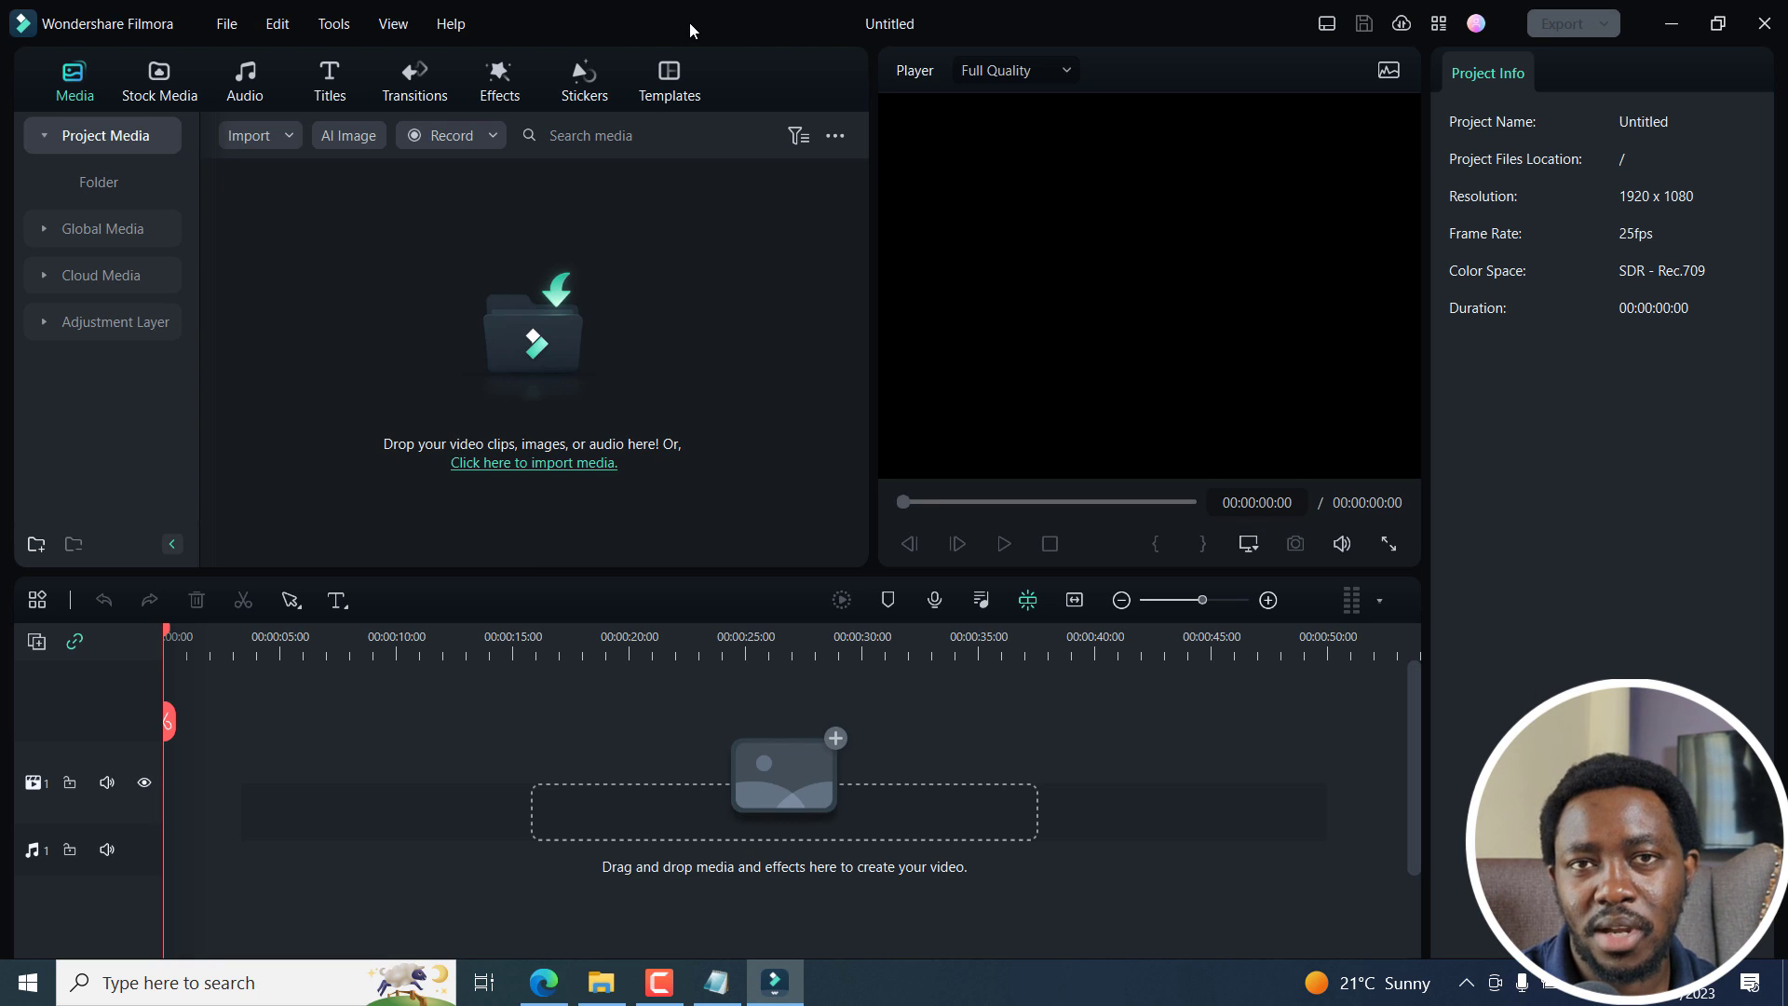
pyautogui.click(158, 81)
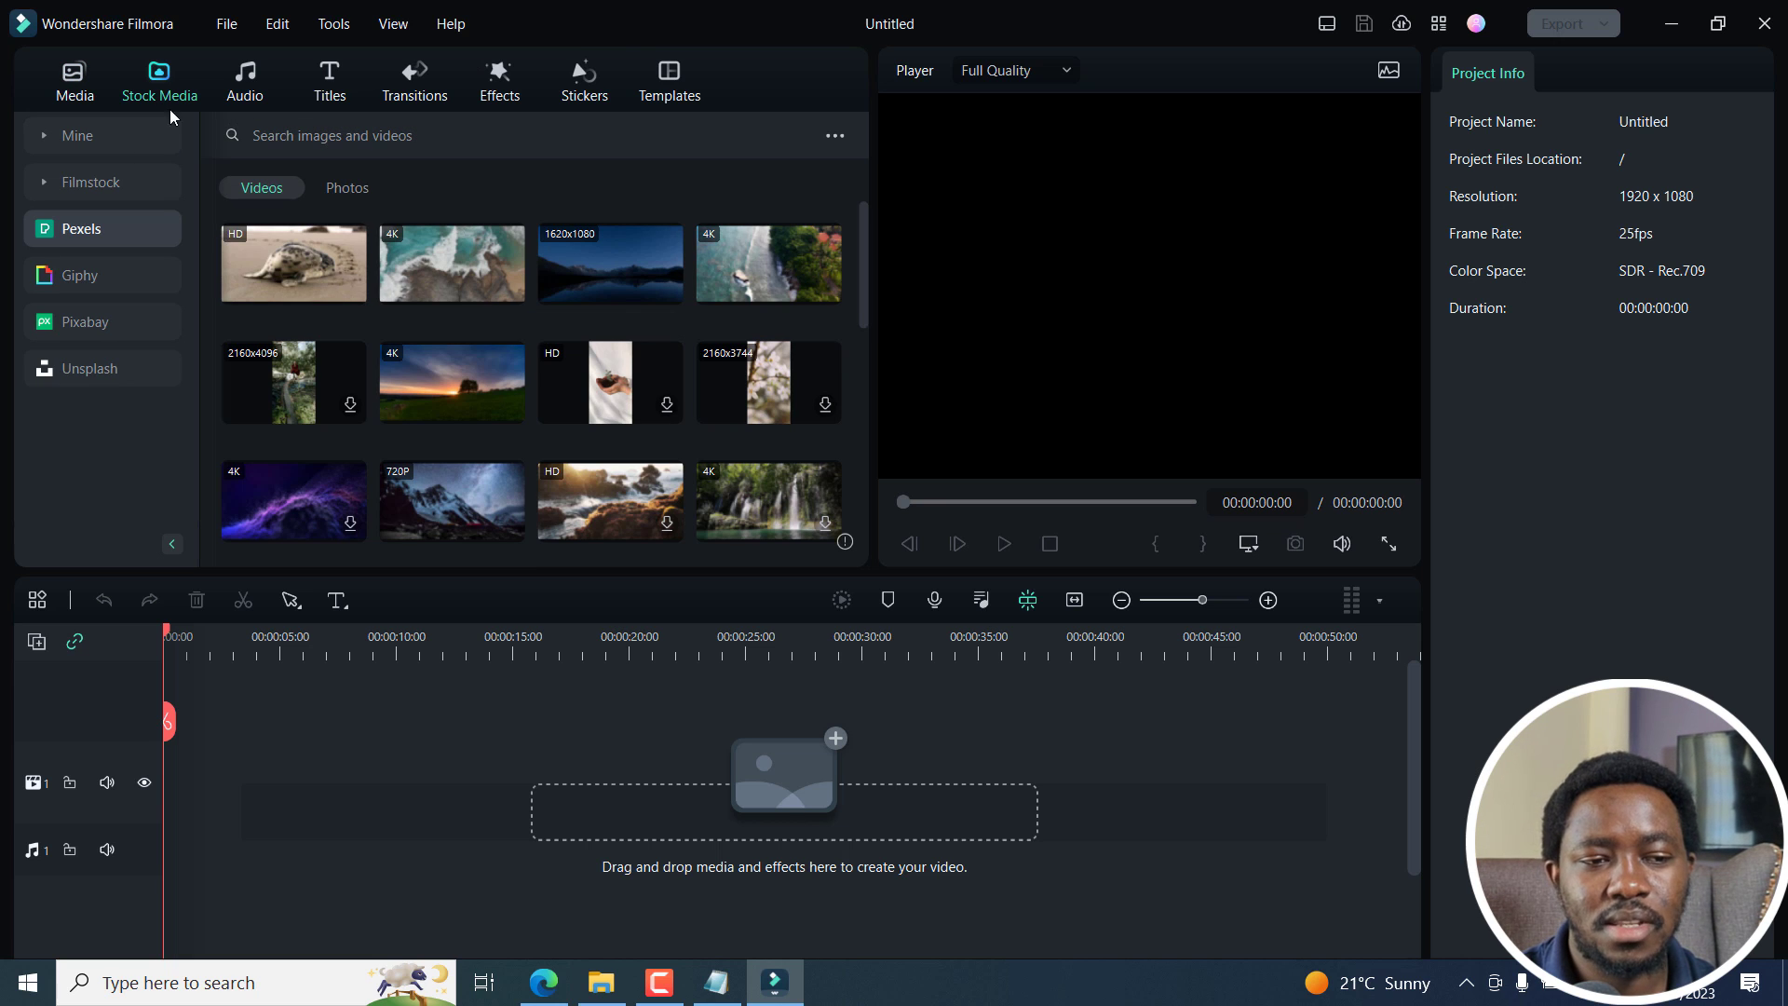
pyautogui.moveTo(293, 263)
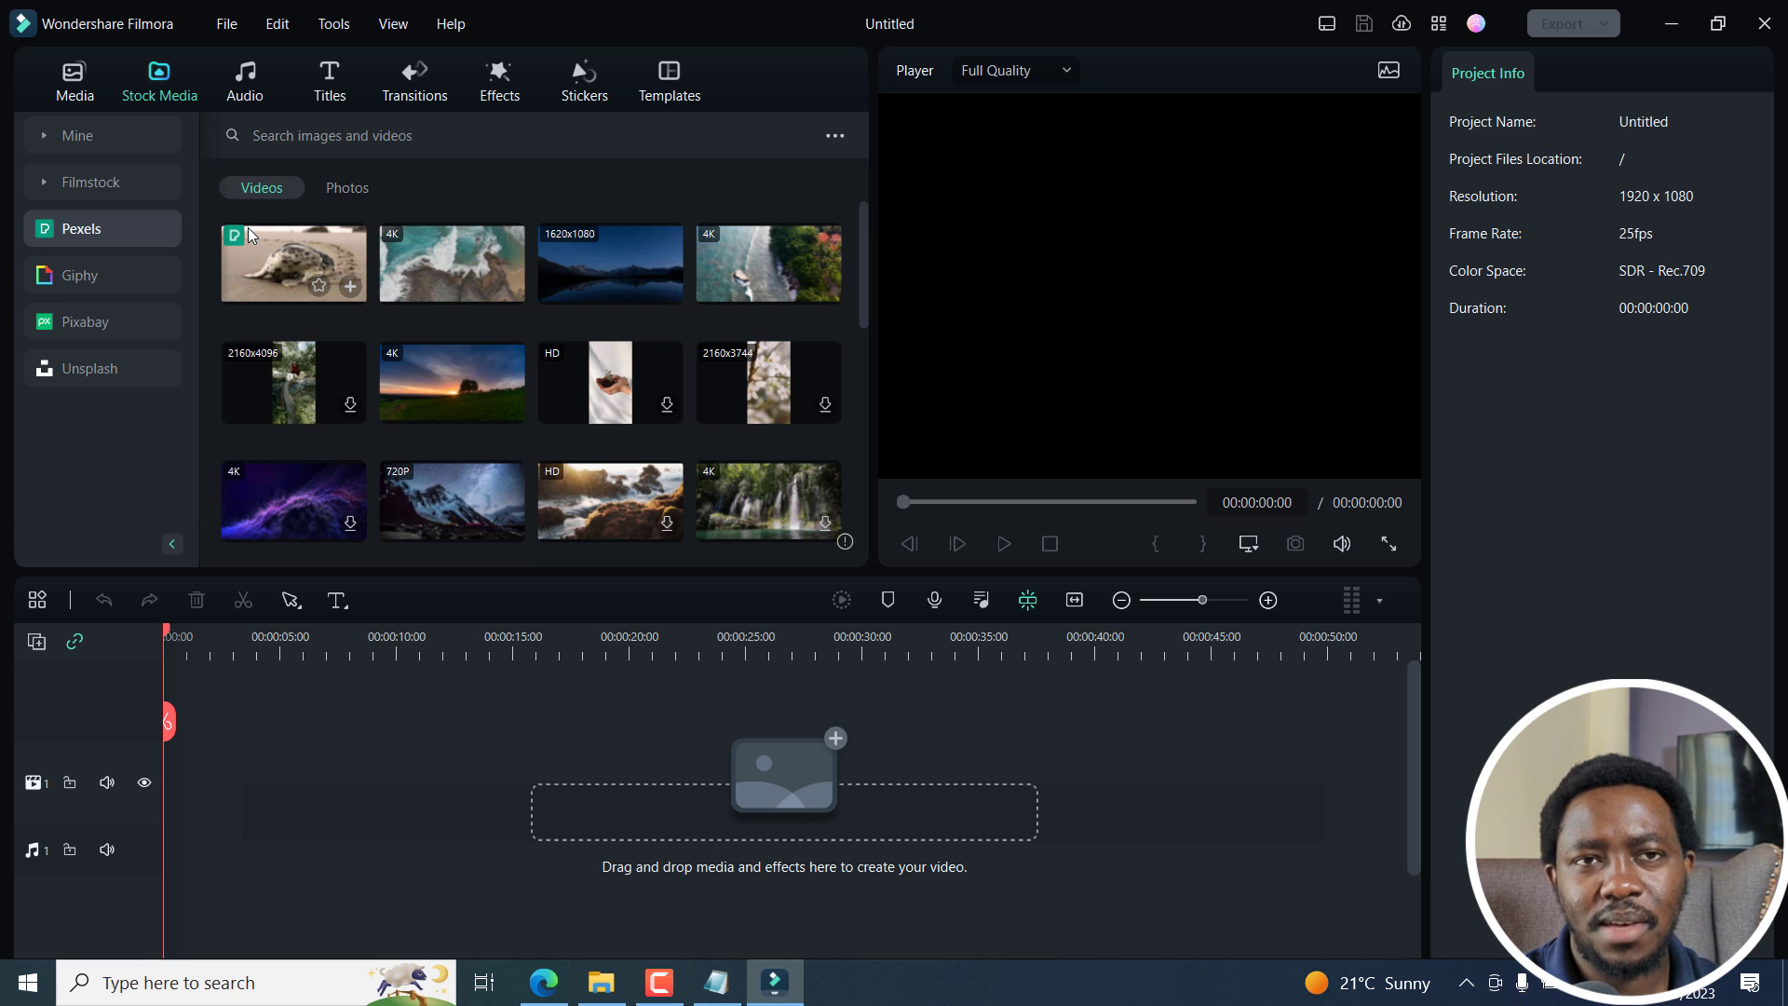
pyautogui.moveTo(407, 266)
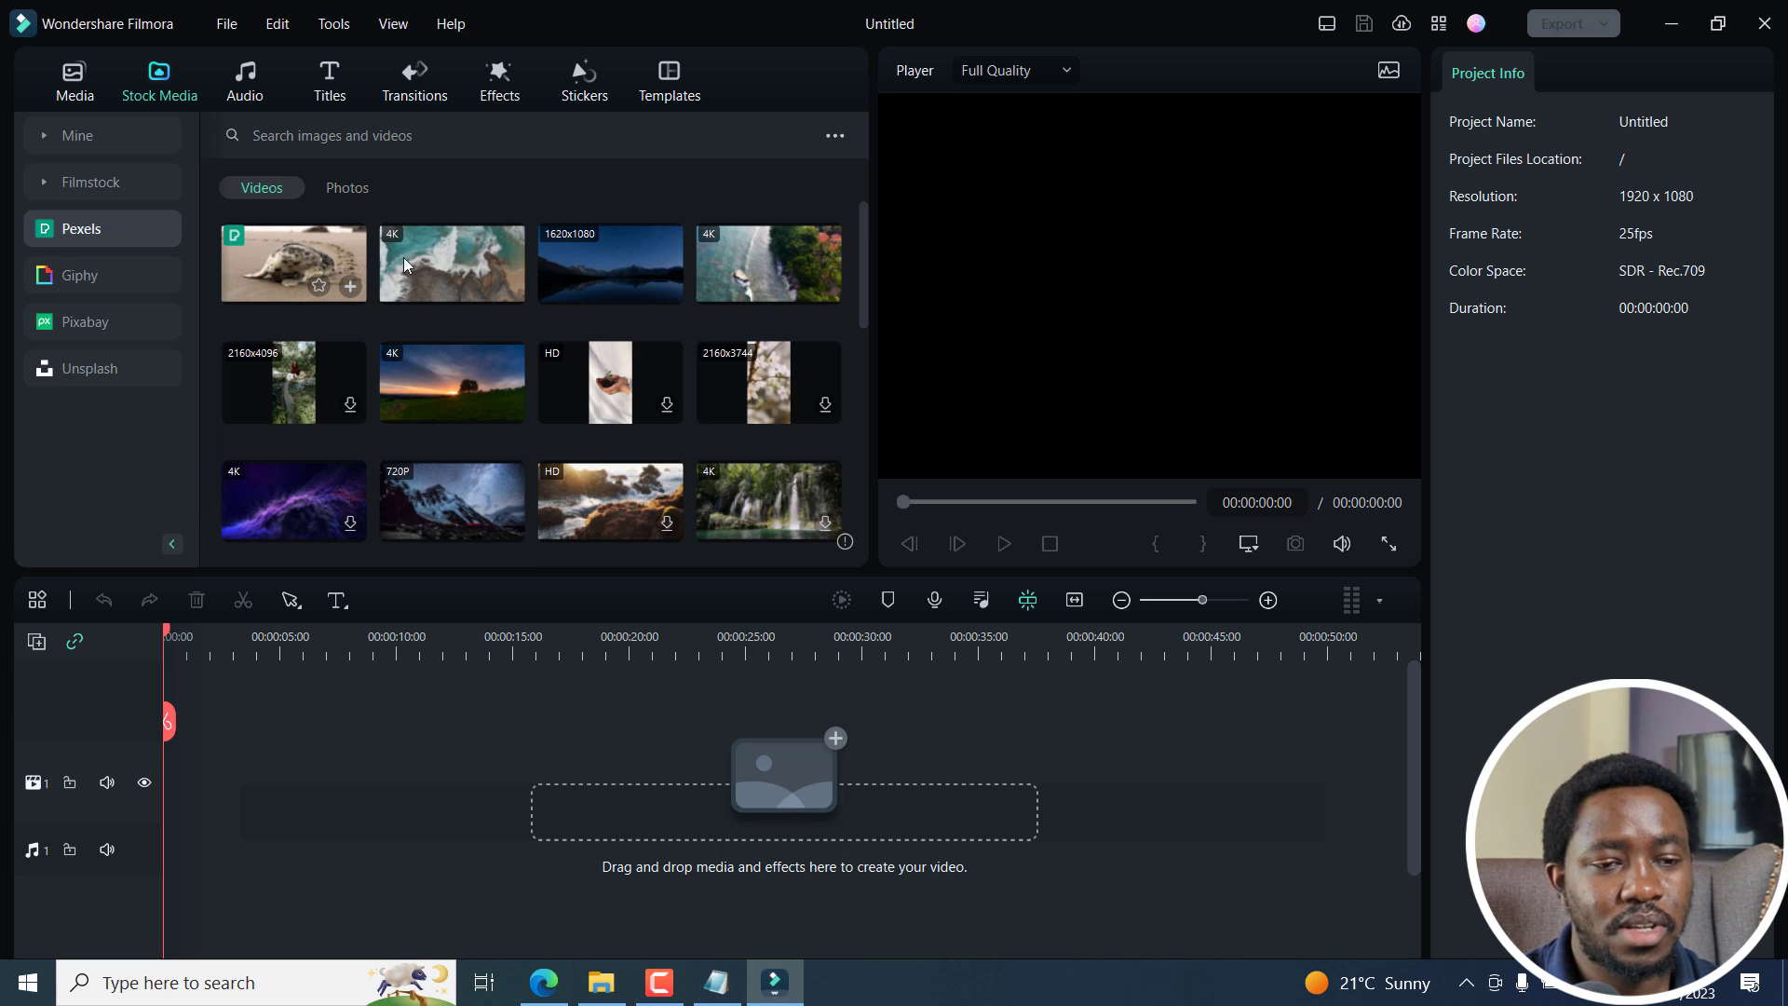
# Step: Return to the Media tab's project folder holding the downloaded Kenya clips
pyautogui.click(75, 81)
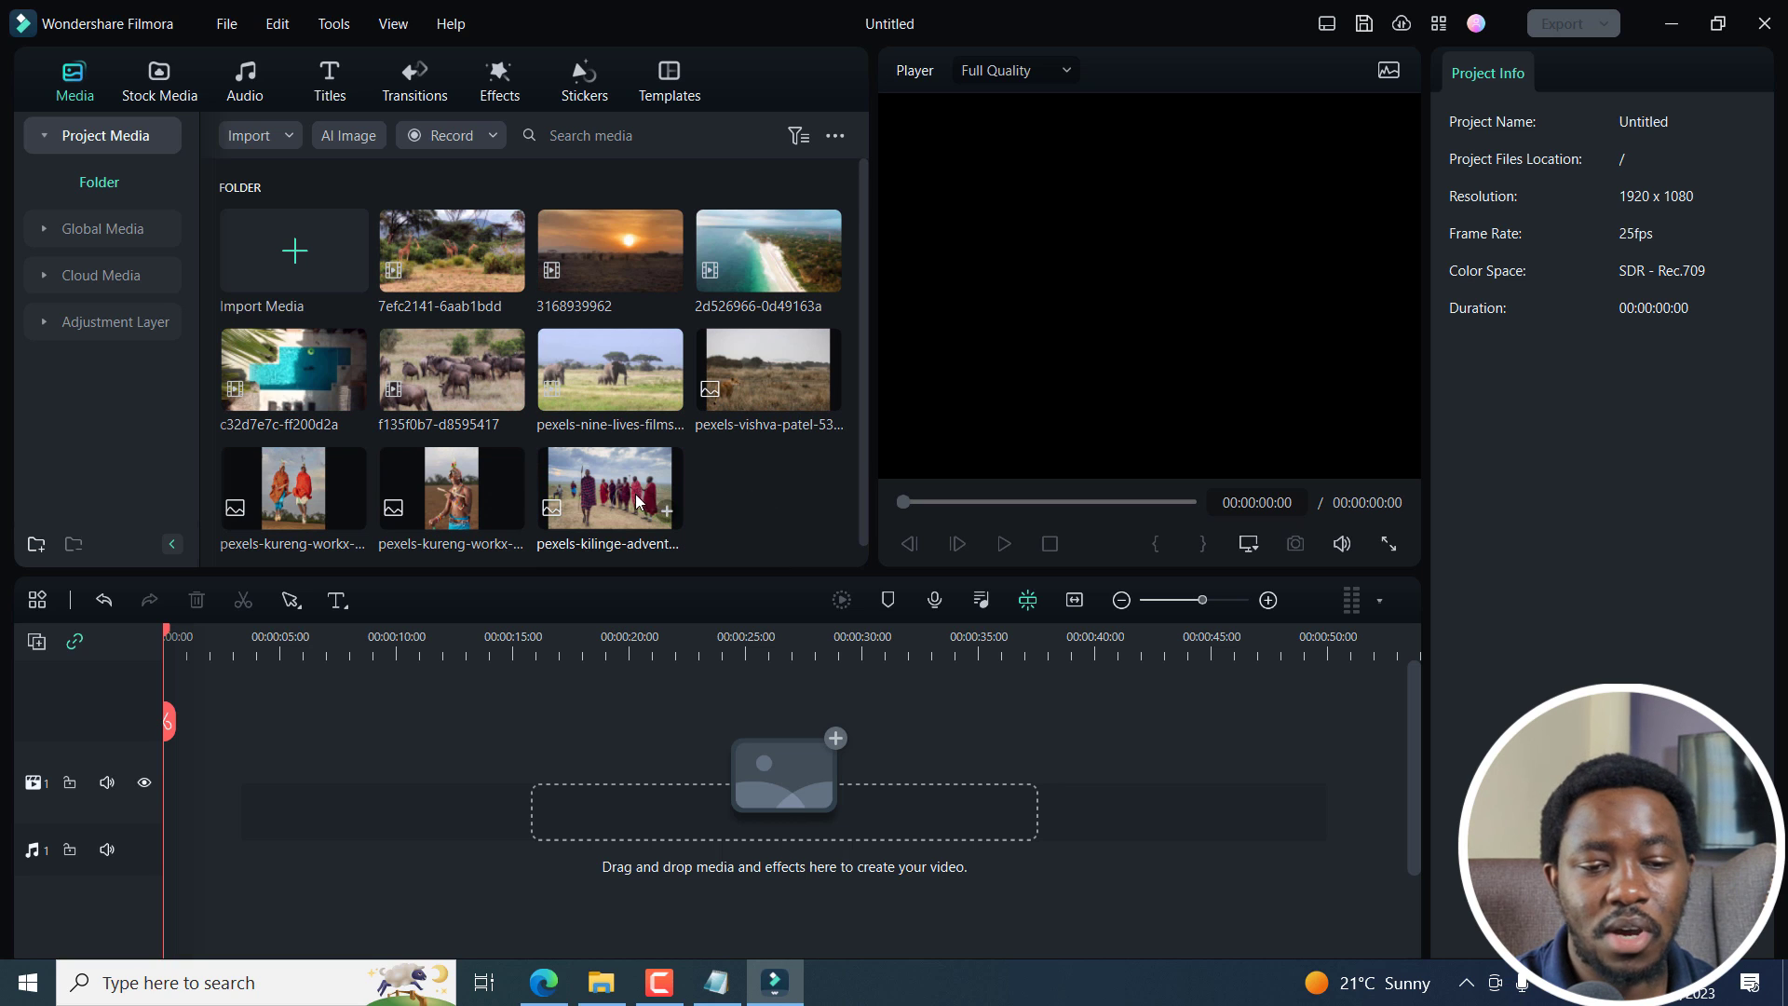
pyautogui.moveTo(633, 282)
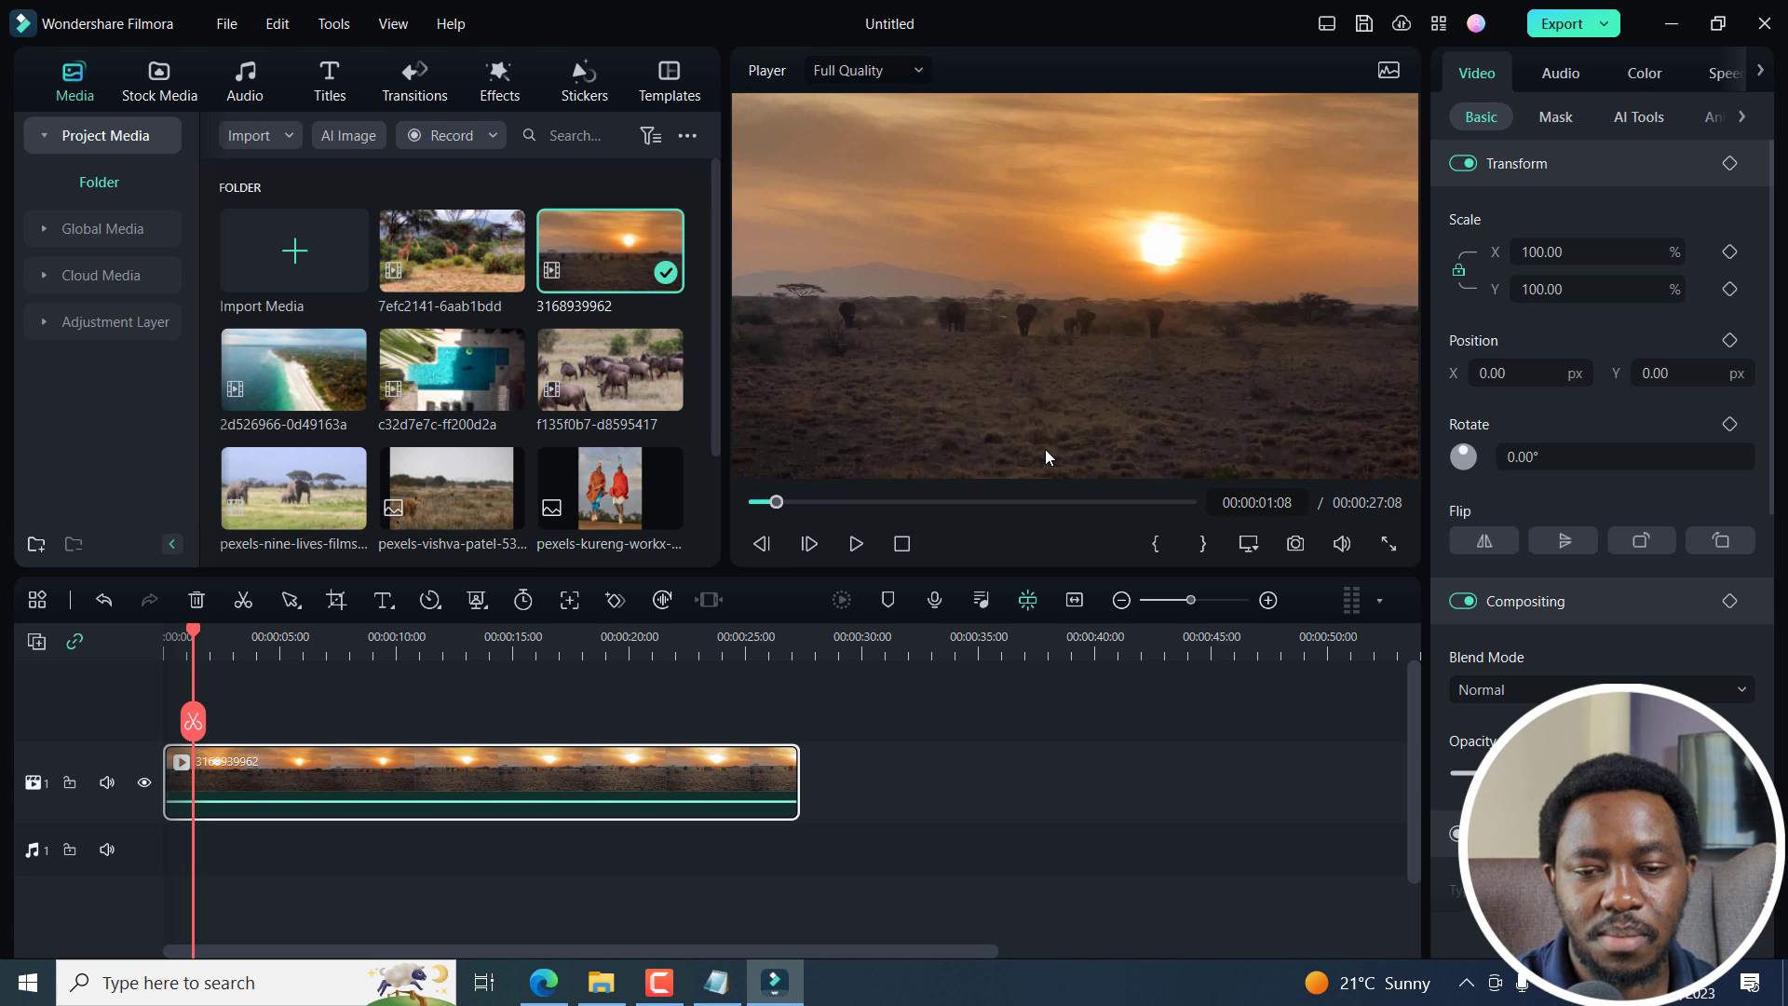
# Step: Move the timeline playhead to about 3 seconds for the default title
pyautogui.click(855, 543)
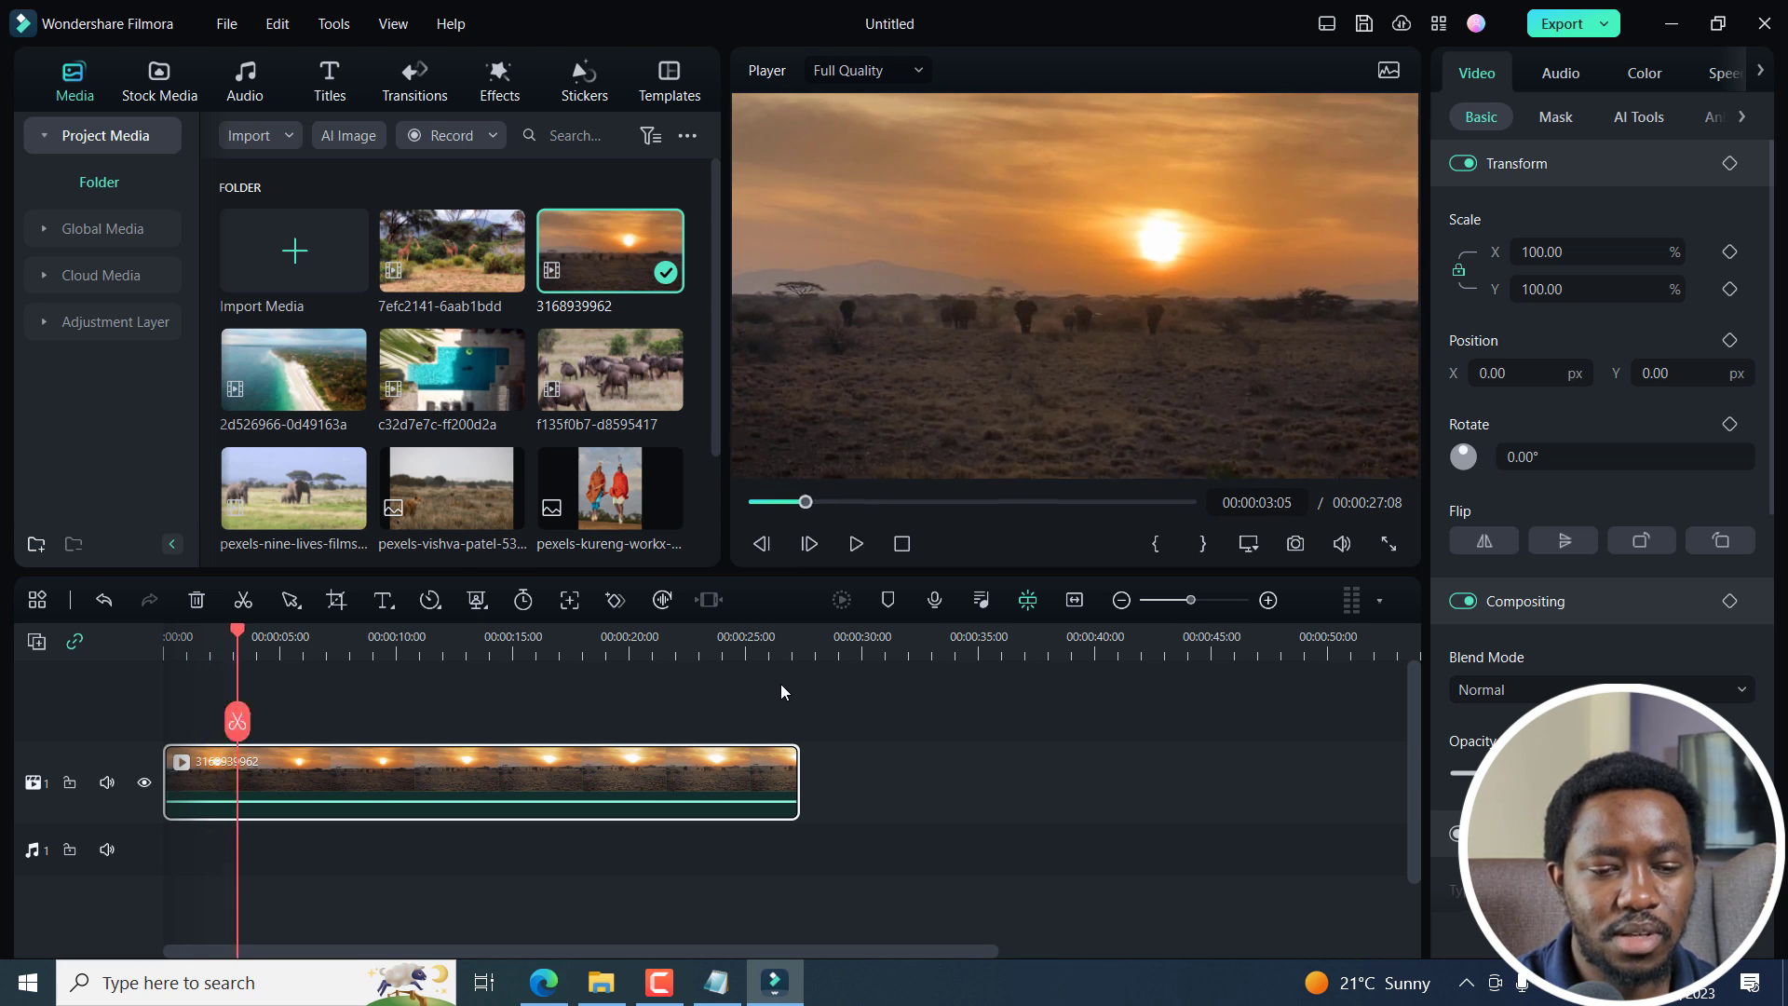
pyautogui.scroll(-3)
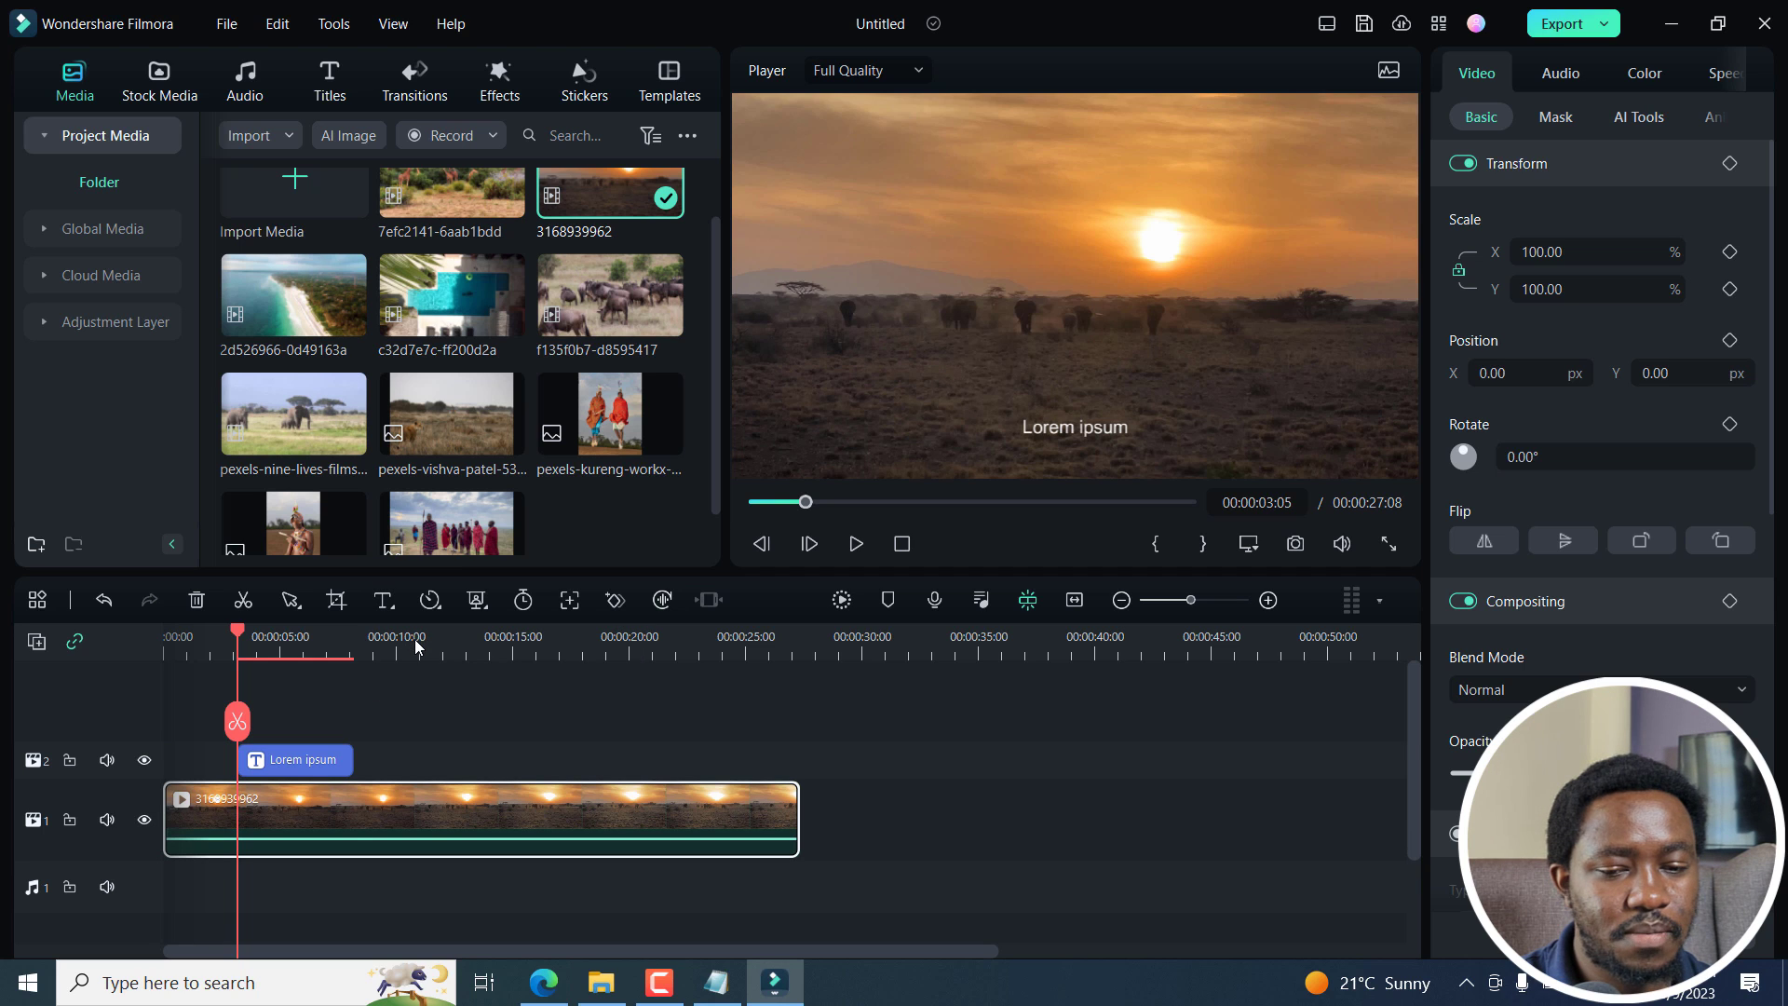
# Step: Edit the Lorem ipsum placeholder title to paste in the script introduction
pyautogui.click(294, 760)
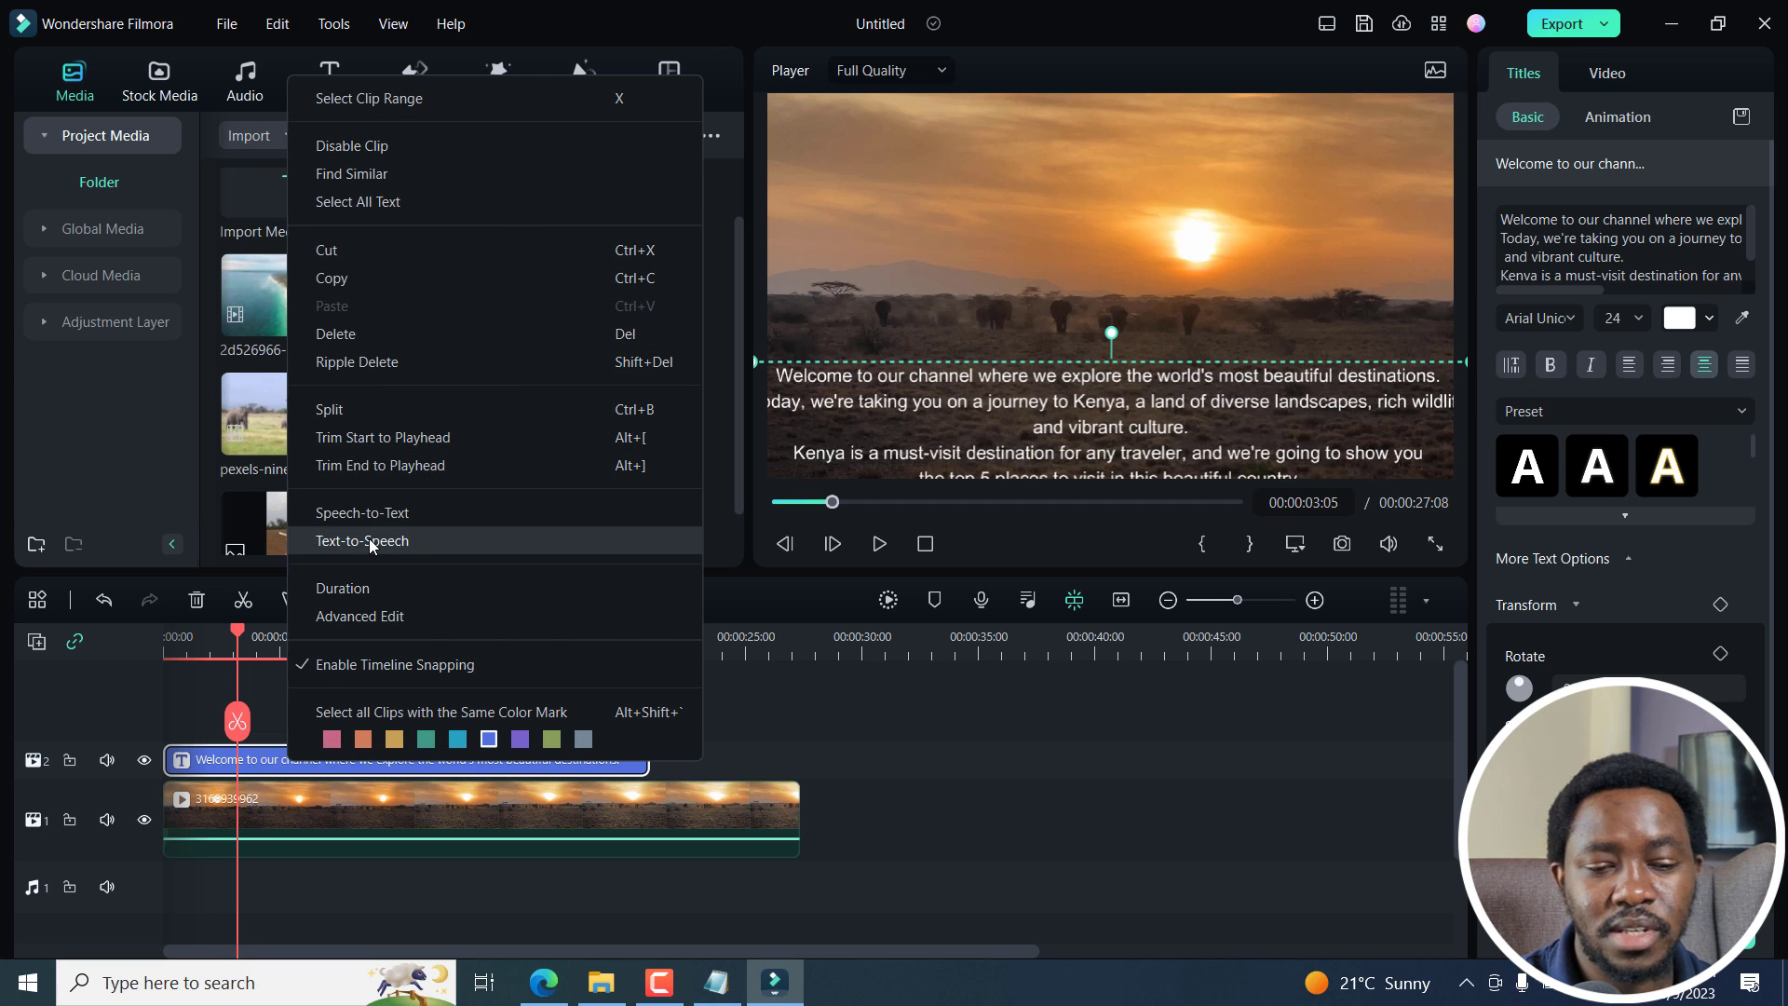
# Step: Generate Text-to-Speech narration with English (US) voice Mark, then close the conversion list
pyautogui.click(362, 540)
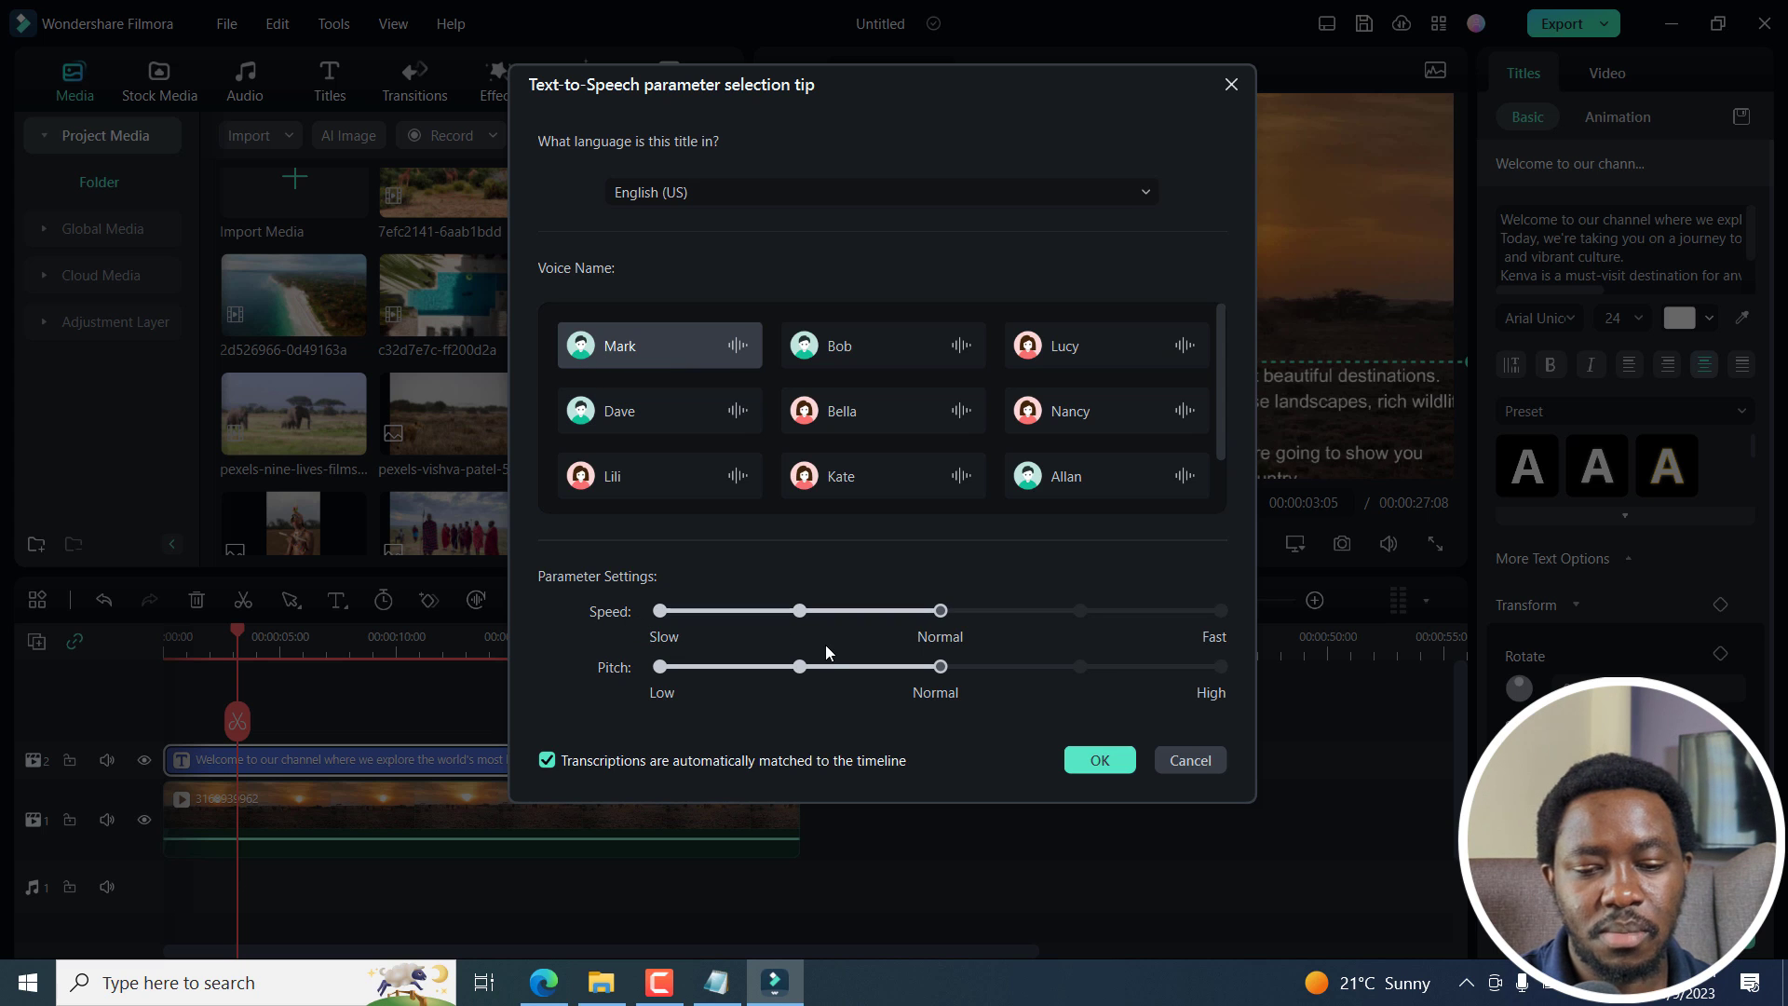
pyautogui.click(1098, 760)
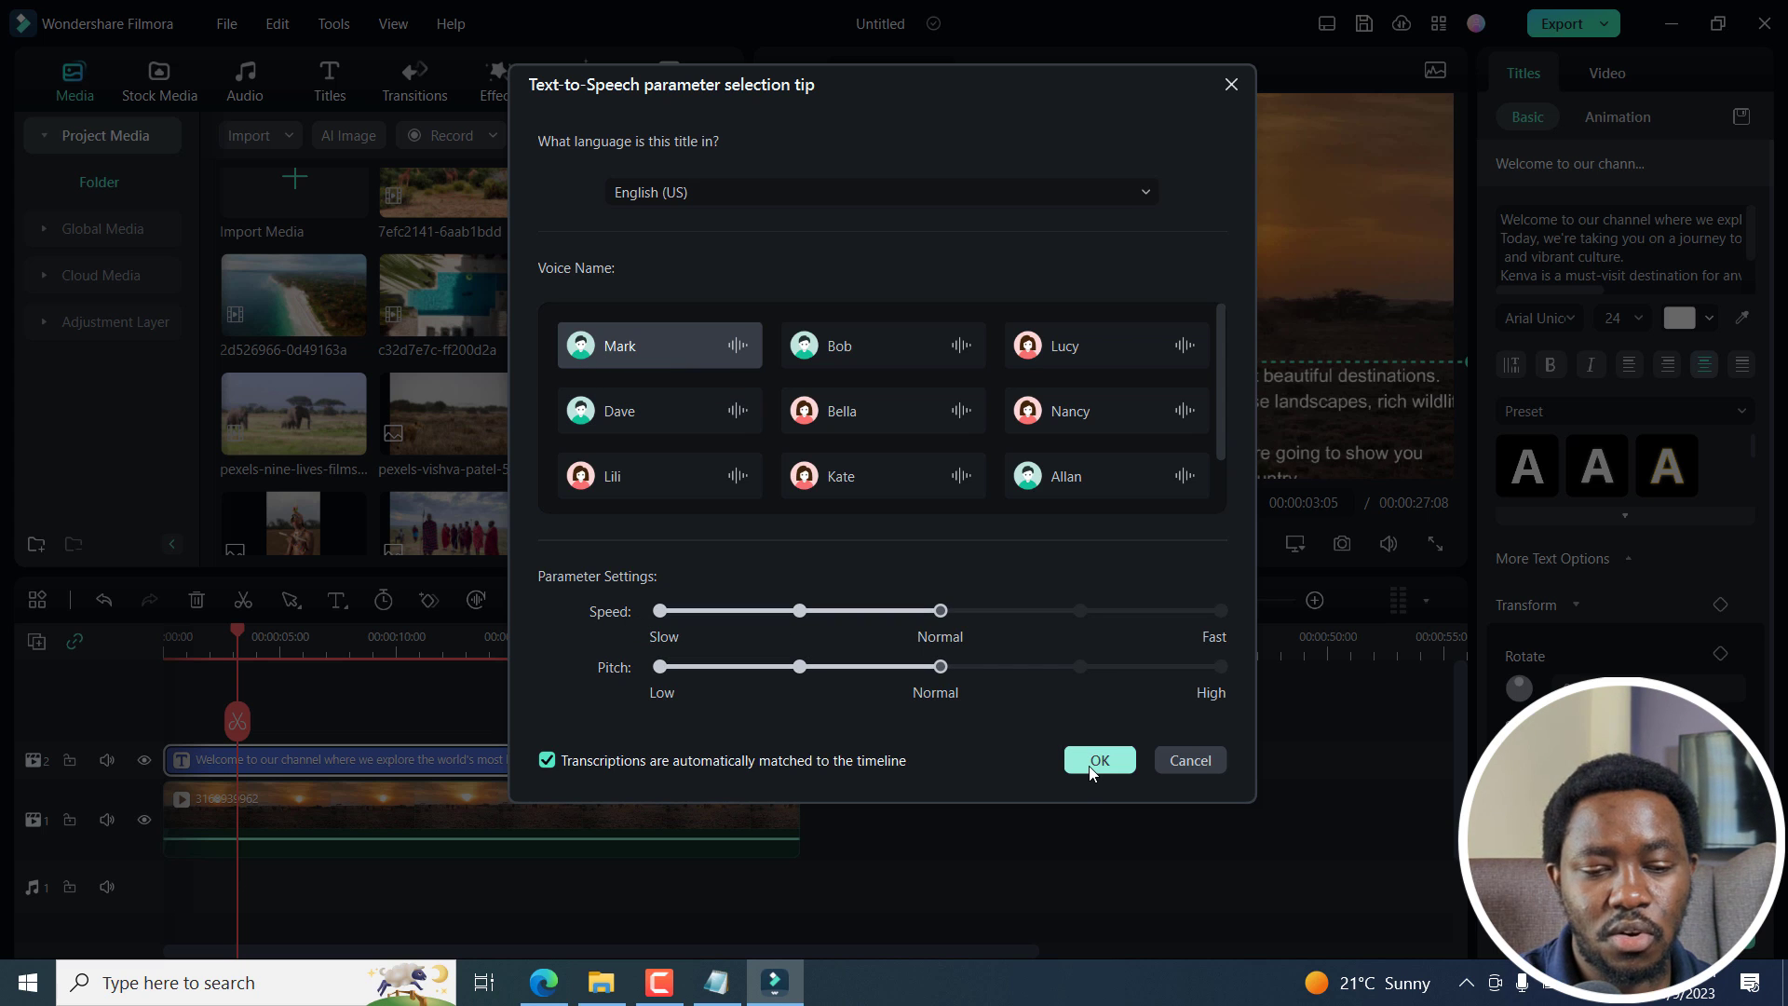
pyautogui.click(1097, 760)
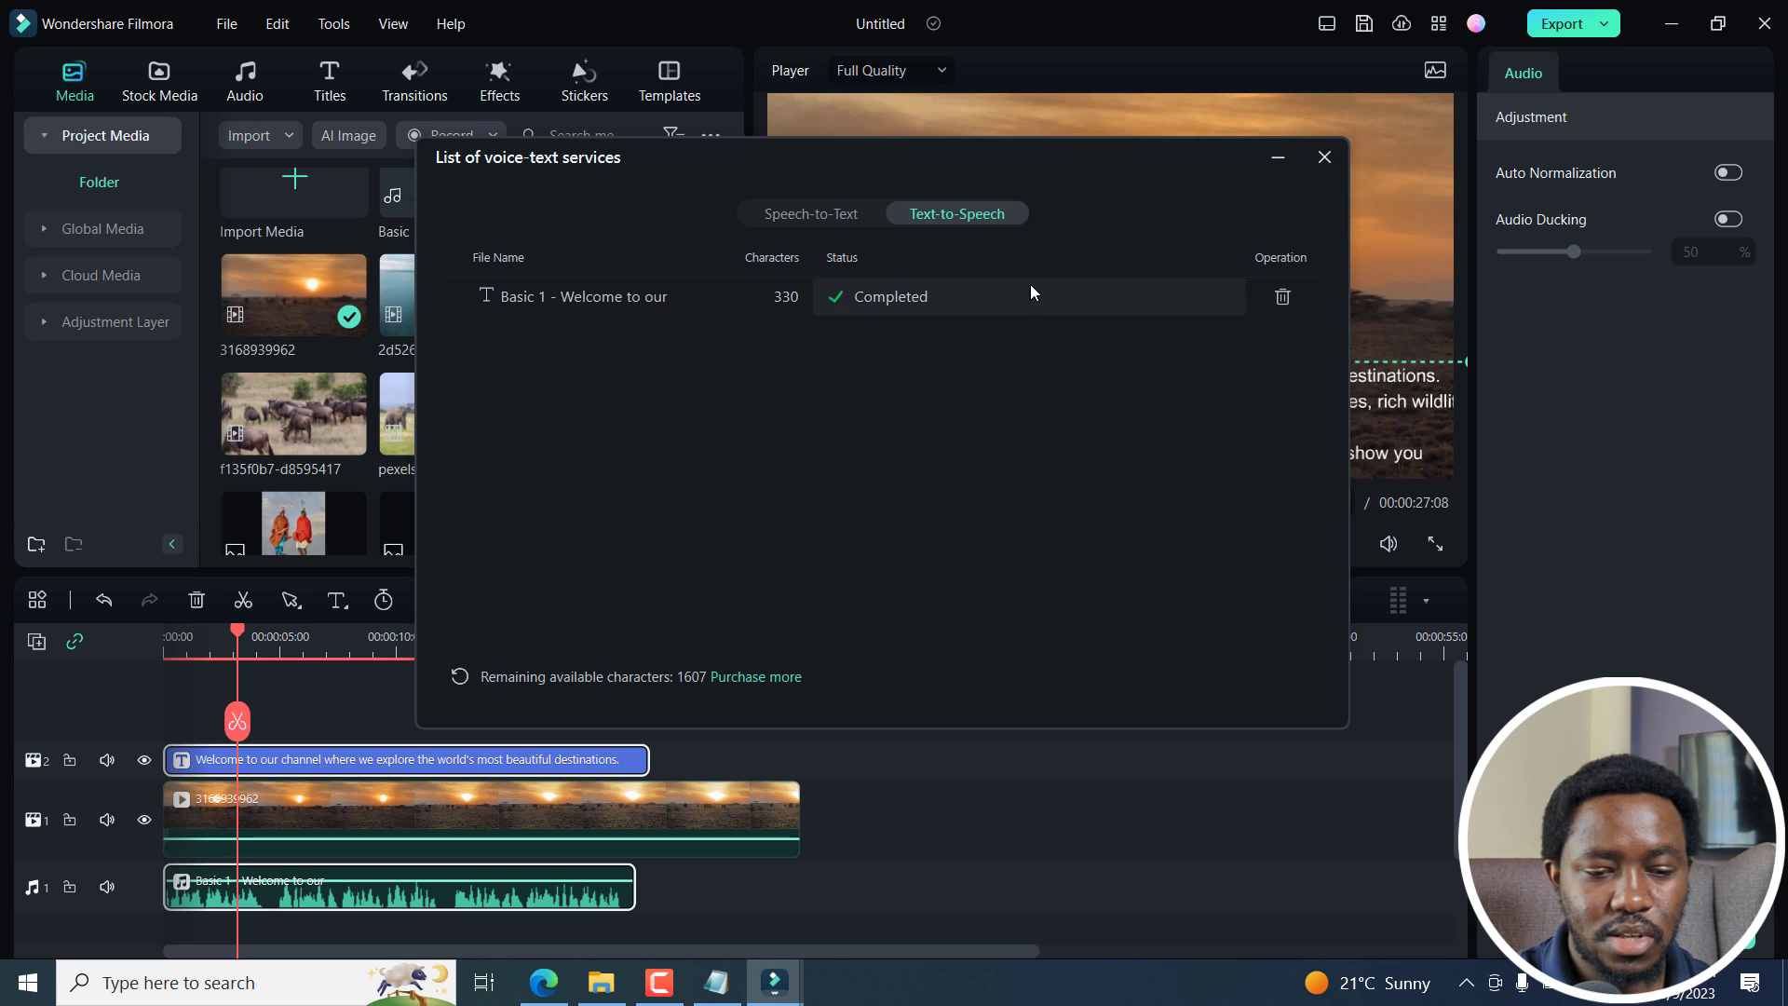
pyautogui.click(1323, 157)
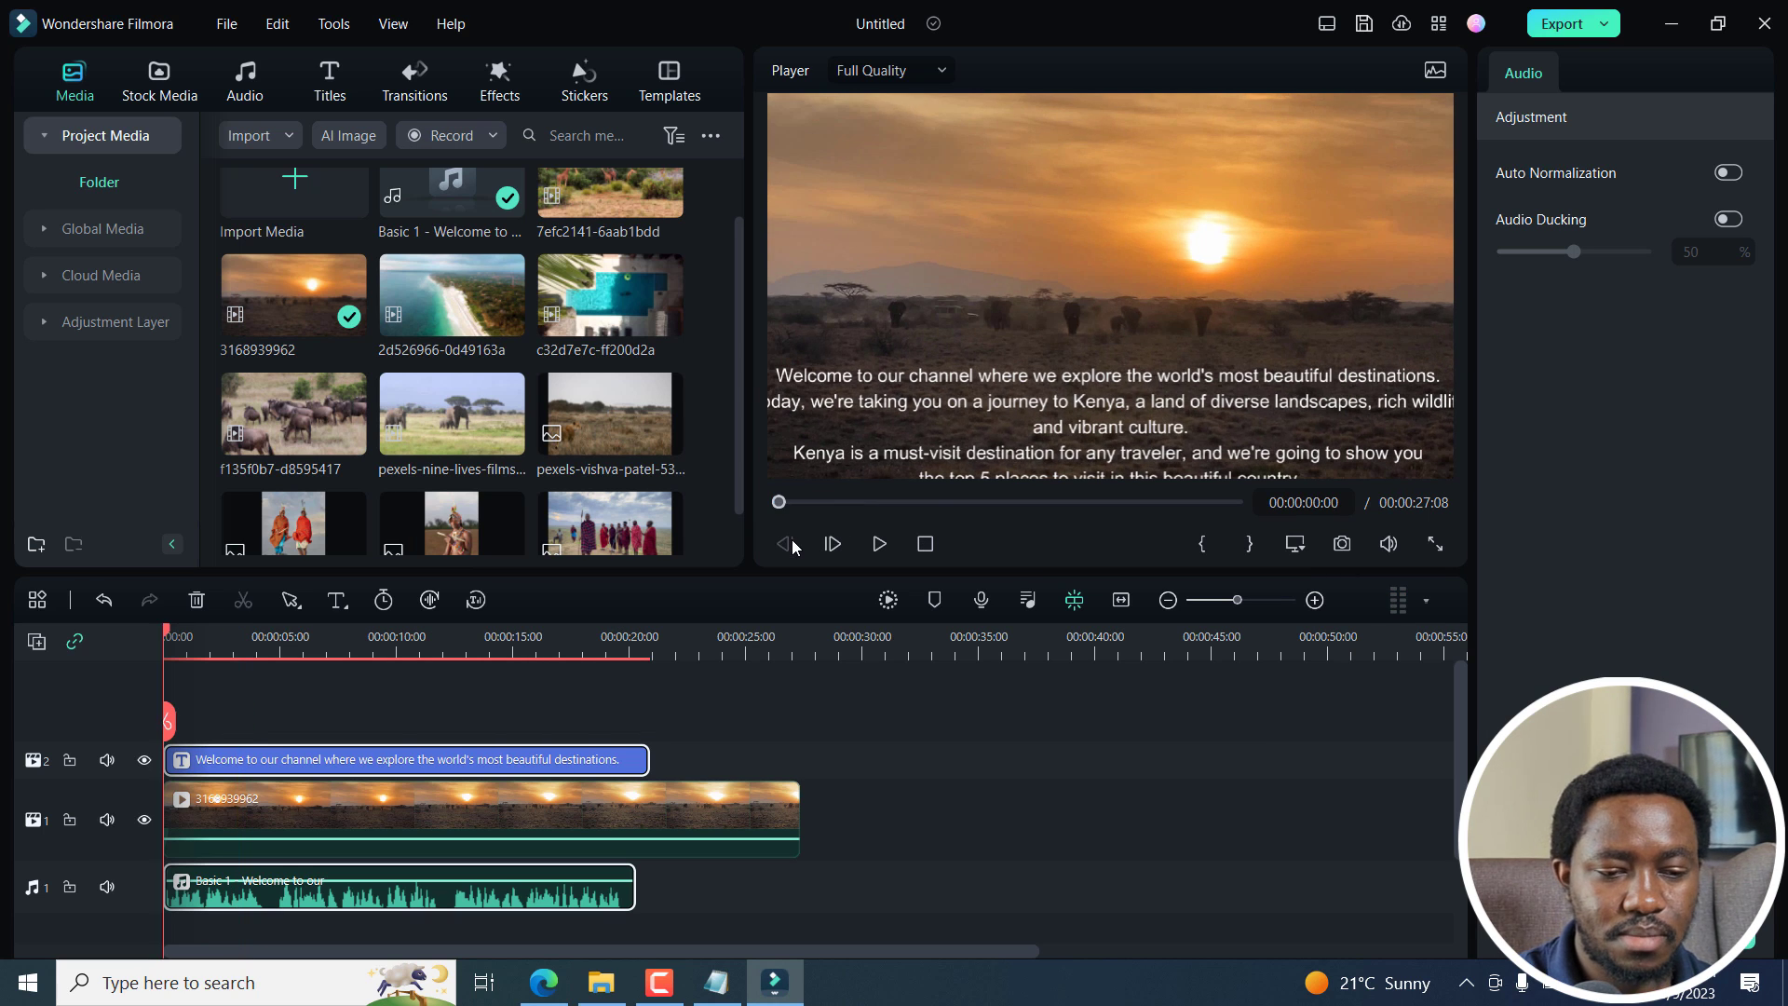
# Step: Delete the welcome text clip and move the playhead to about 00:00:20
pyautogui.click(879, 543)
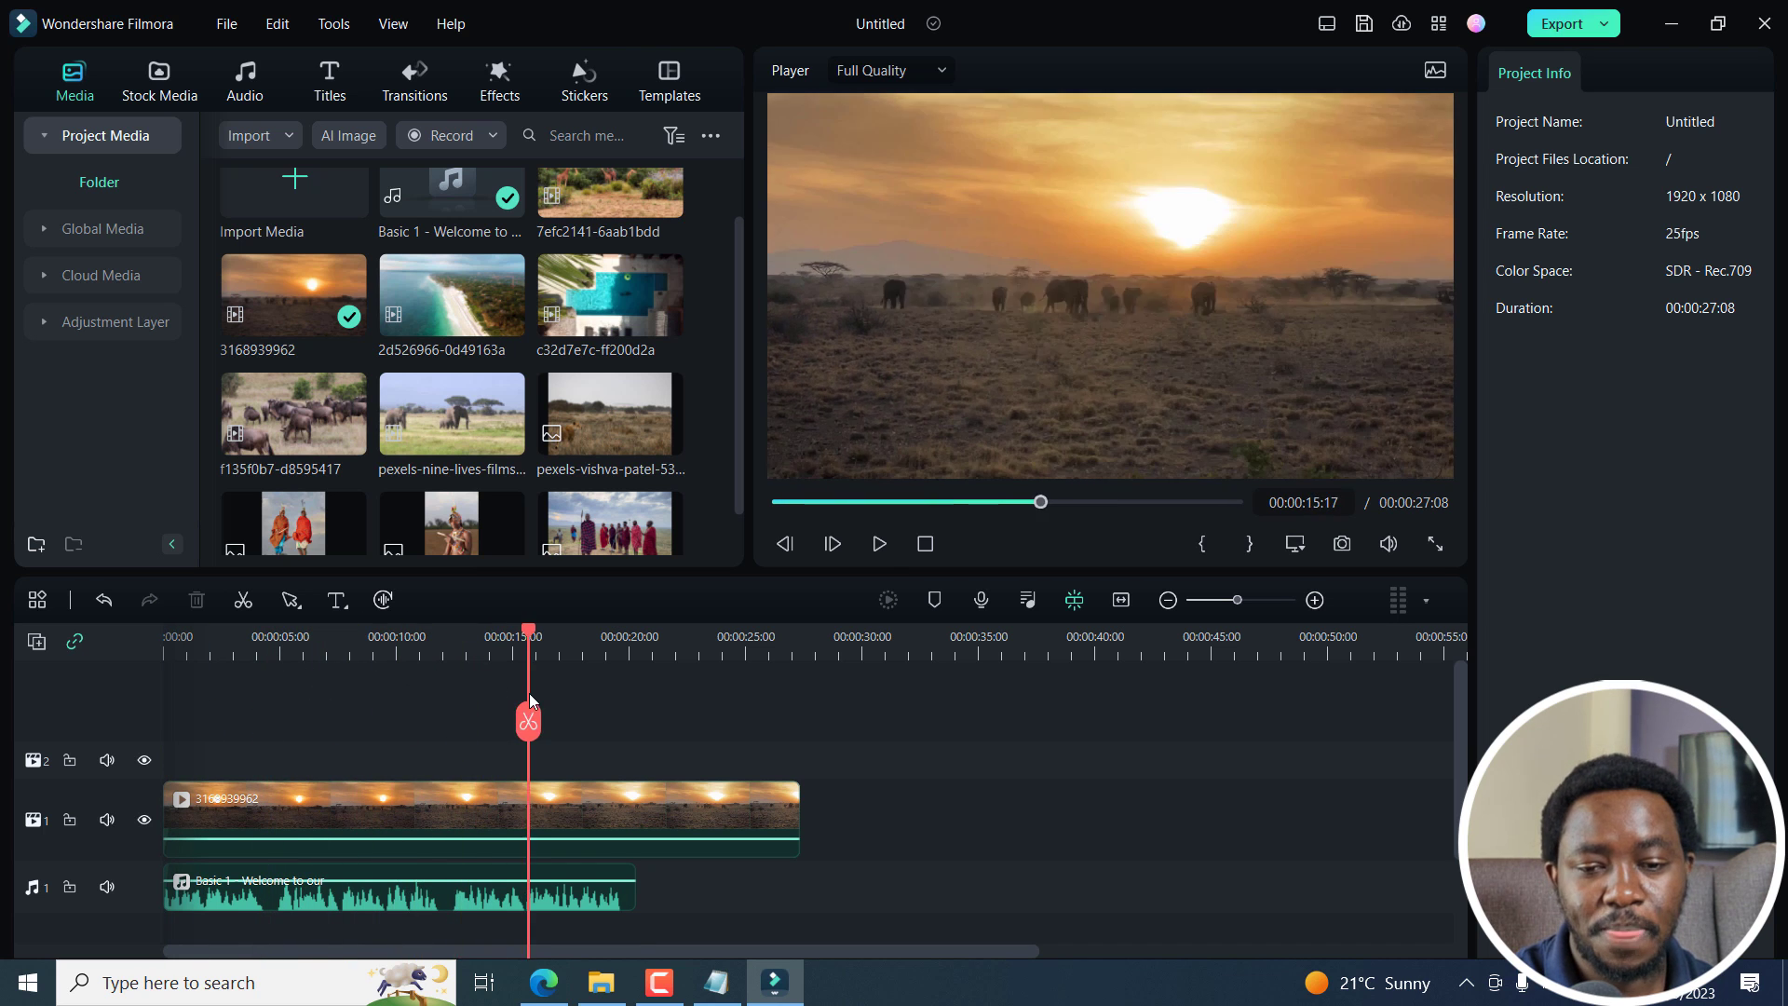
pyautogui.moveTo(528, 720); pyautogui.dragTo(636, 720)
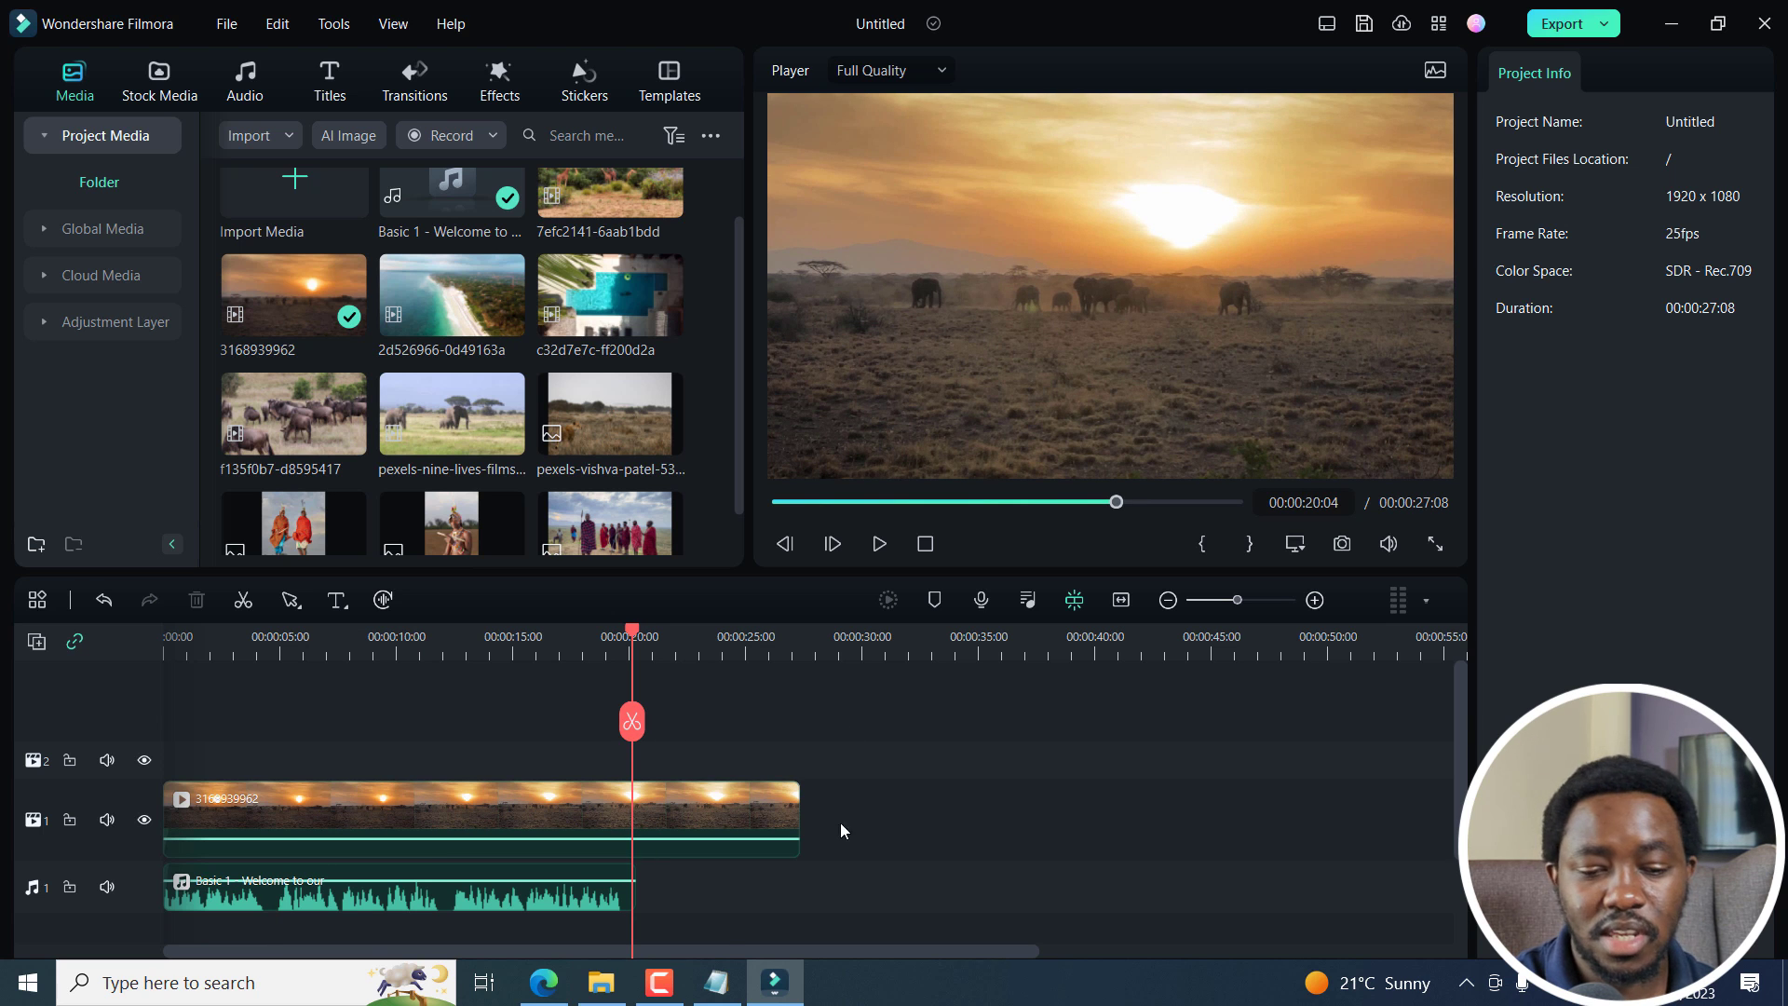
# Step: Mark the Maasai Mara section in the Notepad script, then return to Filmora
pyautogui.click(716, 982)
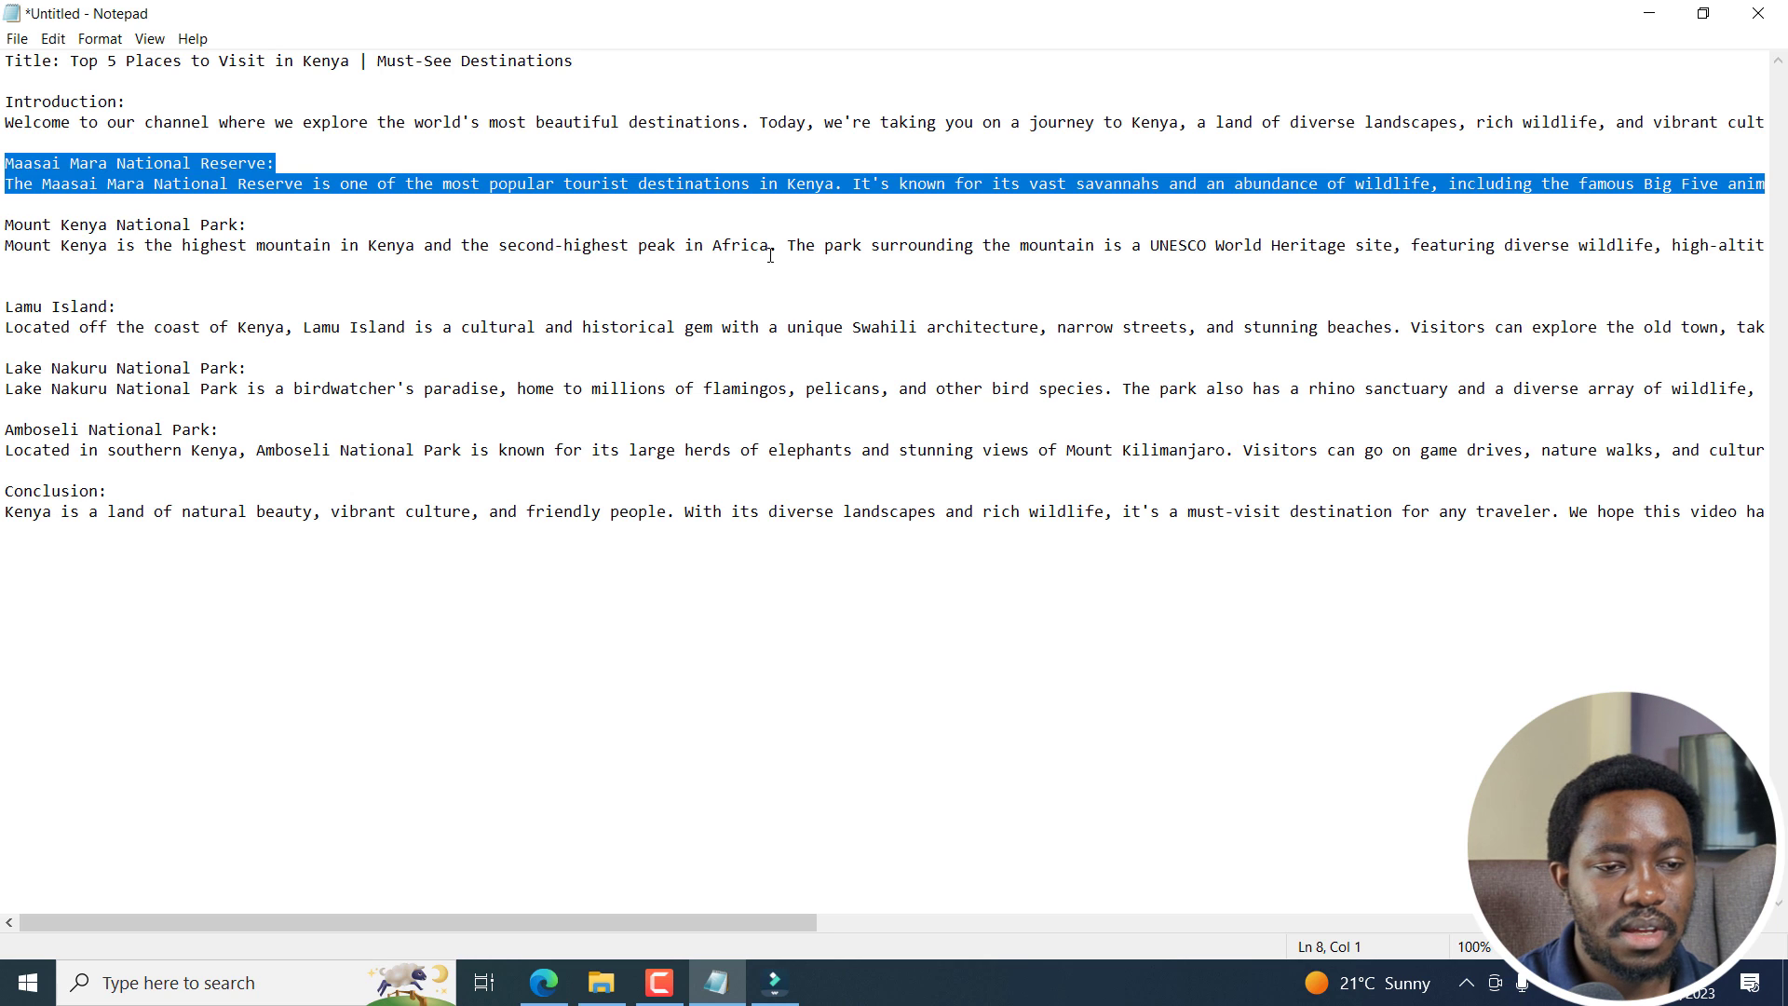
pyautogui.moveTo(608, 939)
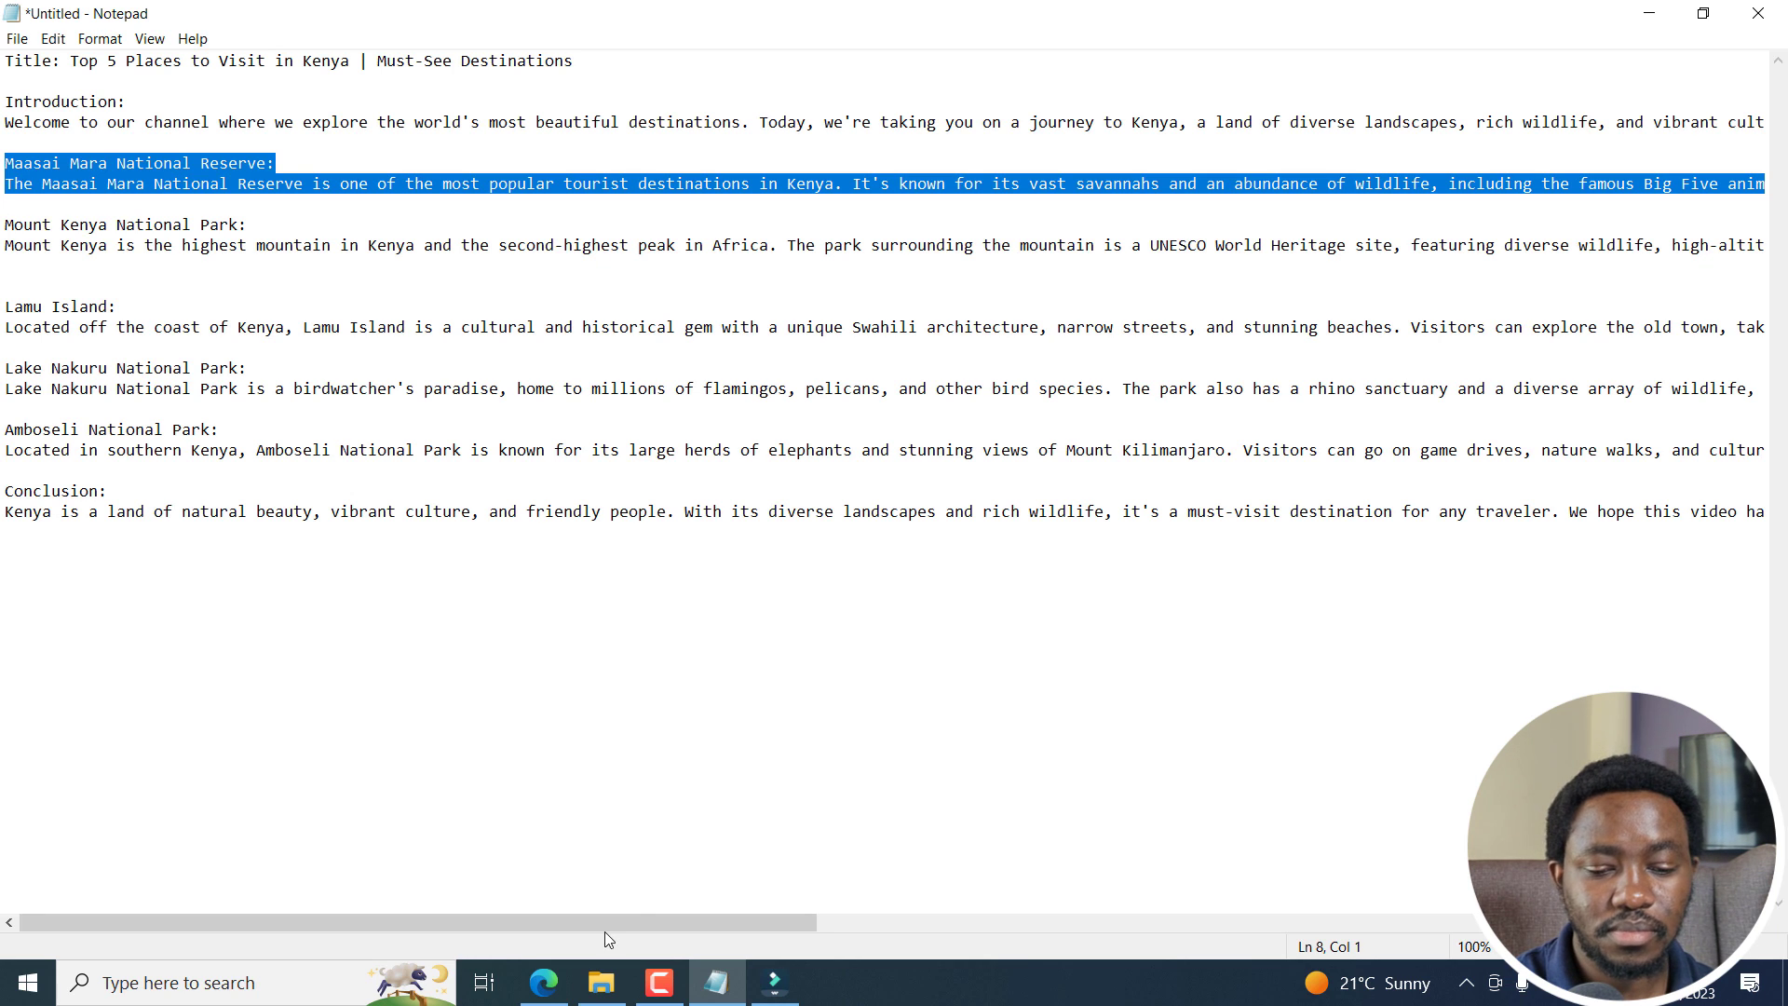
pyautogui.click(774, 981)
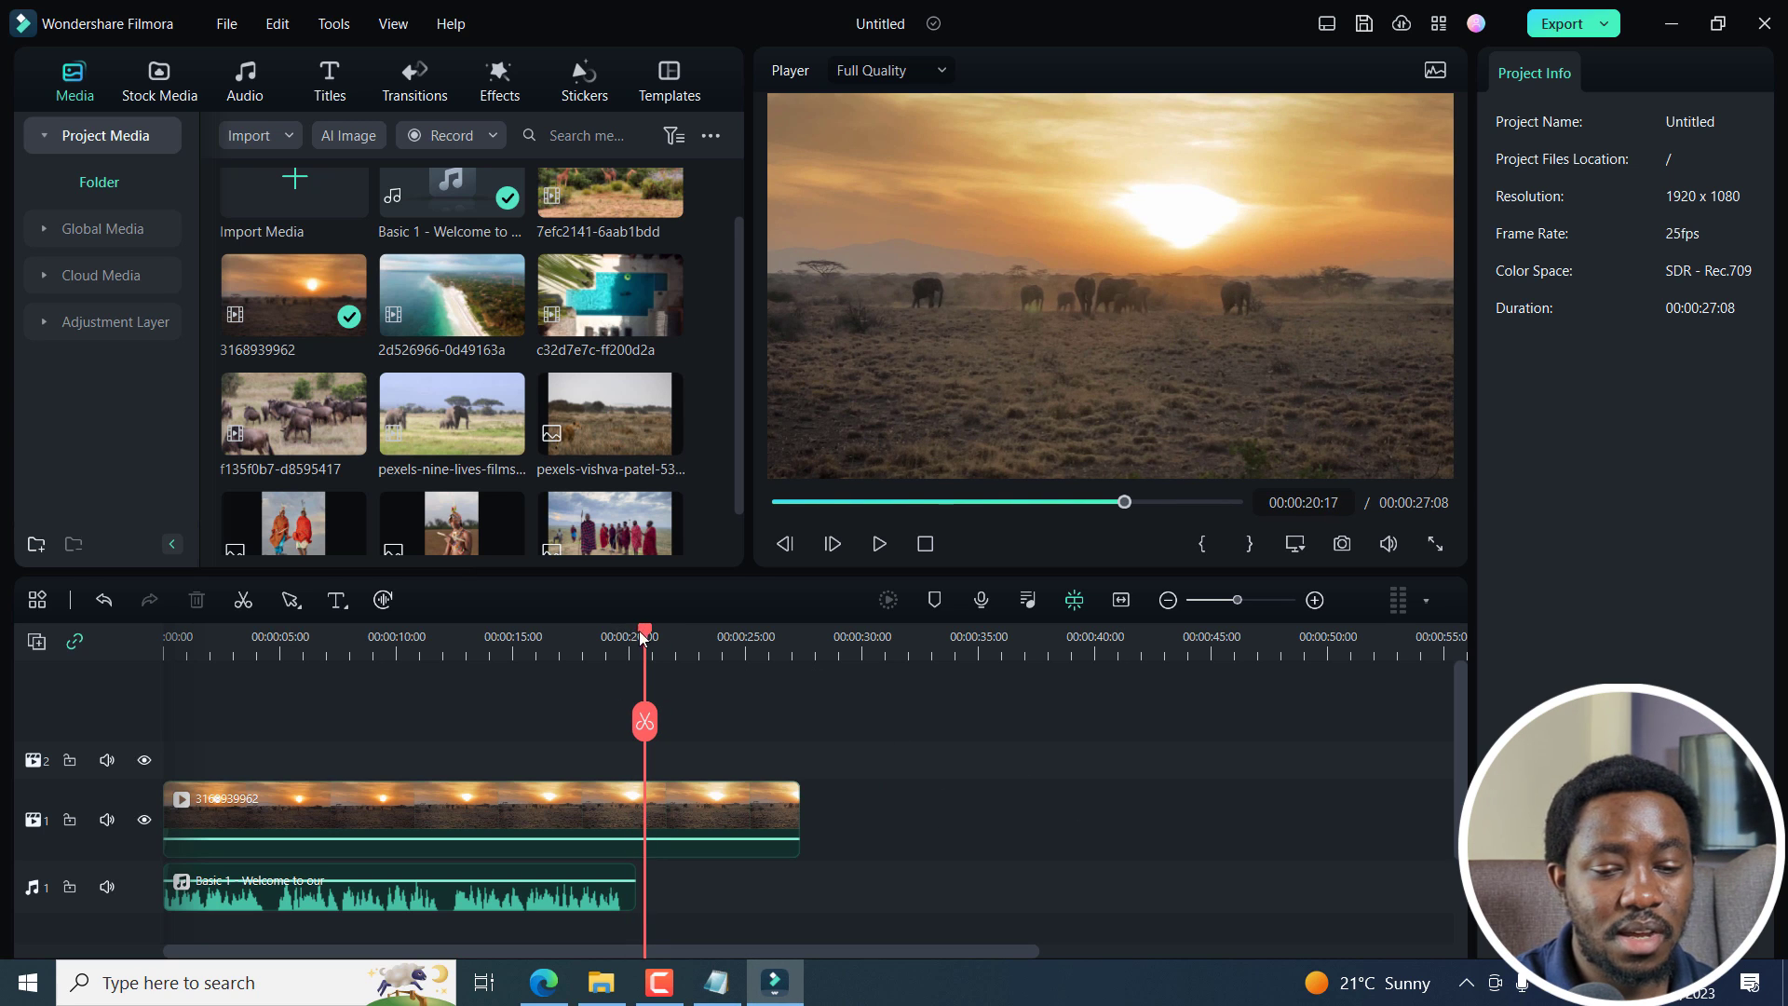
# Step: Trim the sunset clip at the voiceover's end and add a downloaded wildlife clip after it
pyautogui.moveTo(644, 636); pyautogui.dragTo(637, 636)
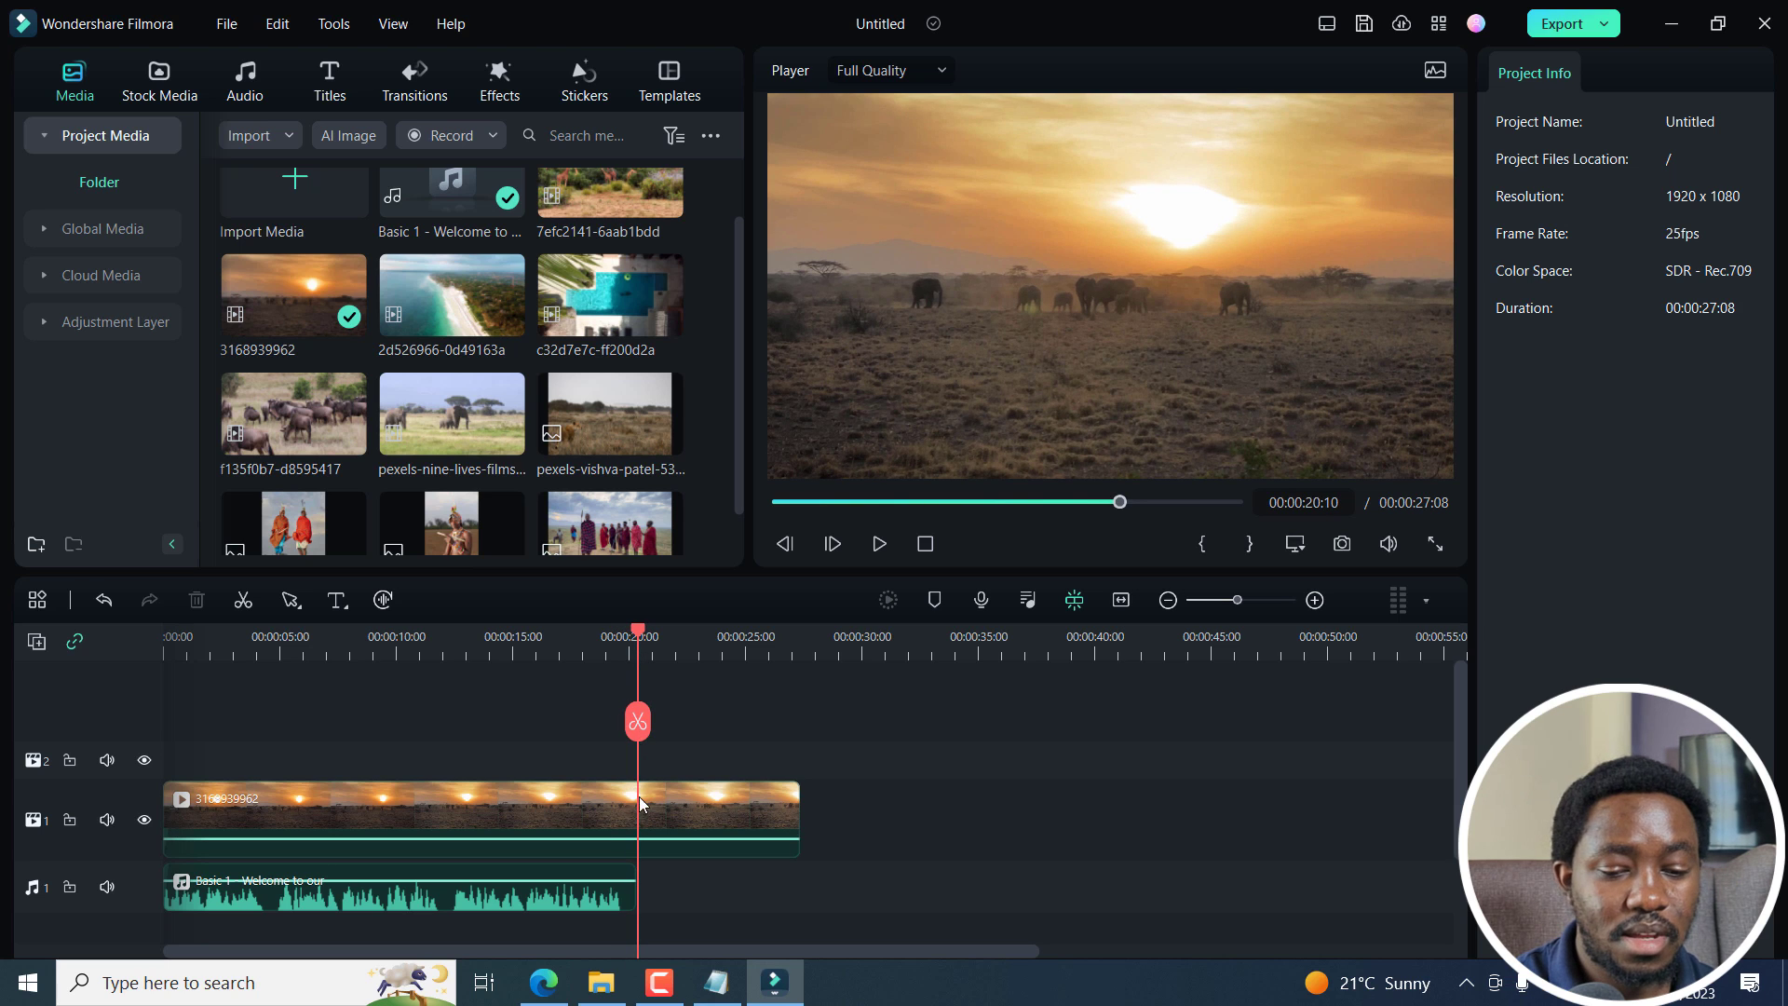
pyautogui.click(718, 798)
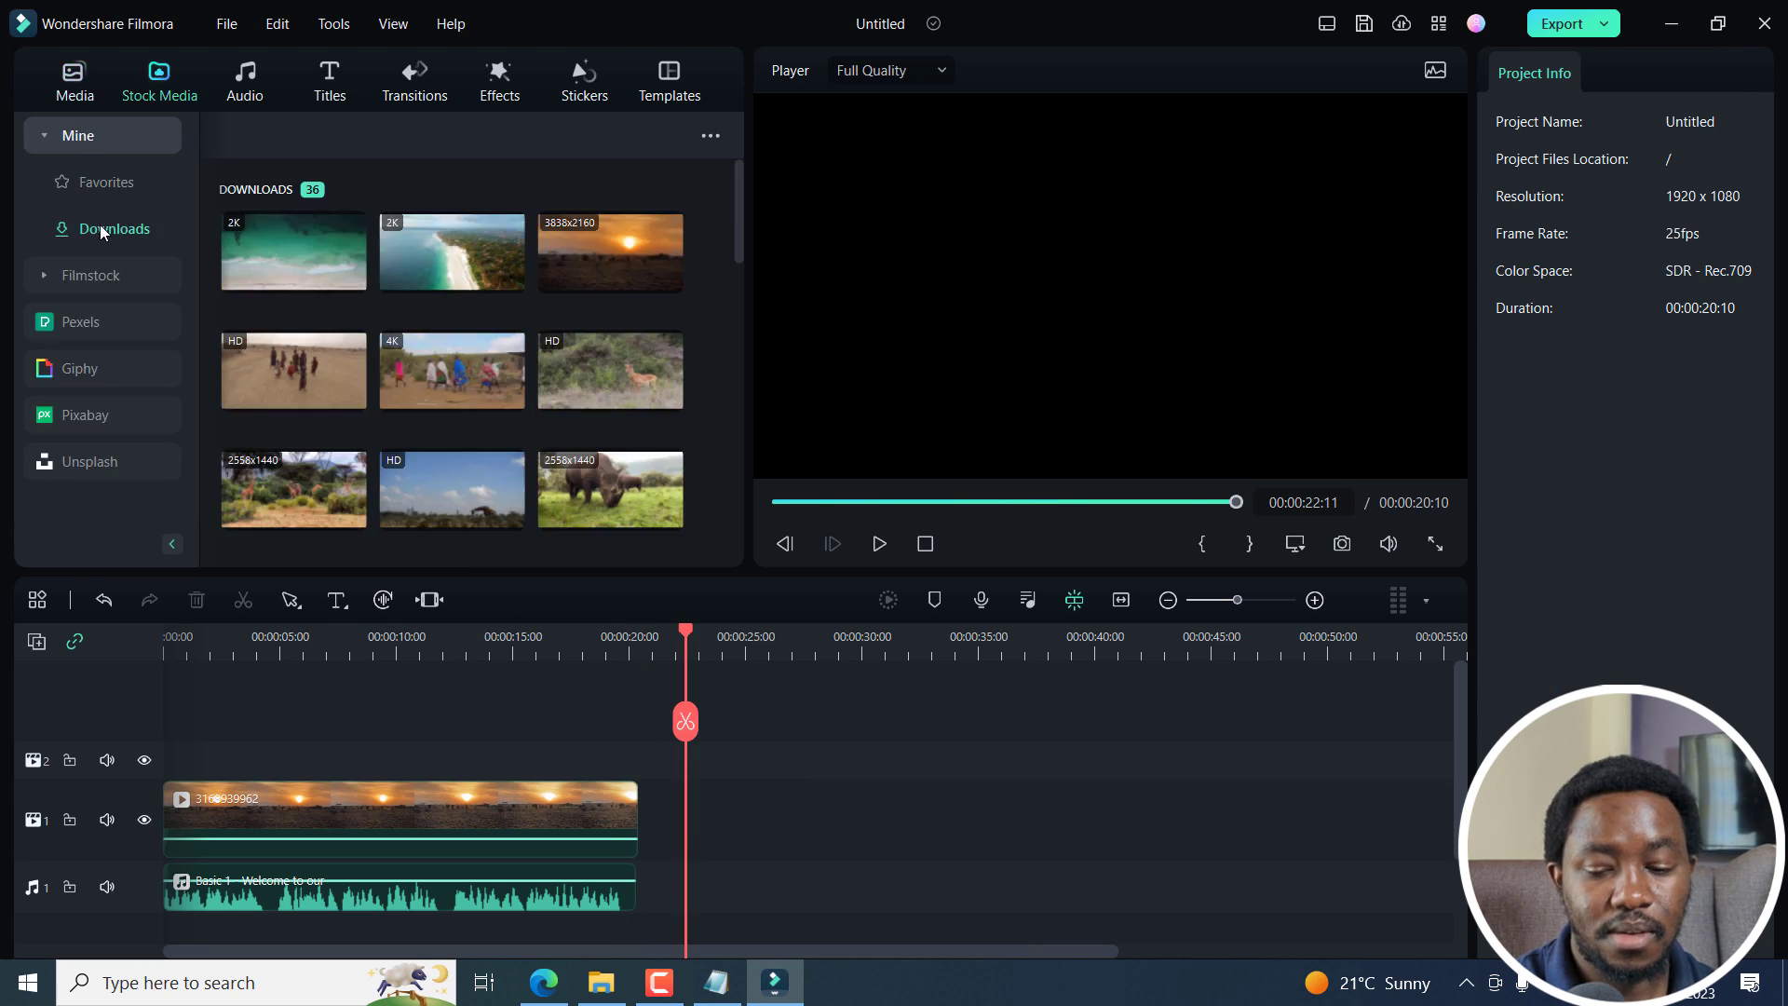
pyautogui.moveTo(293, 373); pyautogui.dragTo(812, 819)
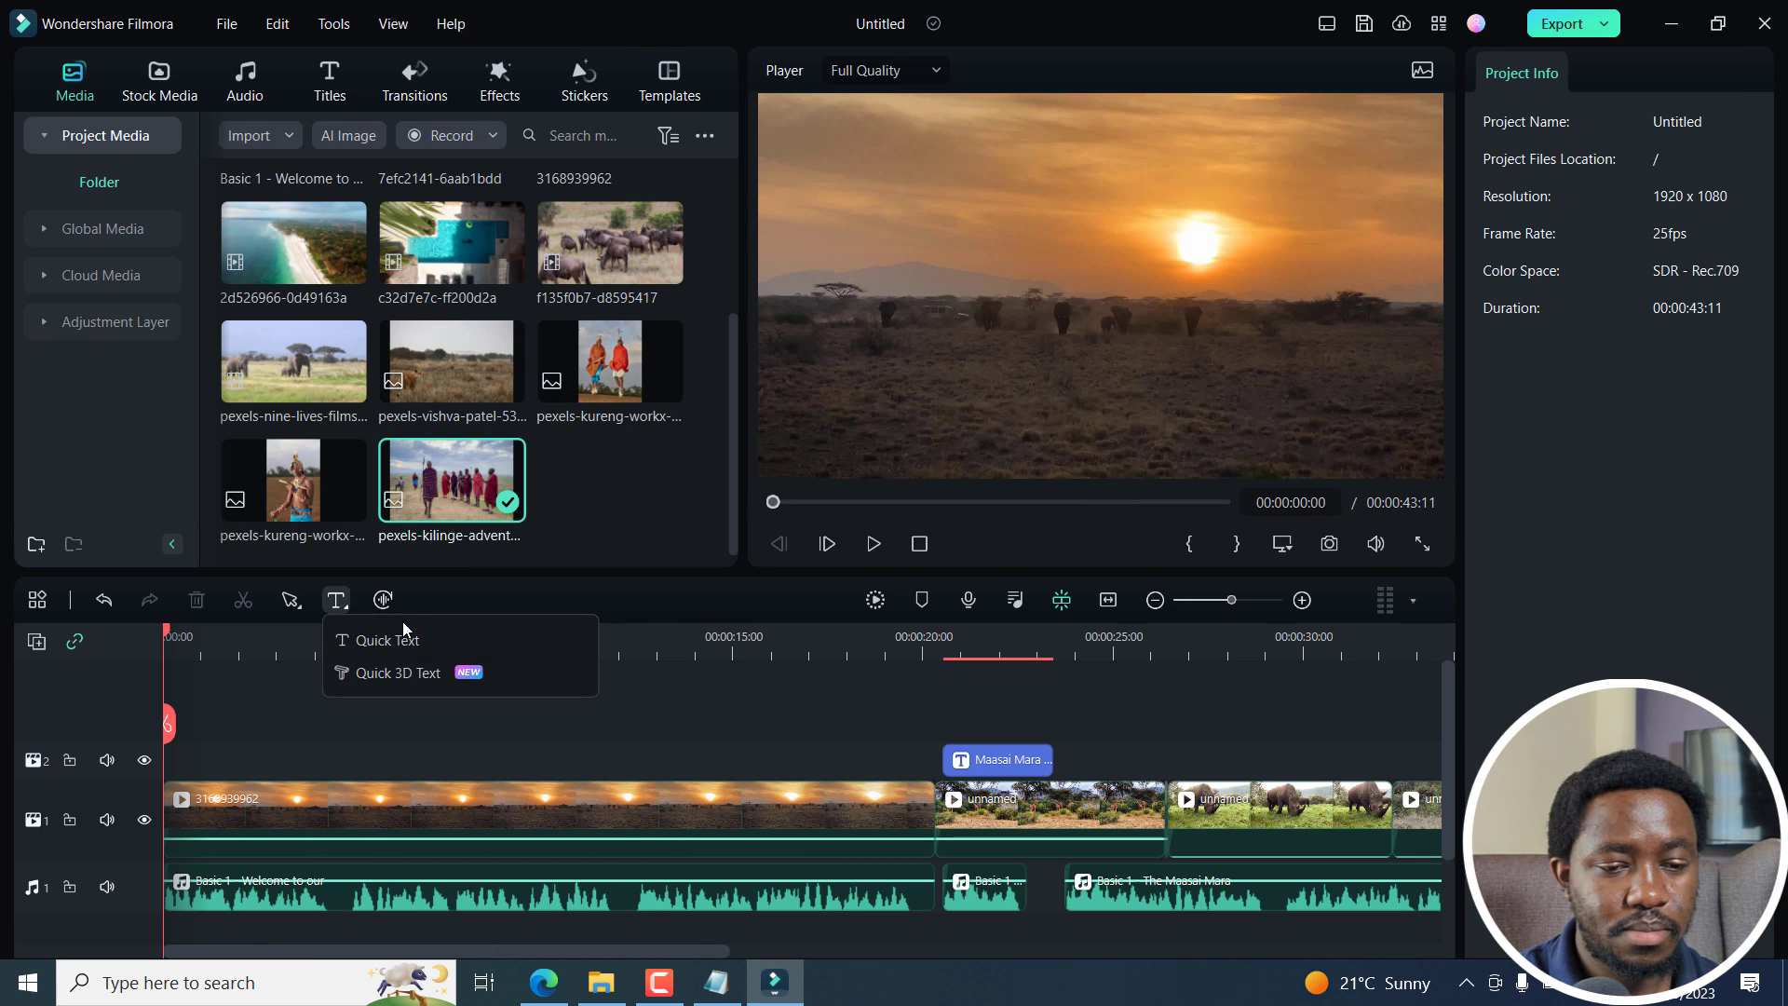
# Step: Add a yellow size-80 'TOP 5 PLACES TO VISIT IN KENYA' title at the start with Fade1 animation
pyautogui.click(390, 640)
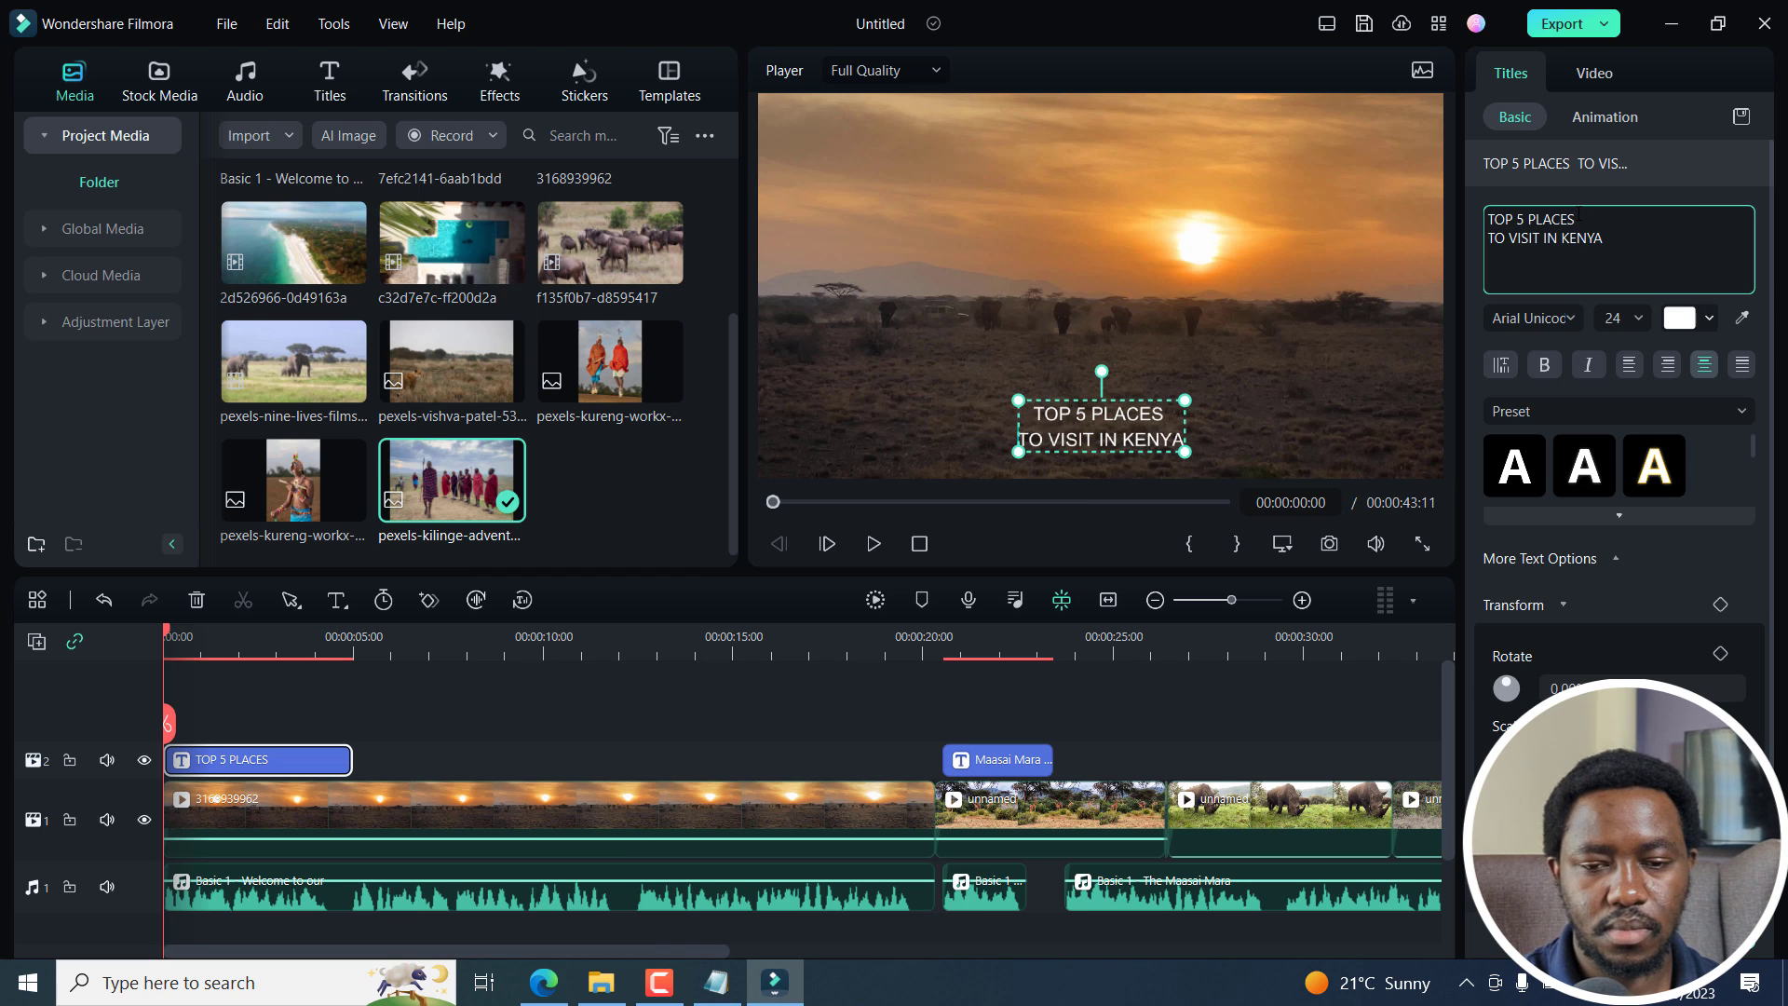
pyautogui.click(1639, 317)
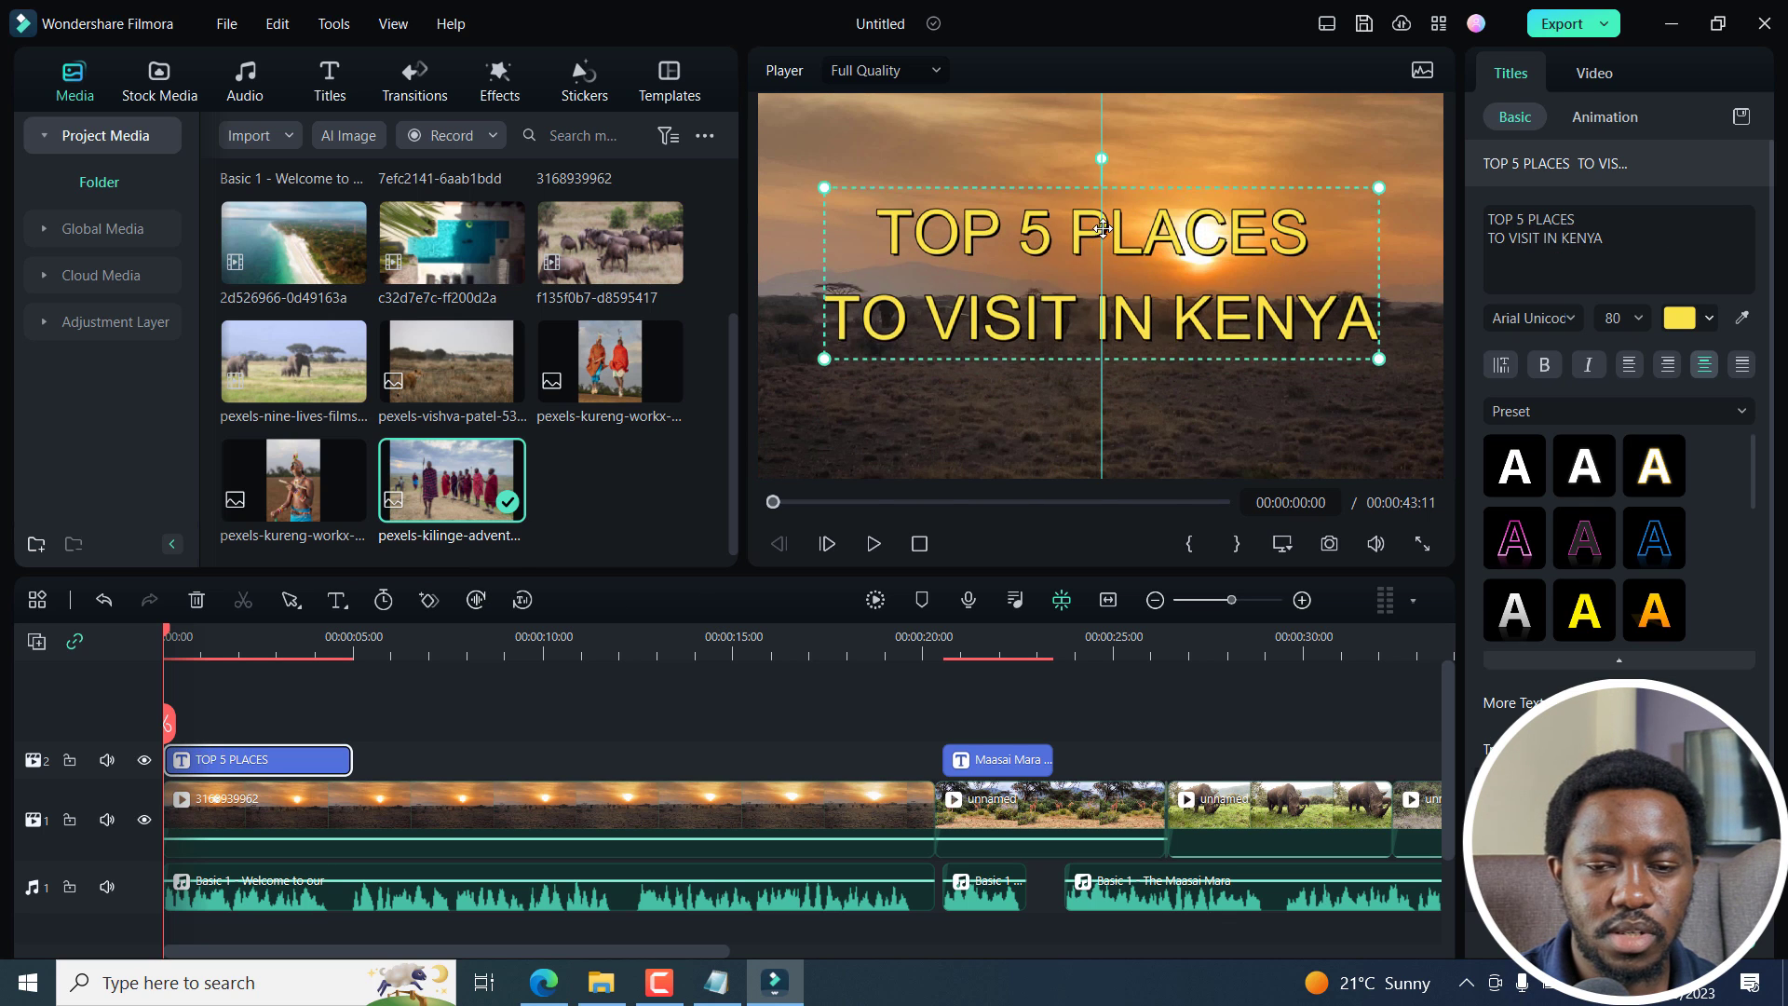
pyautogui.click(1604, 117)
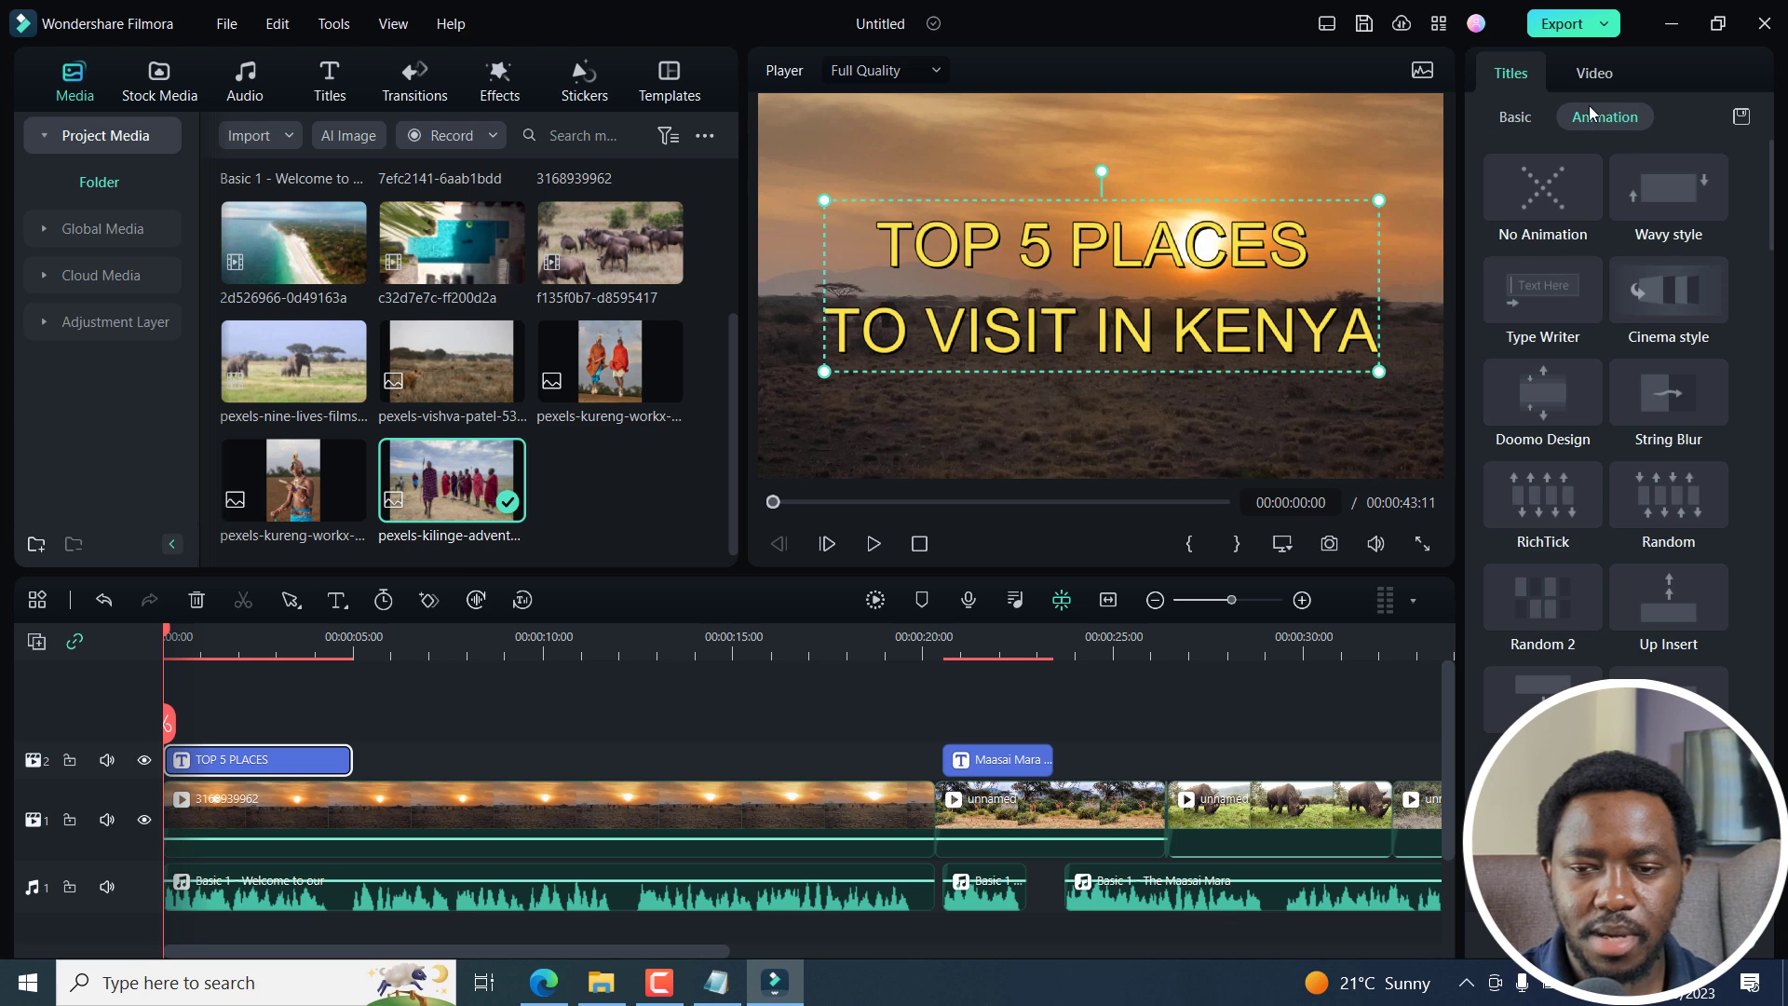
pyautogui.scroll(-3)
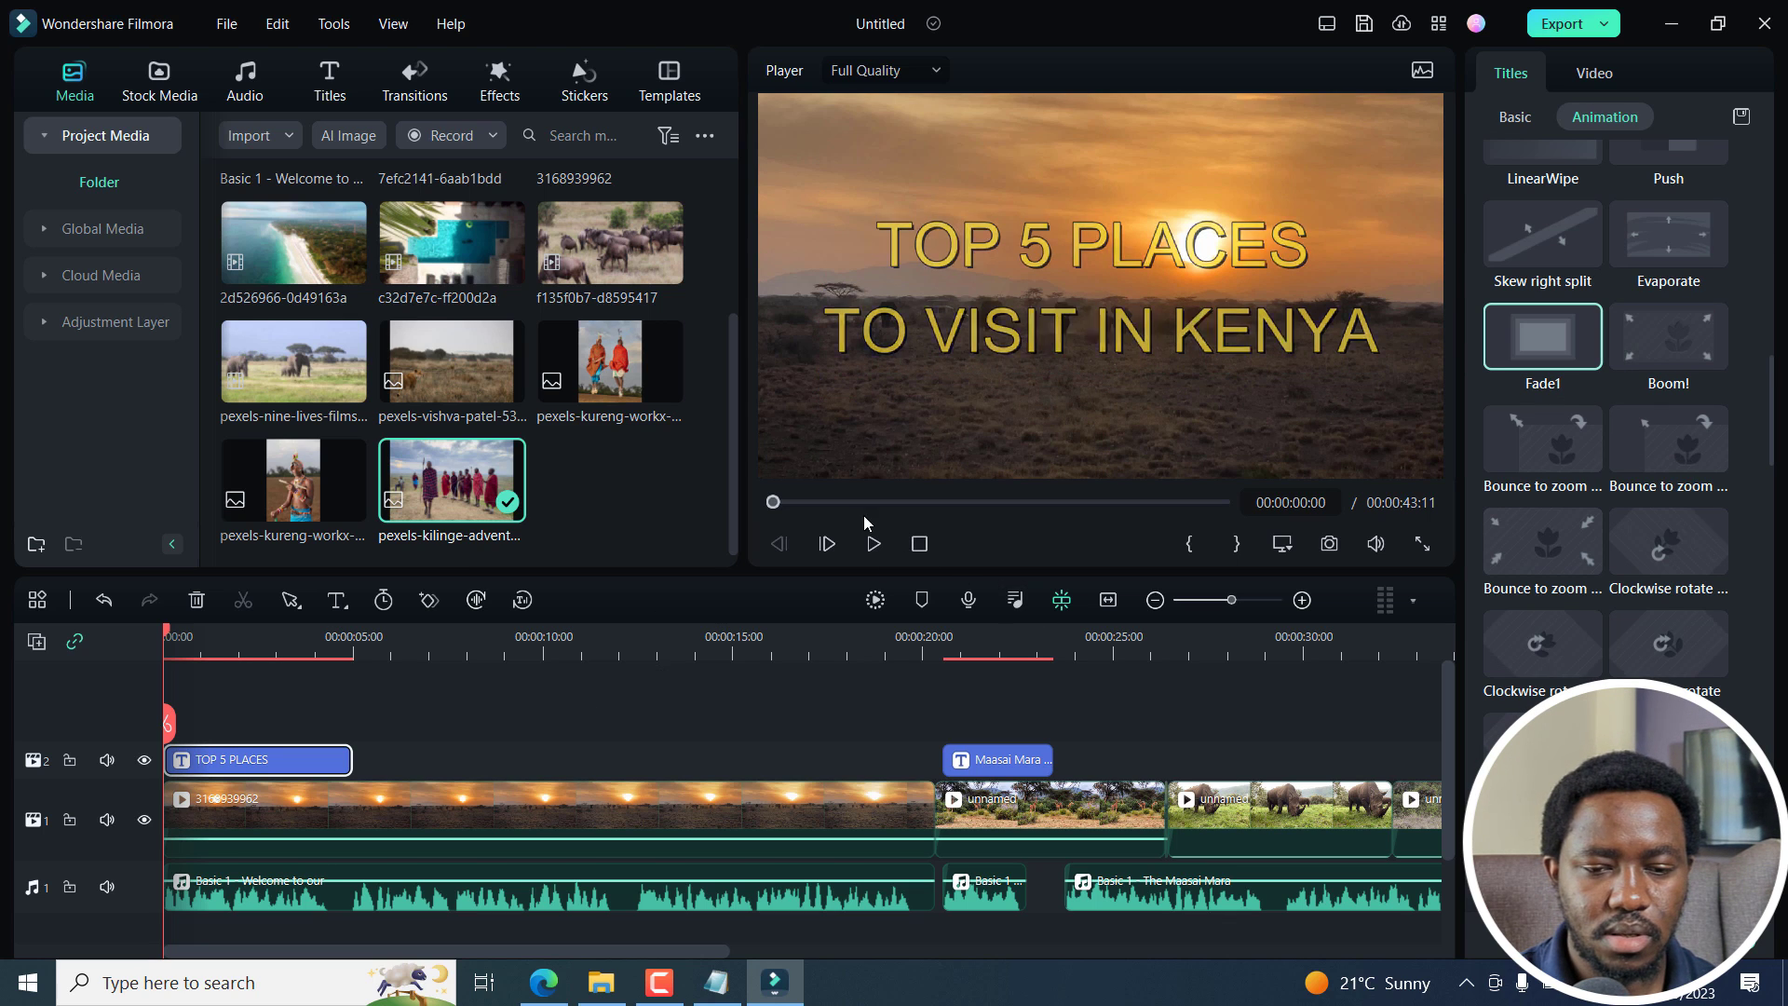
pyautogui.click(762, 728)
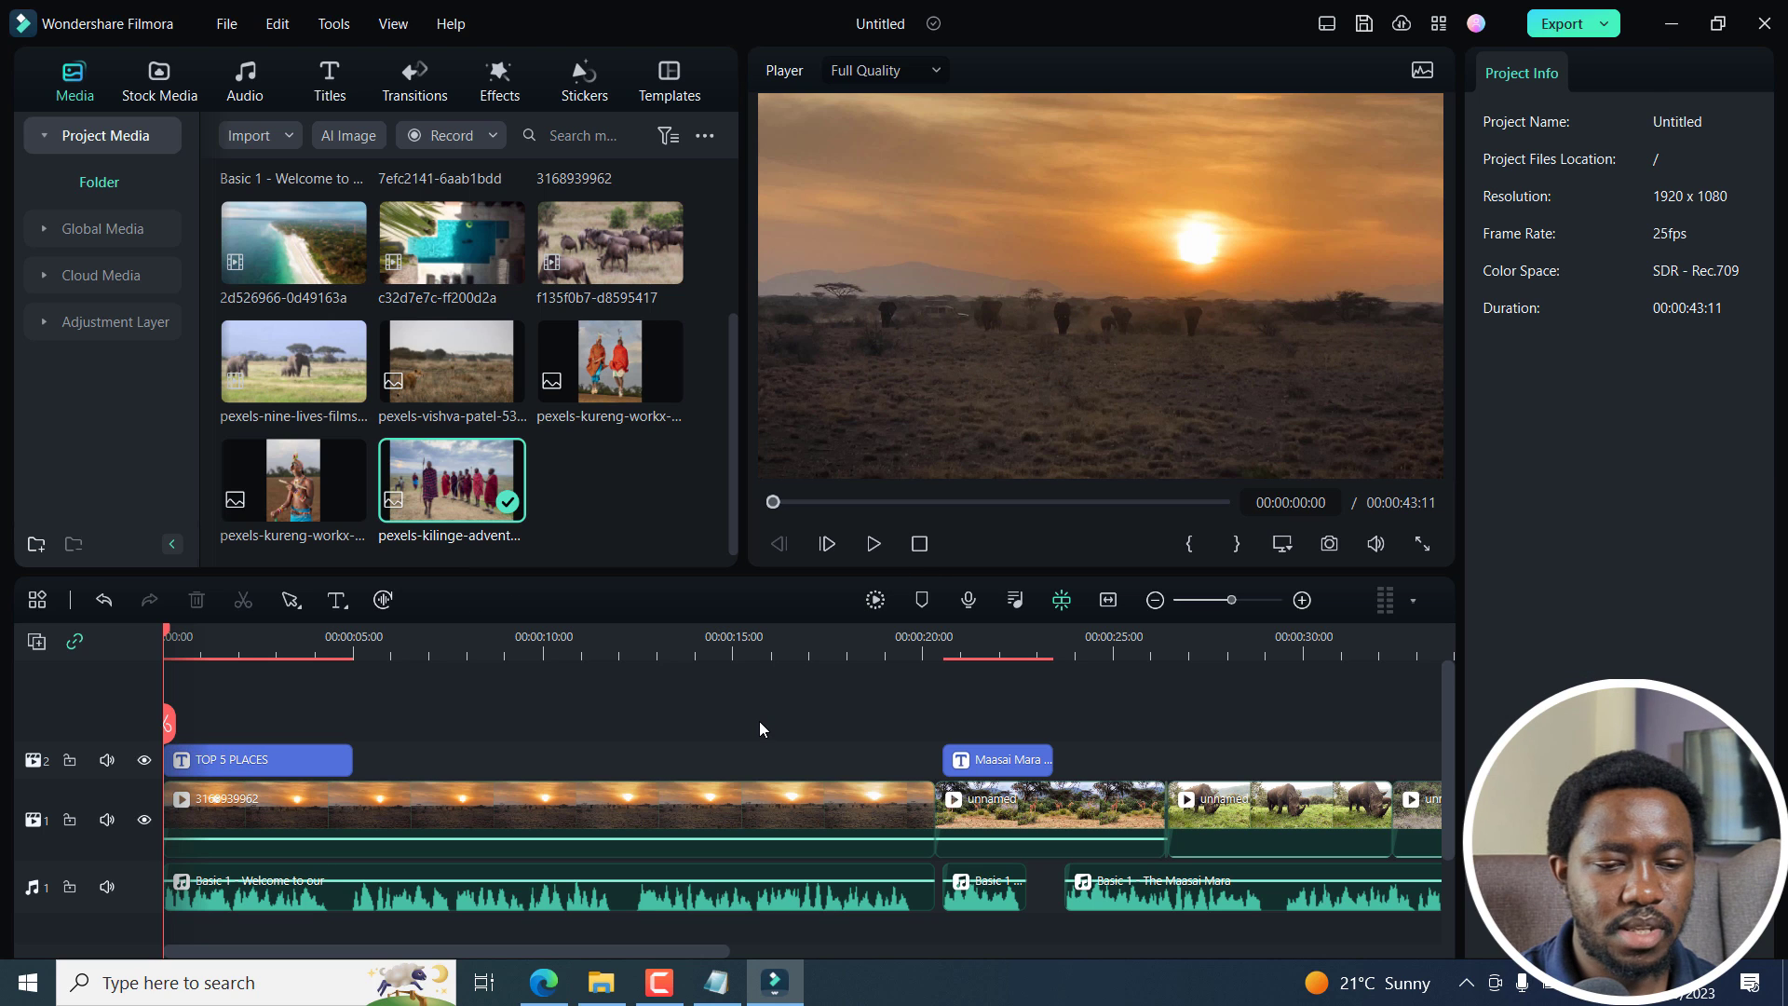
# Step: Search the music library for 'SAFARi' and place the Safari track on a second audio track
pyautogui.click(873, 543)
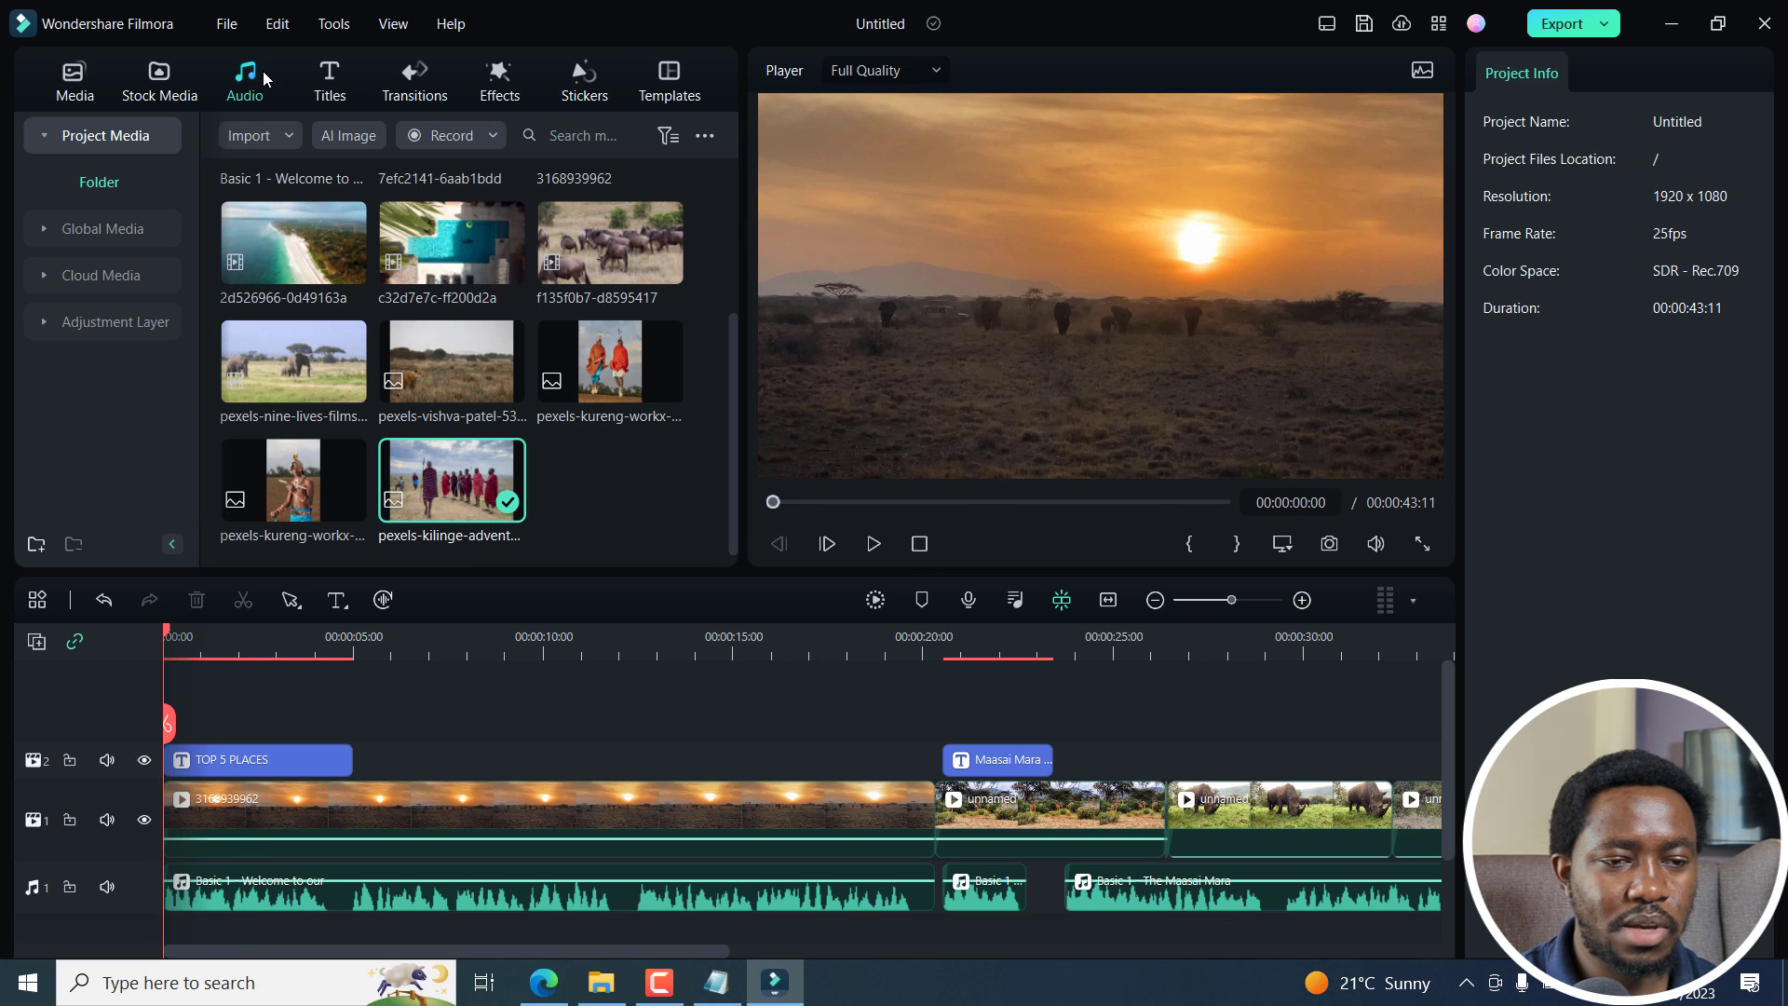
pyautogui.click(243, 80)
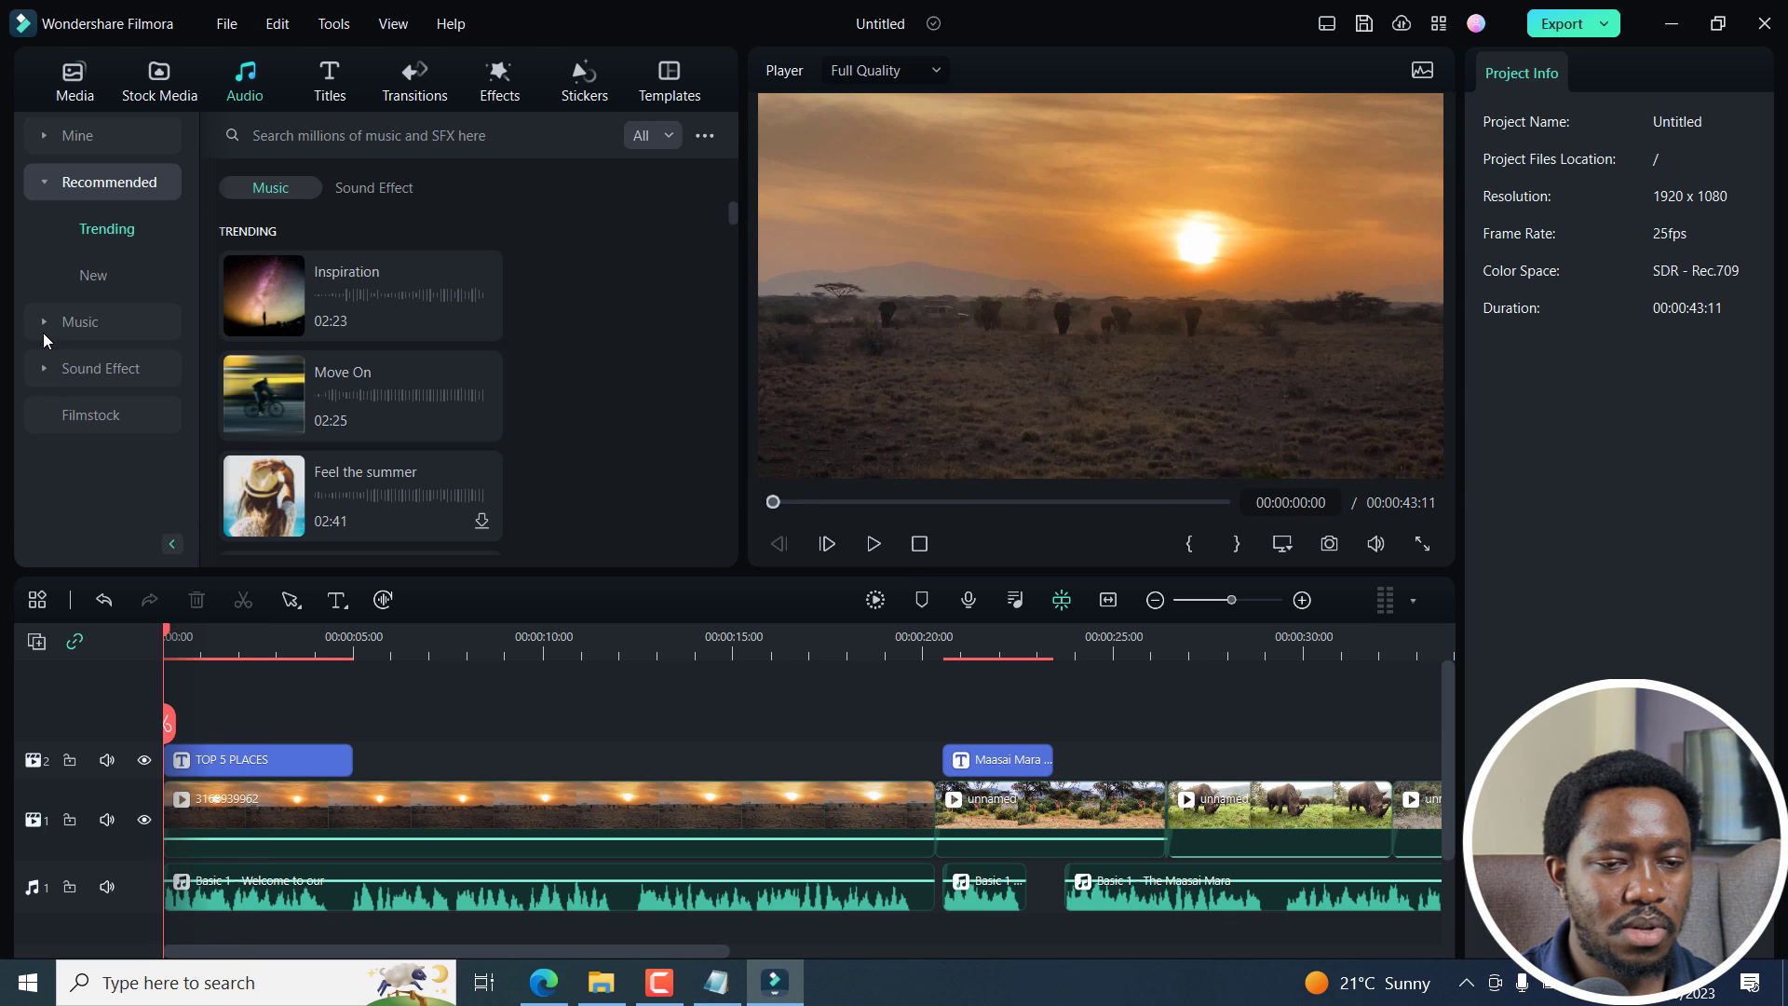
pyautogui.click(80, 322)
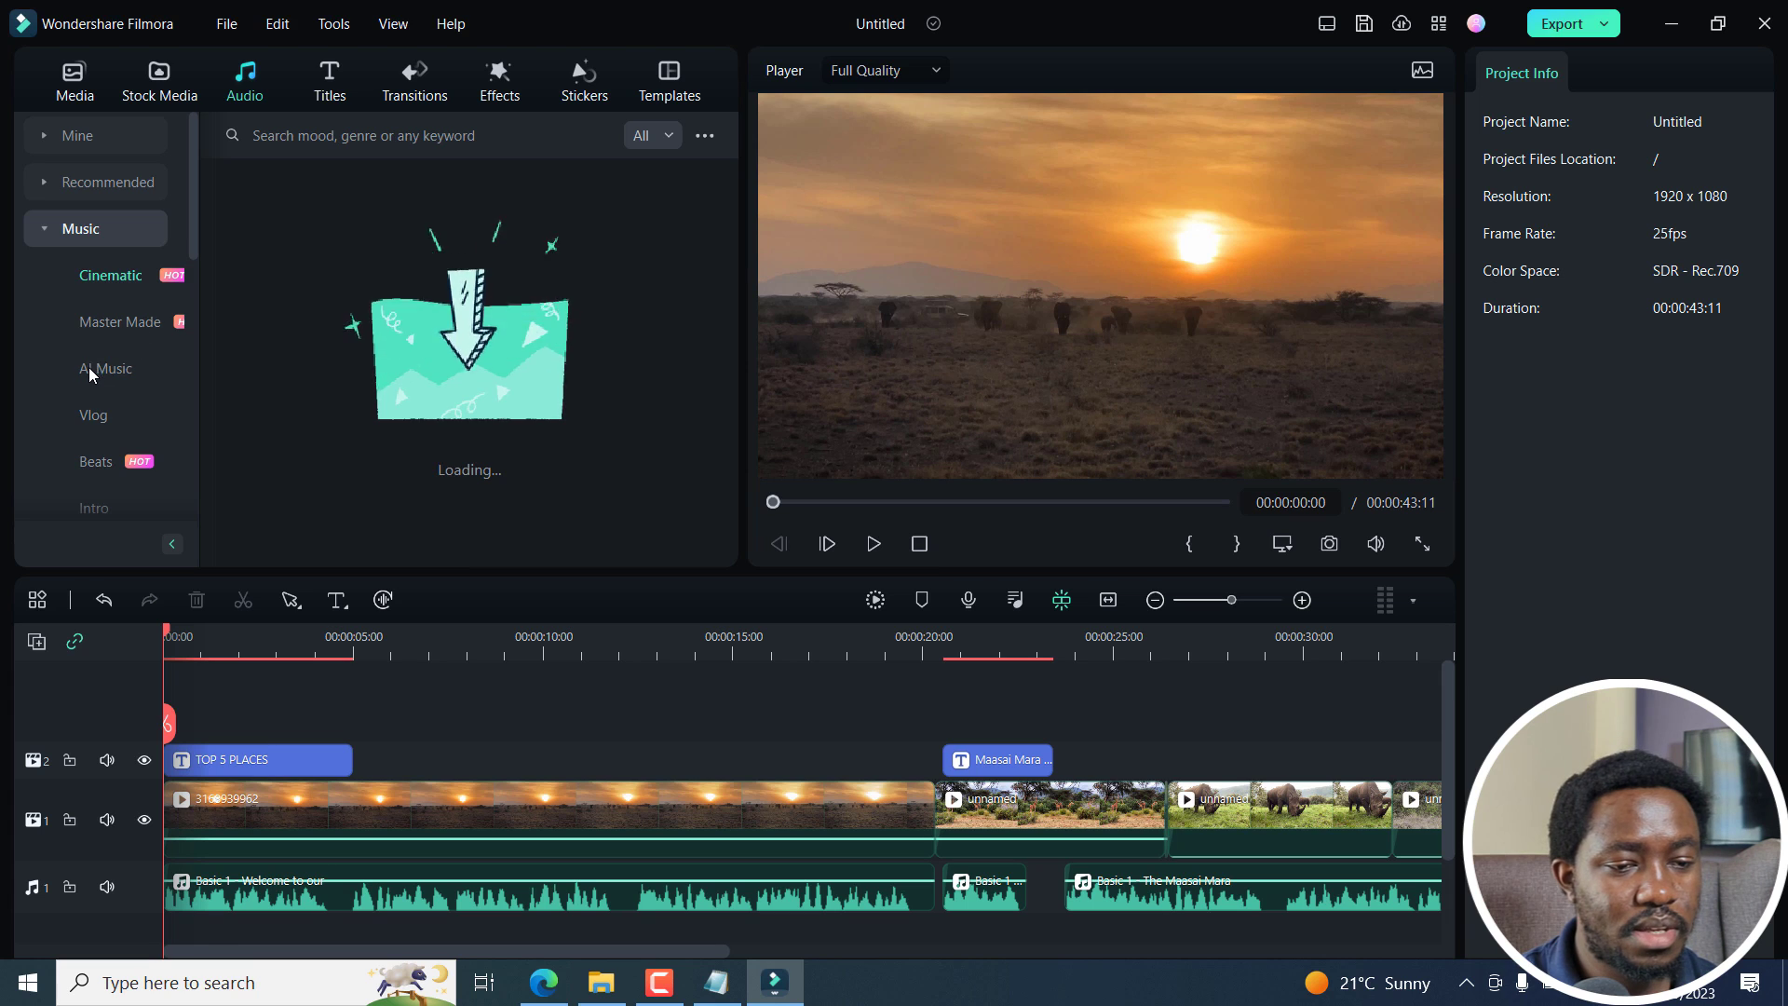
pyautogui.write('SAFARi')
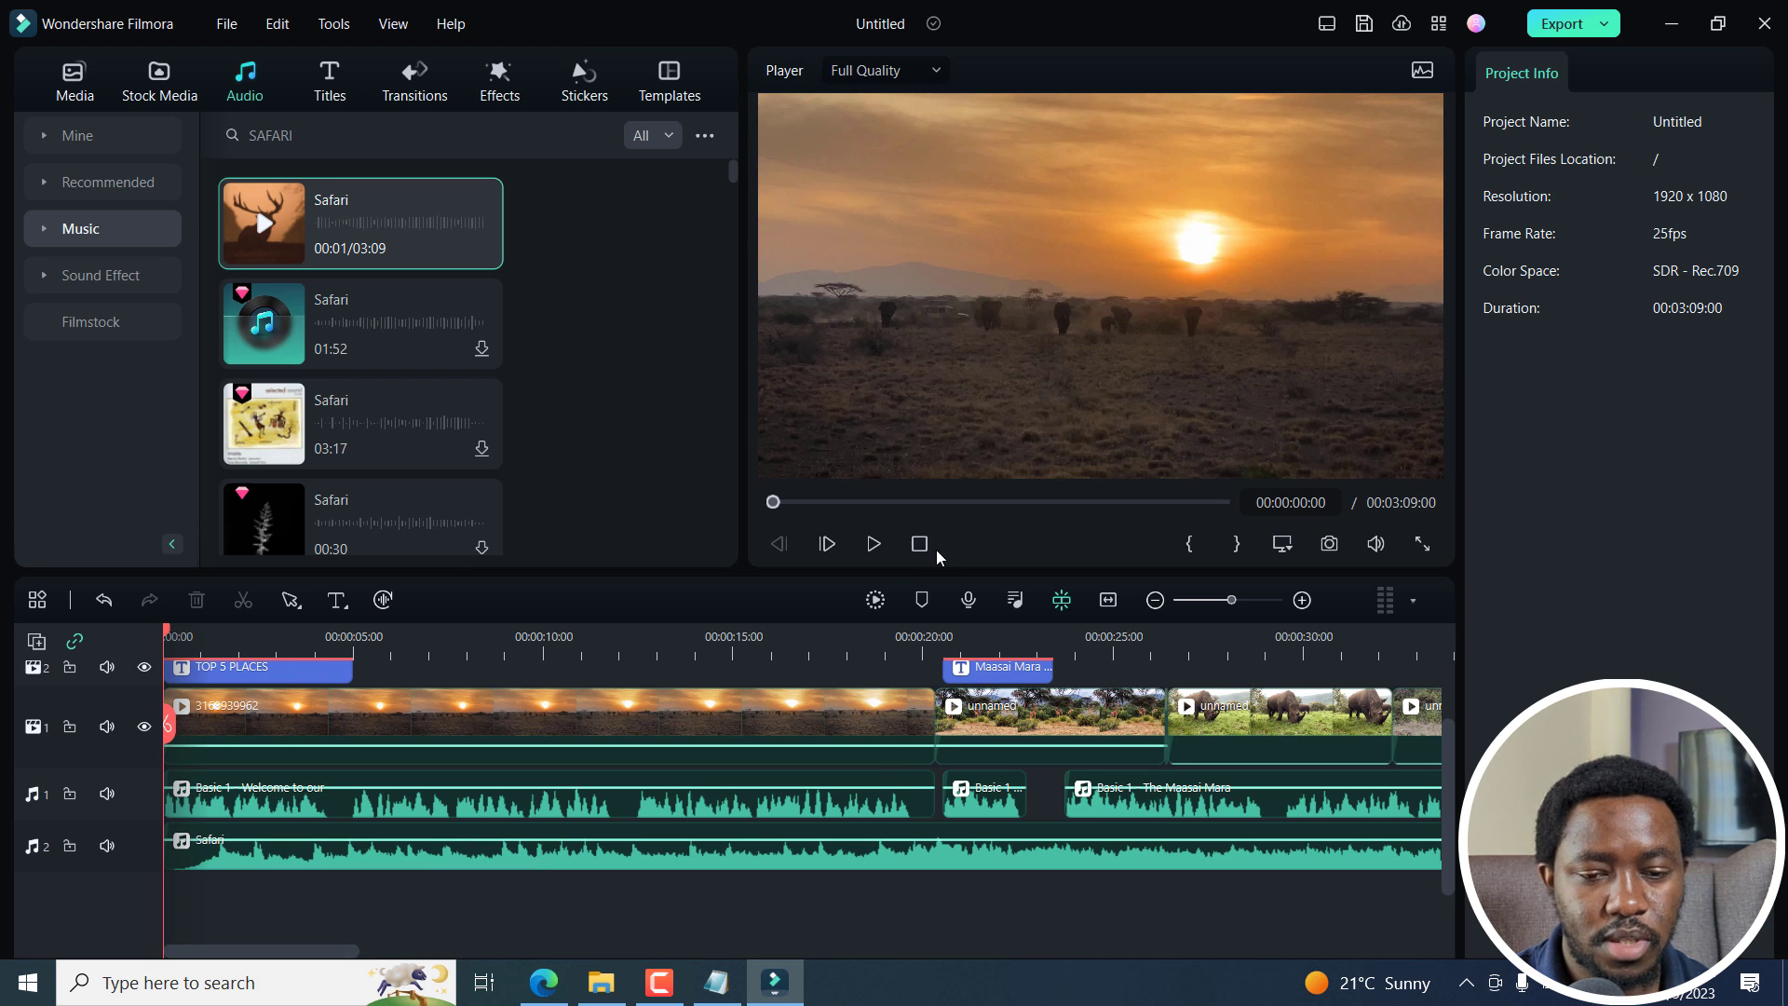
# Step: Stop the Safari preview, then play the edited video from the start and stop it
pyautogui.click(874, 544)
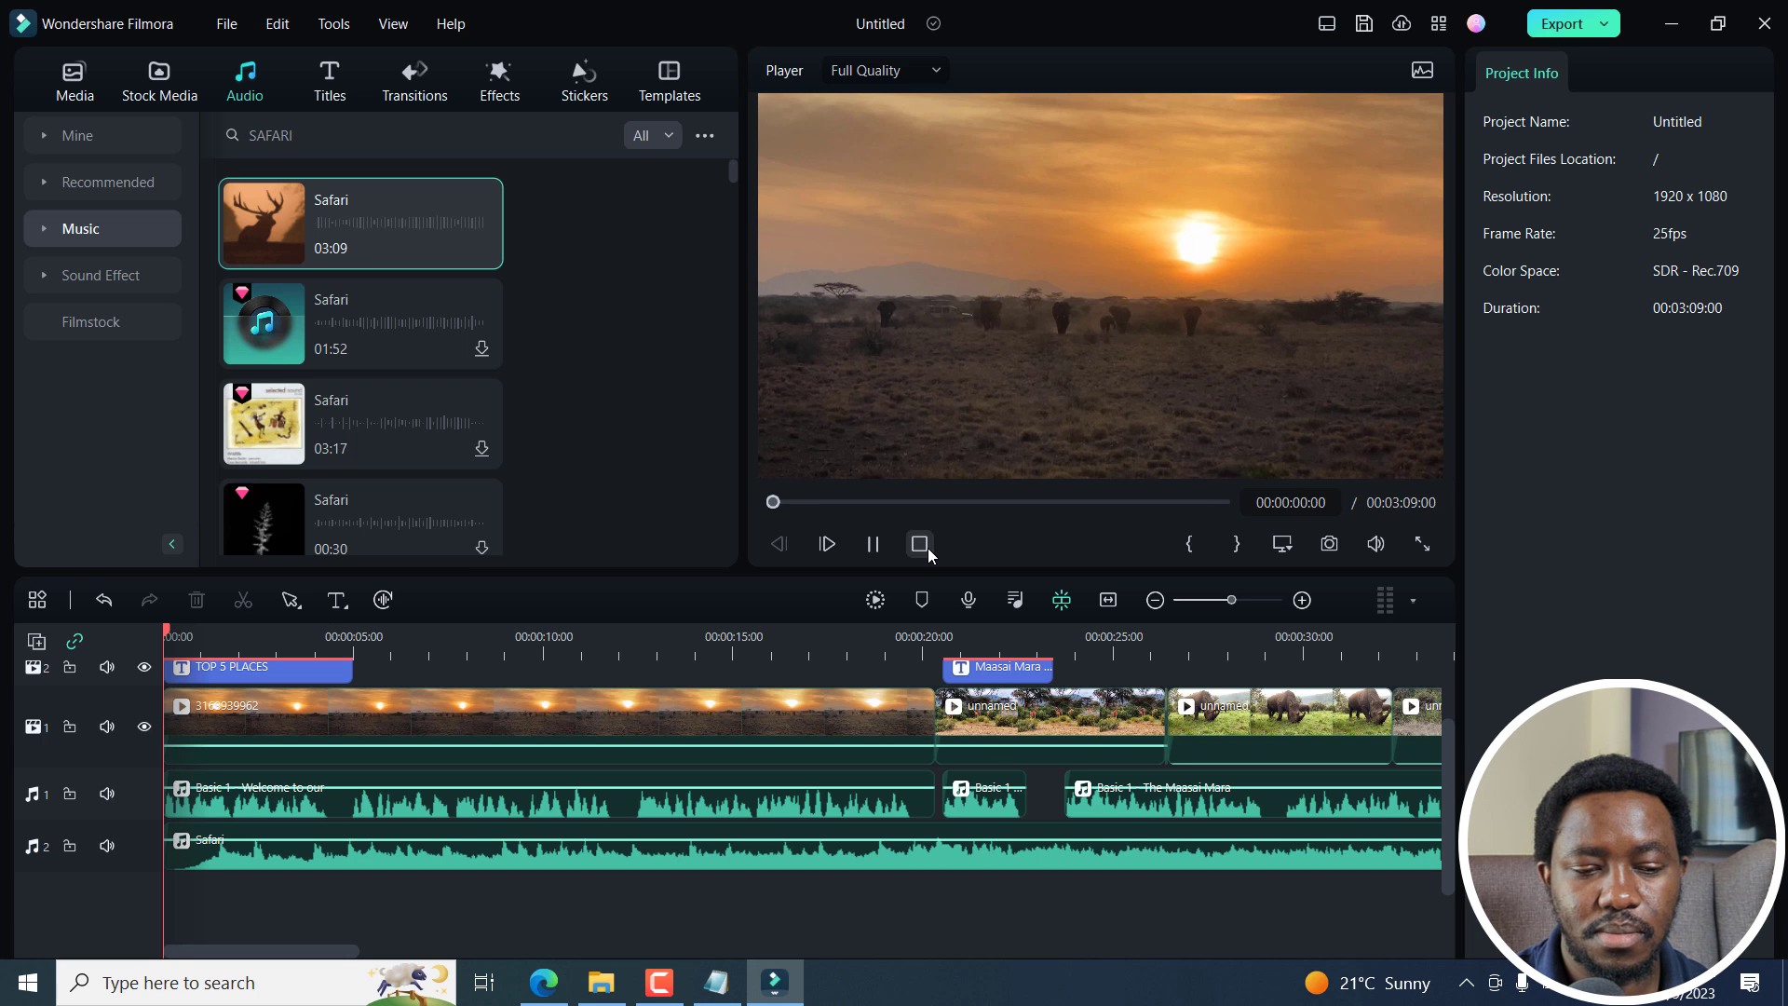
pyautogui.click(826, 544)
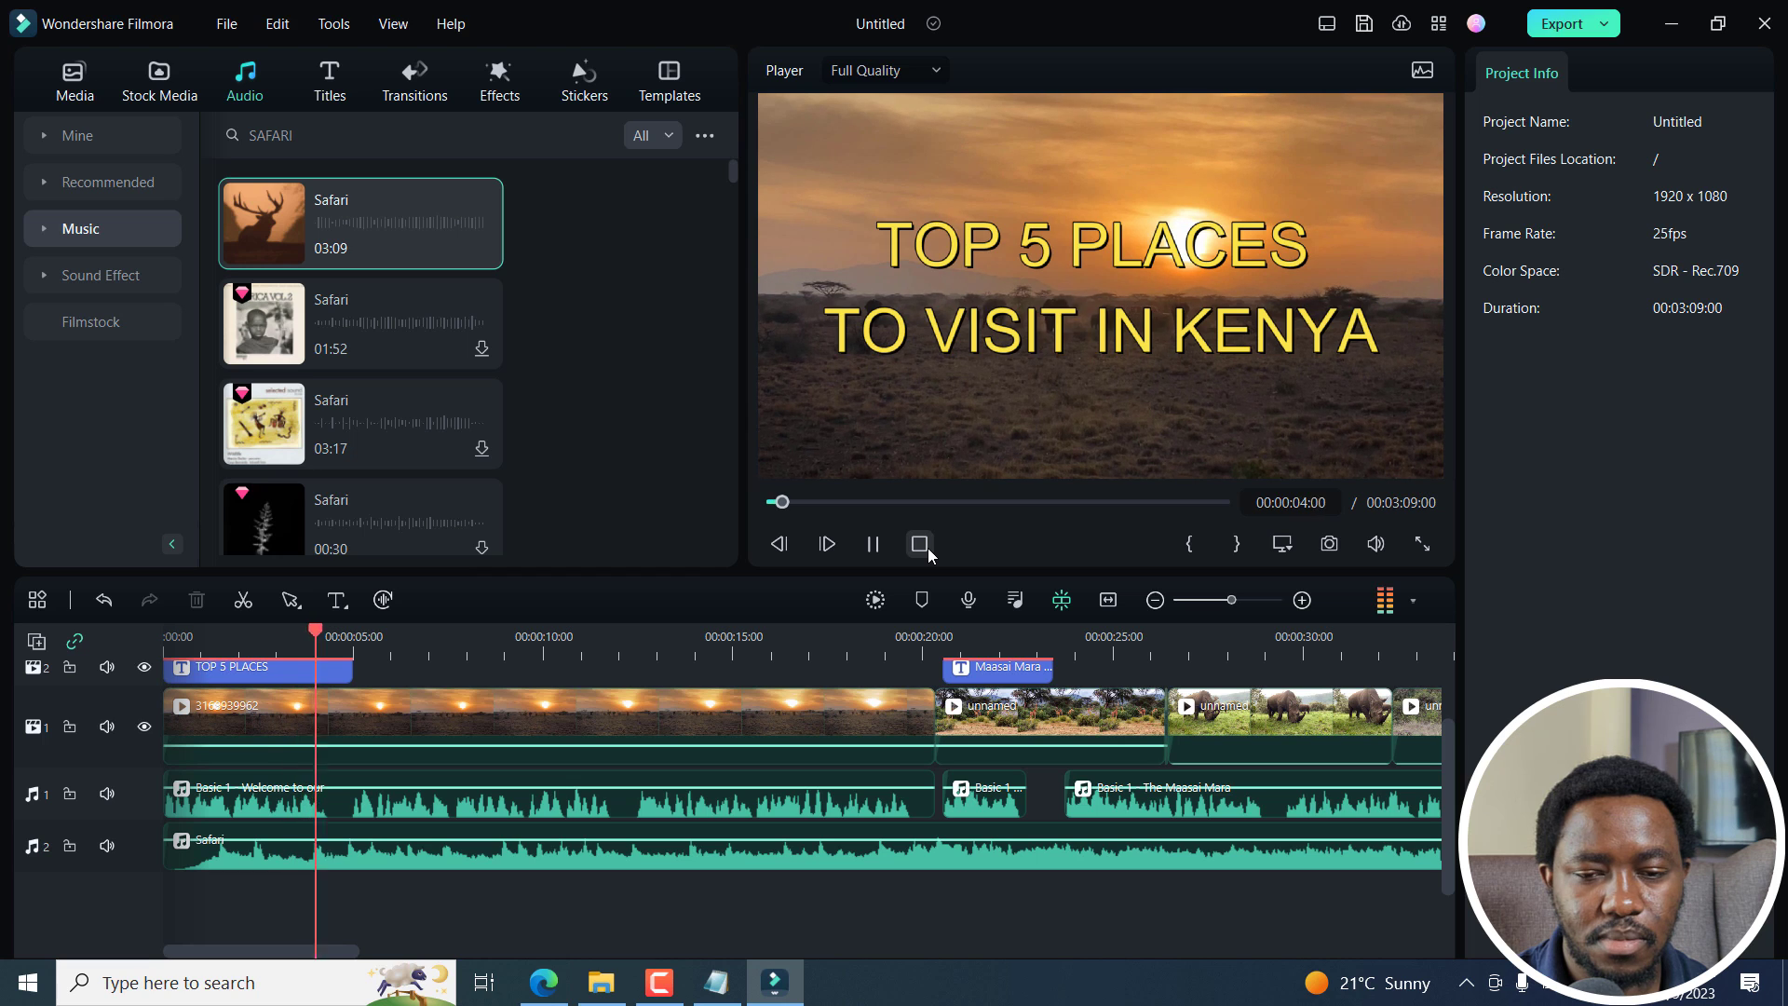
pyautogui.click(872, 544)
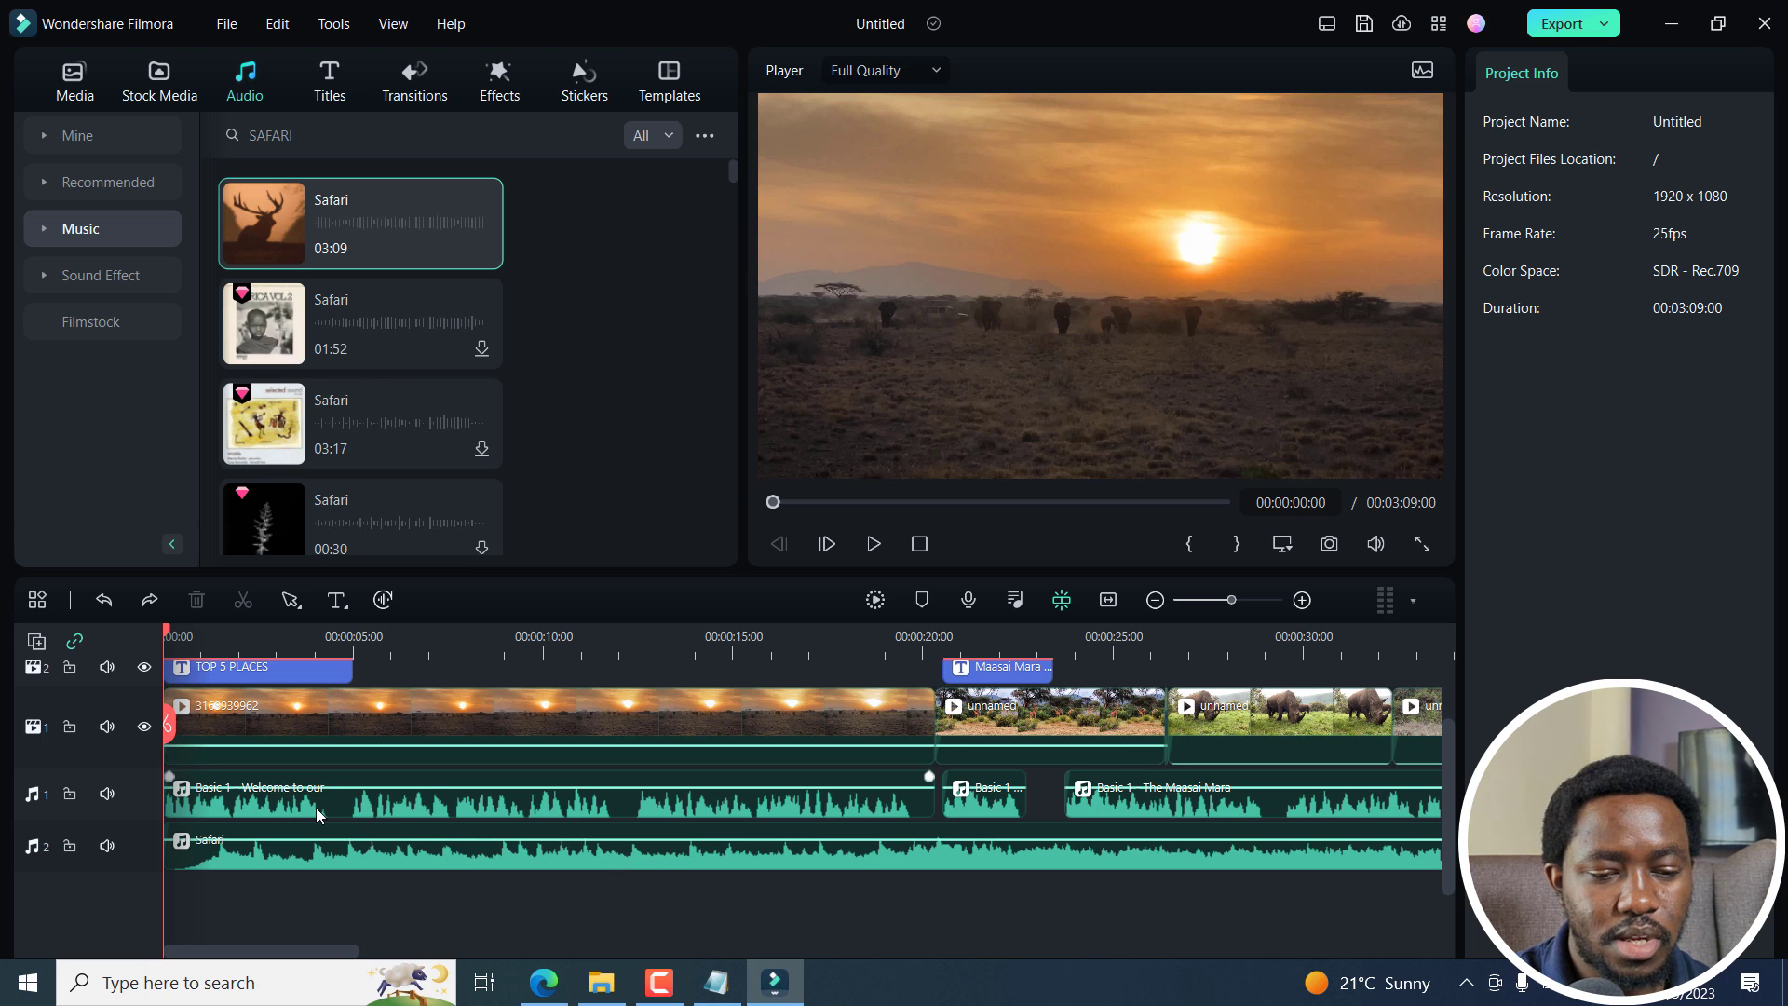
# Step: Enable 50% audio ducking on the opening voiceover clip and play back the mix
pyautogui.click(547, 798)
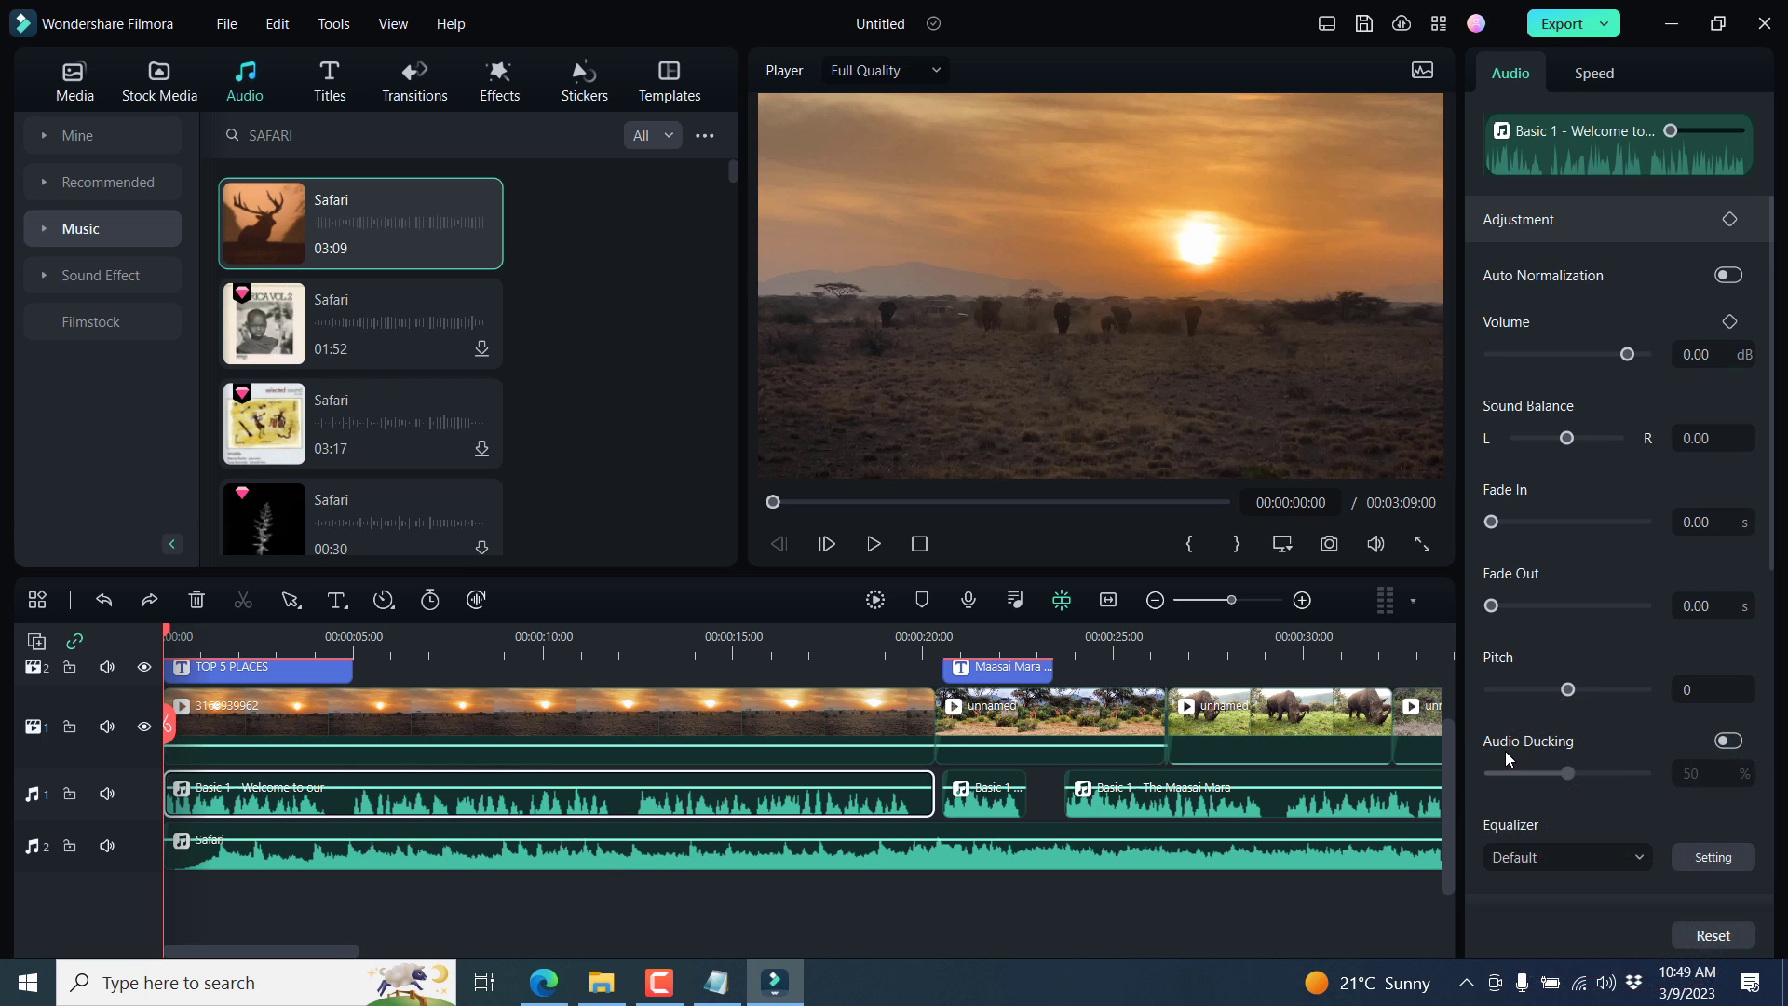
pyautogui.click(1728, 740)
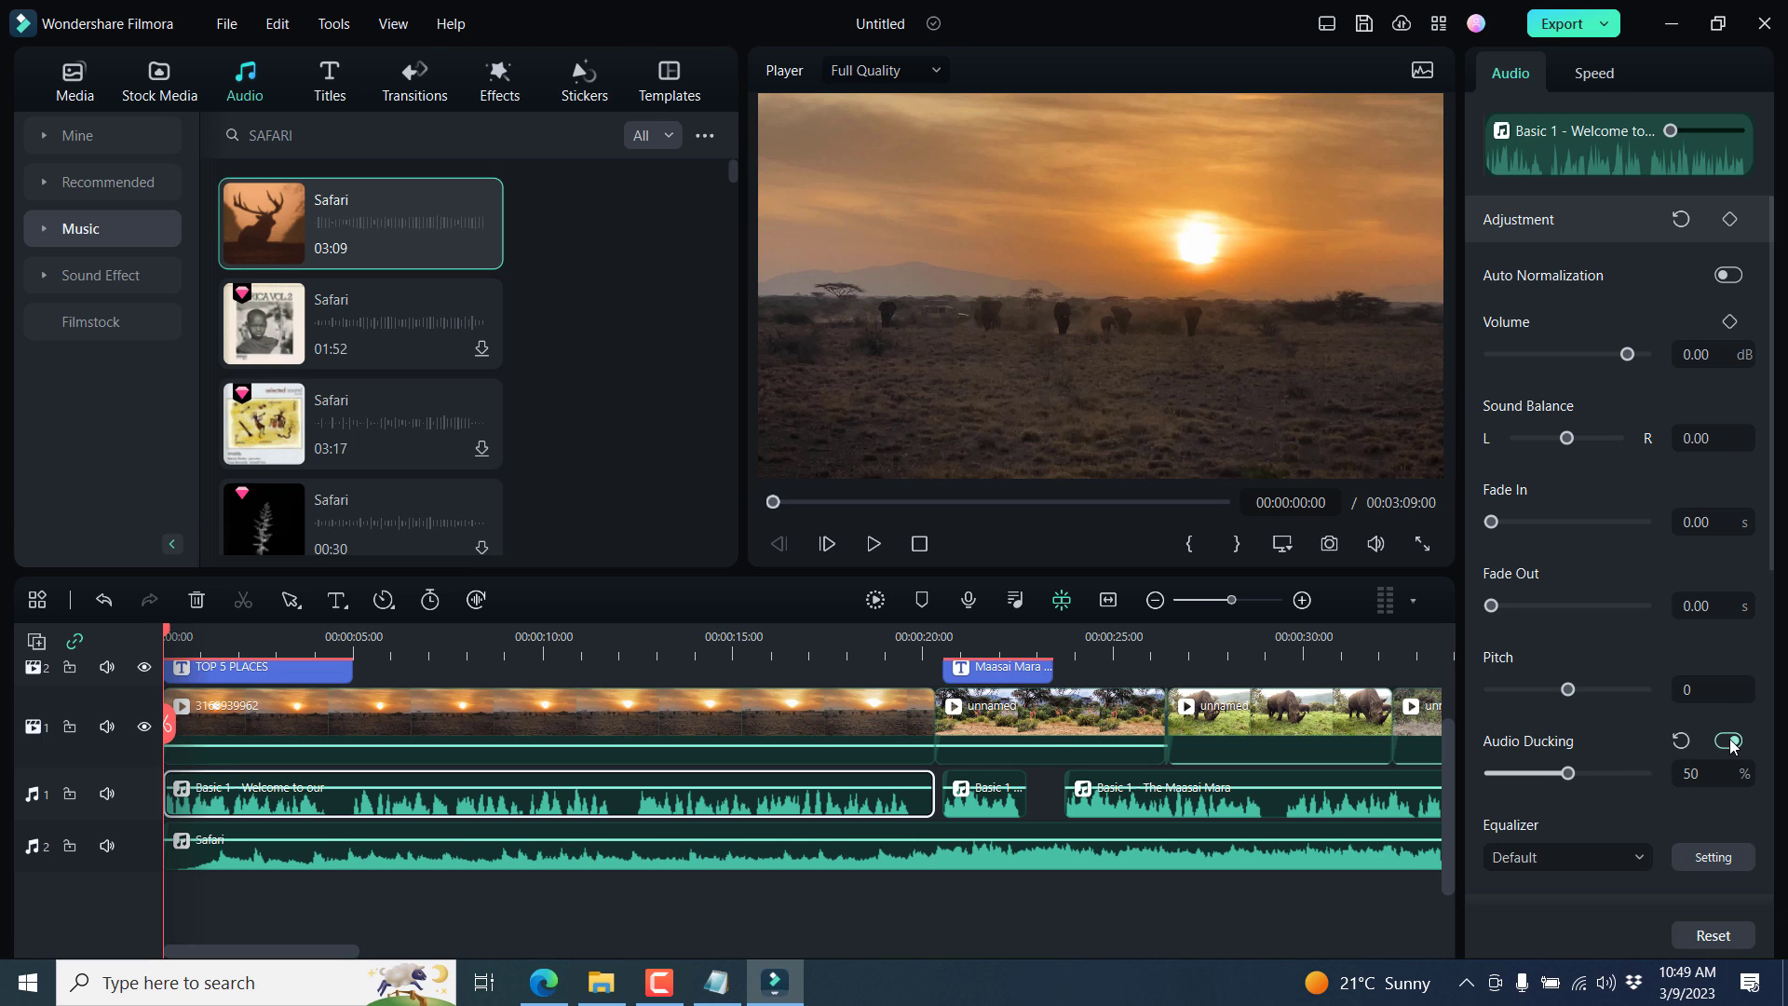
pyautogui.click(1727, 741)
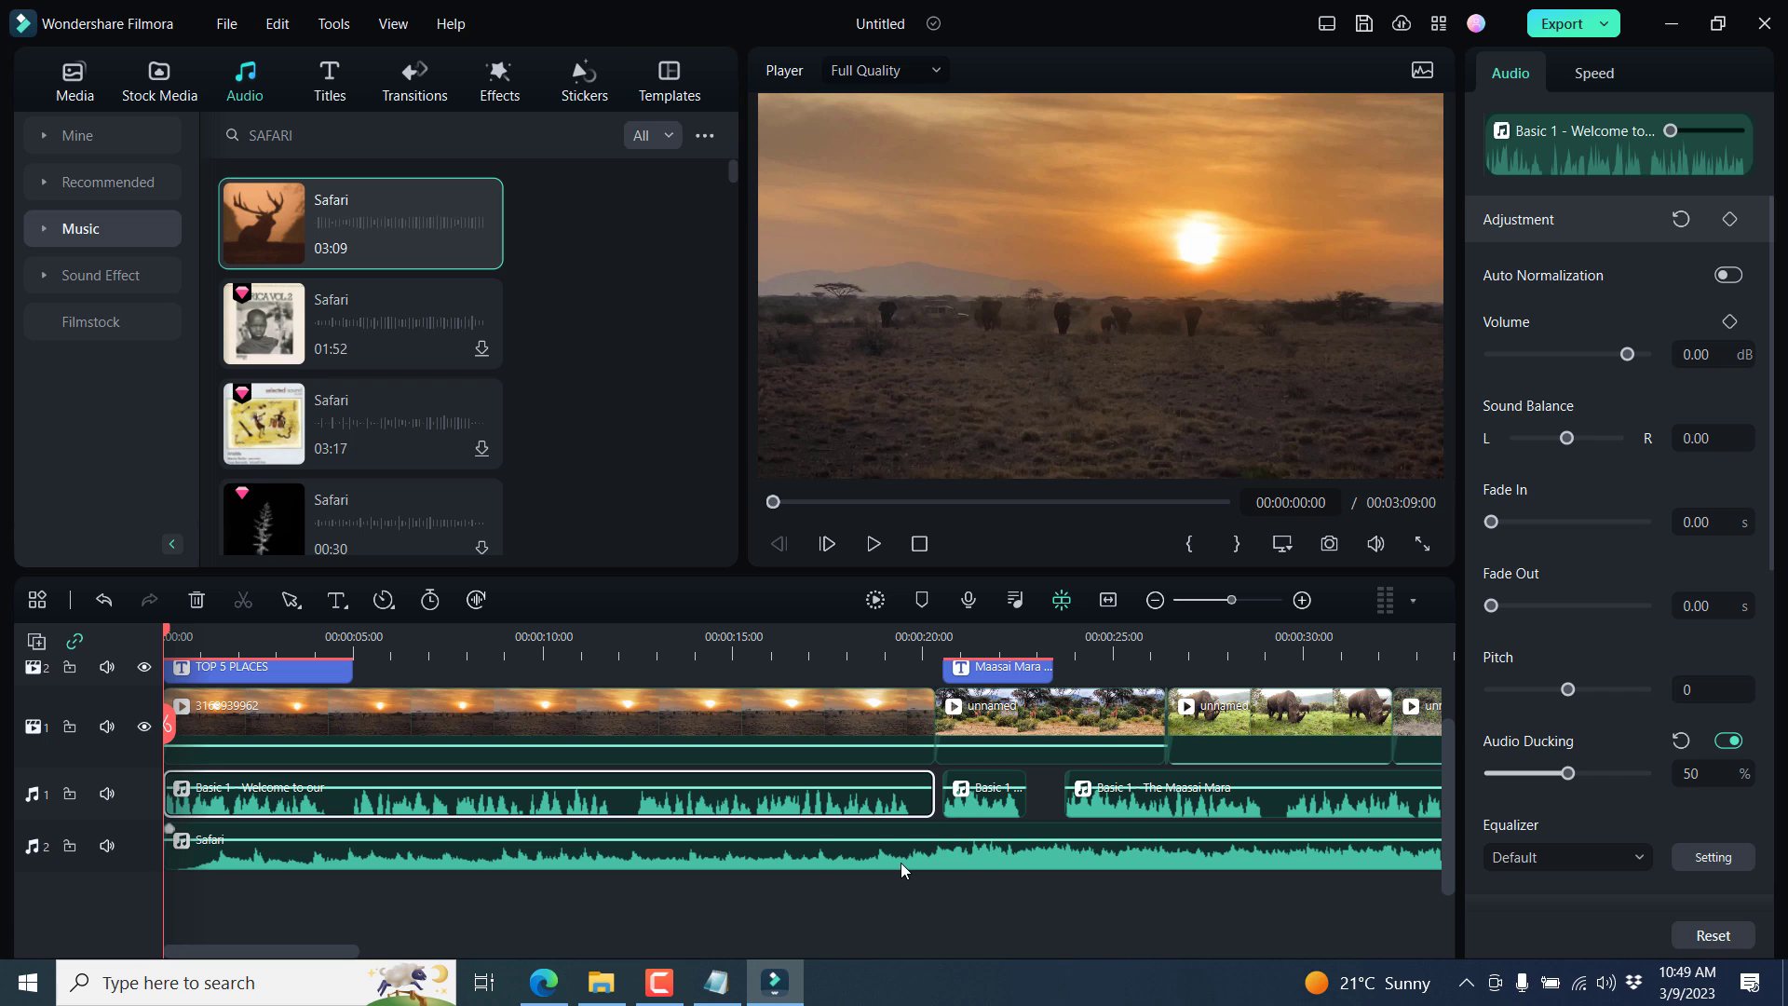
pyautogui.click(872, 543)
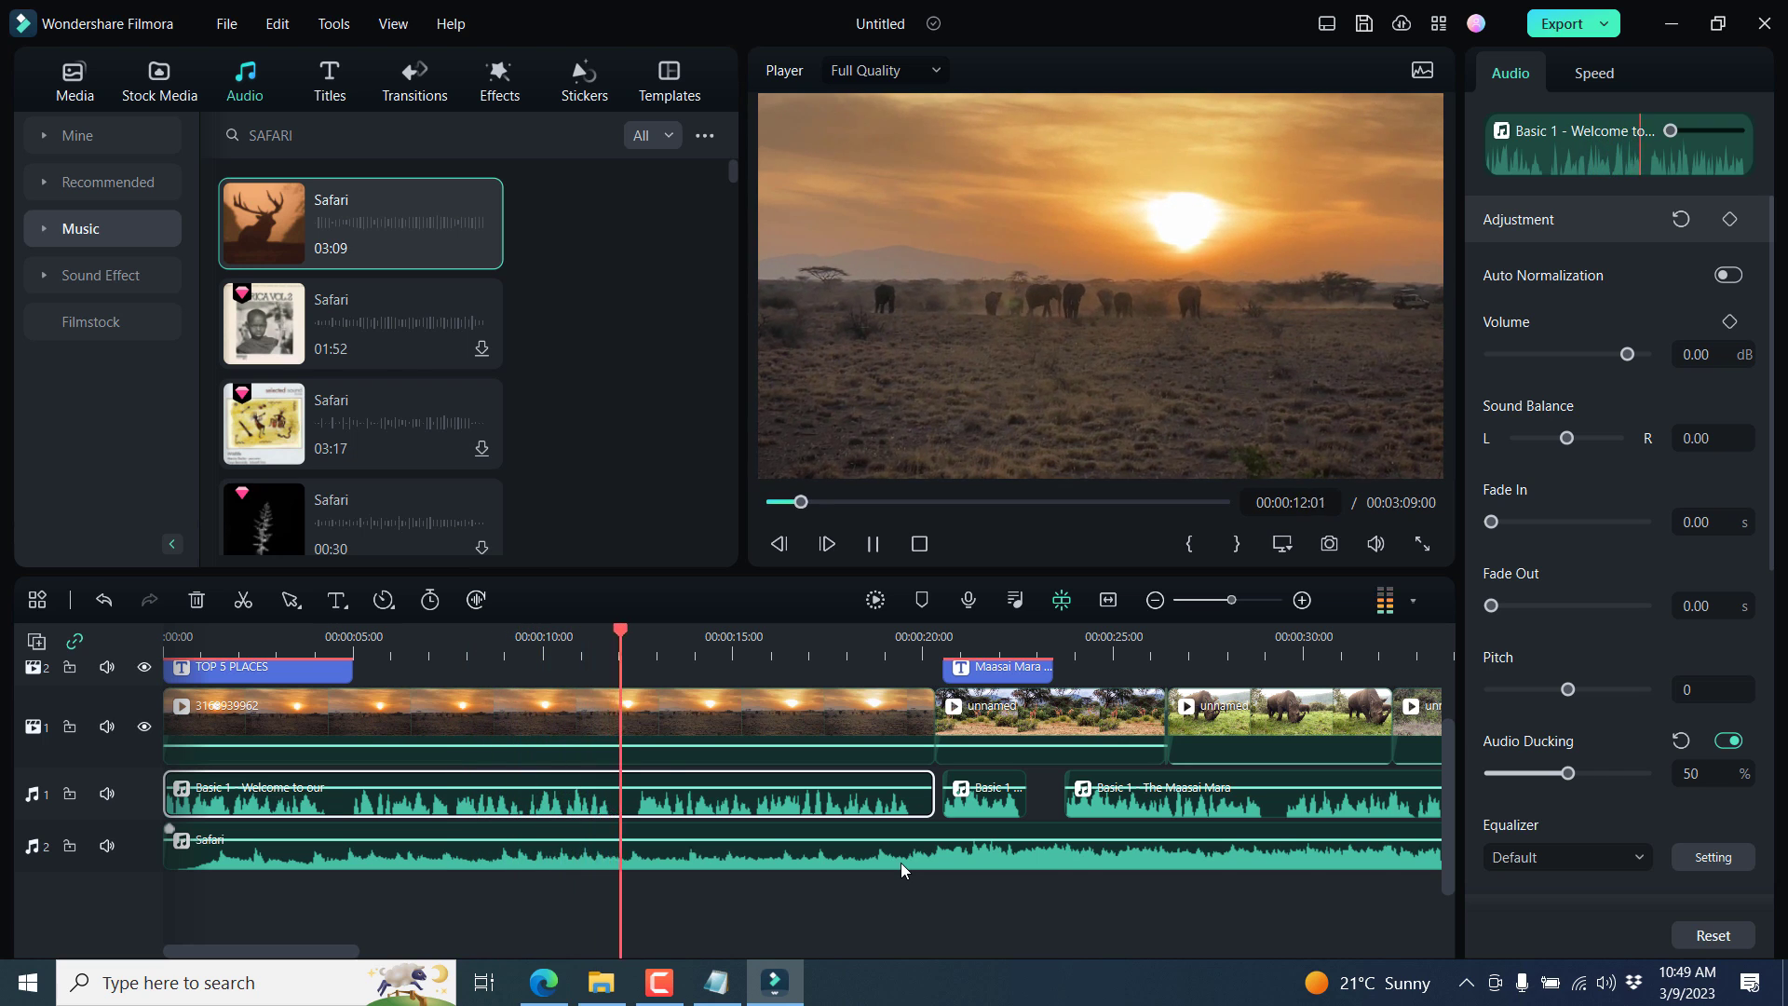
# Step: Export the project as 'Top places to visit in Kenya.mp4'
pyautogui.click(75, 81)
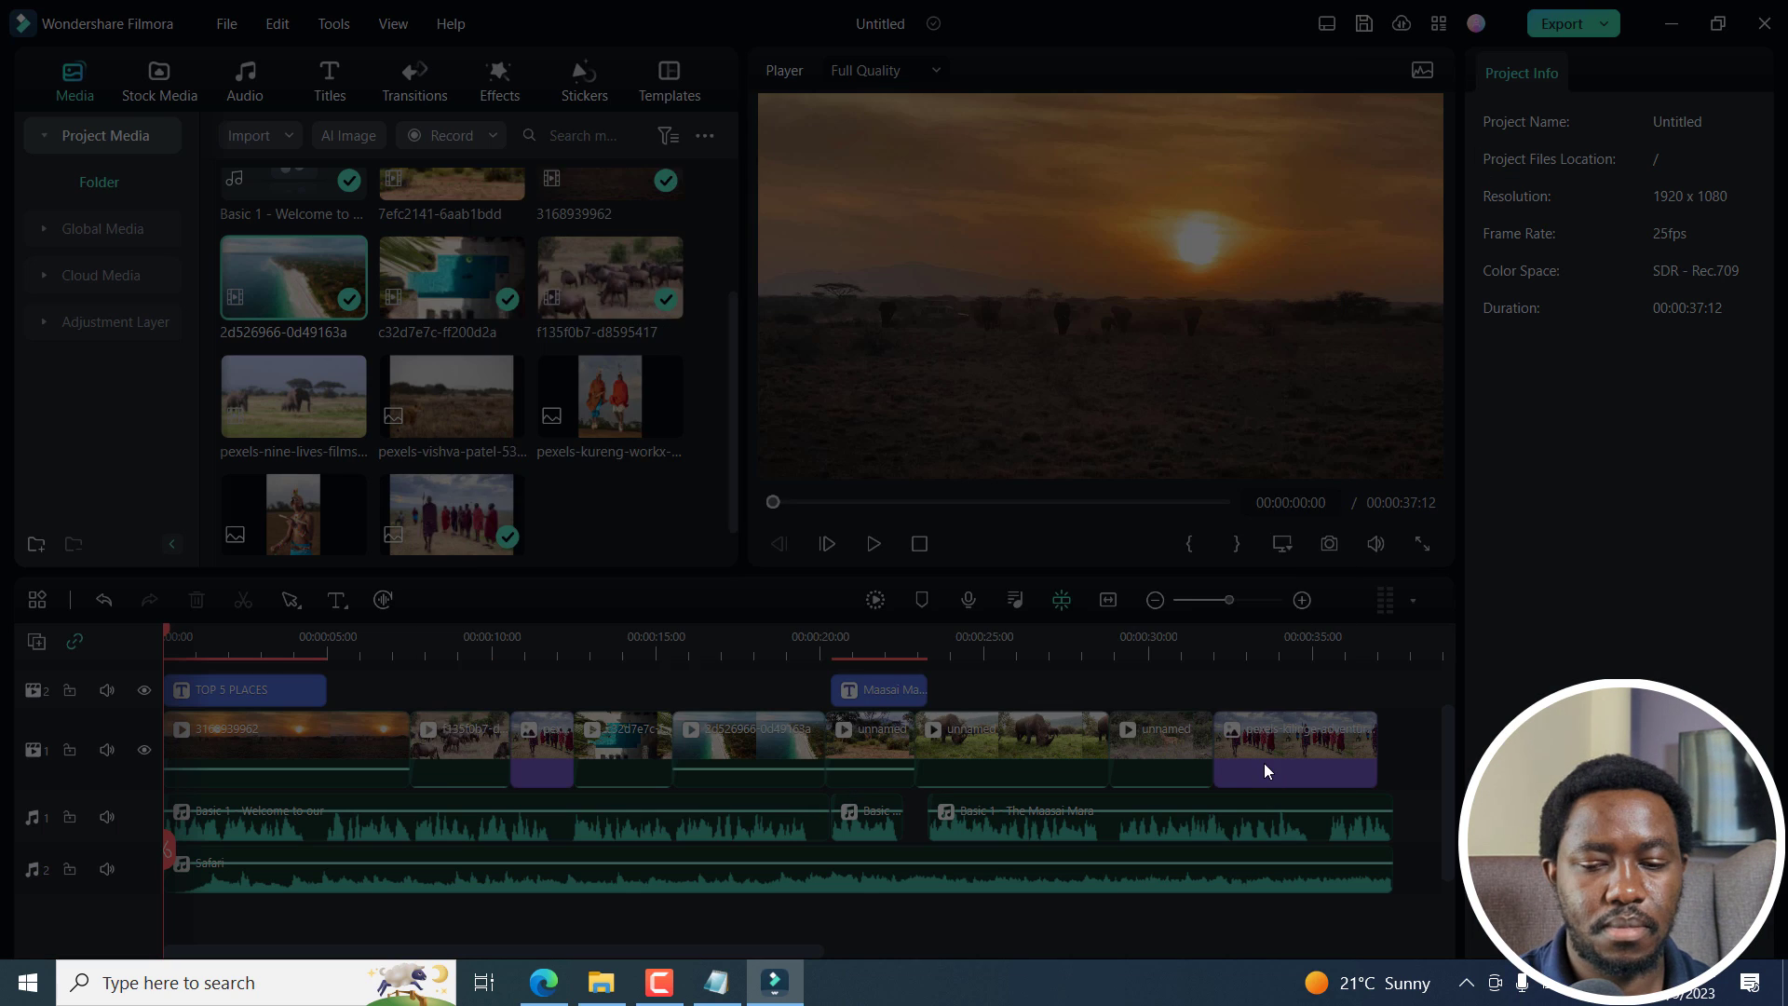
pyautogui.click(1564, 22)
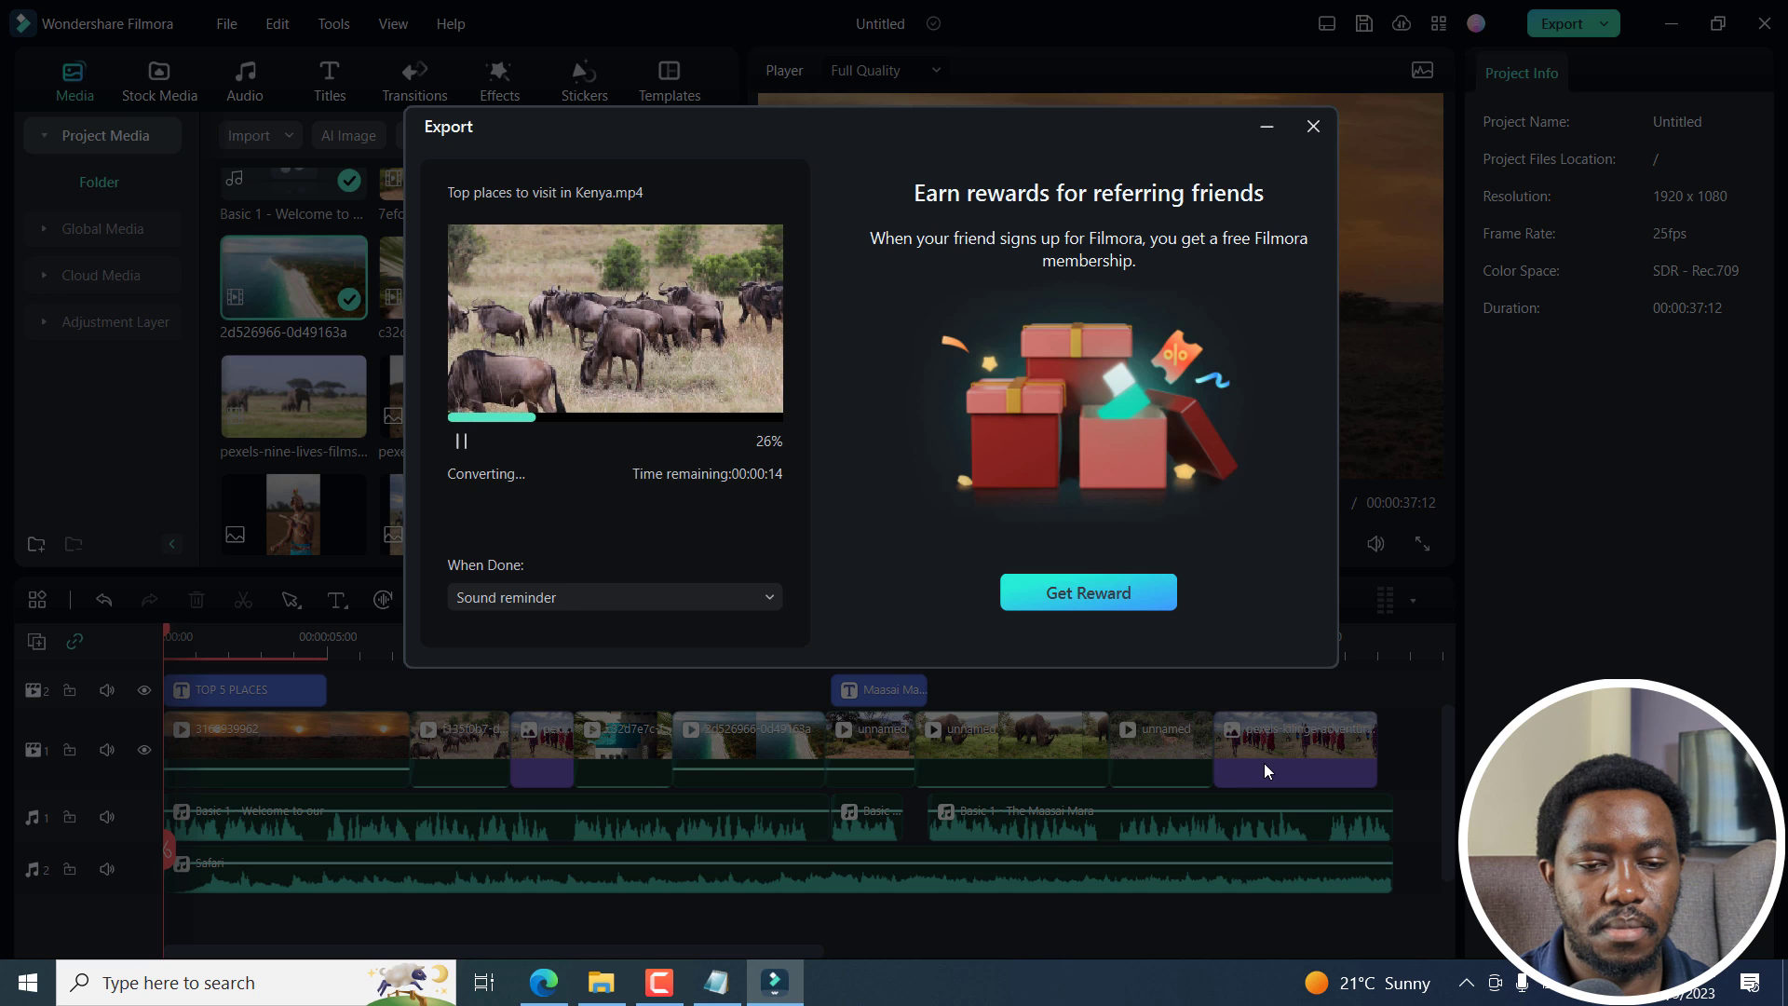